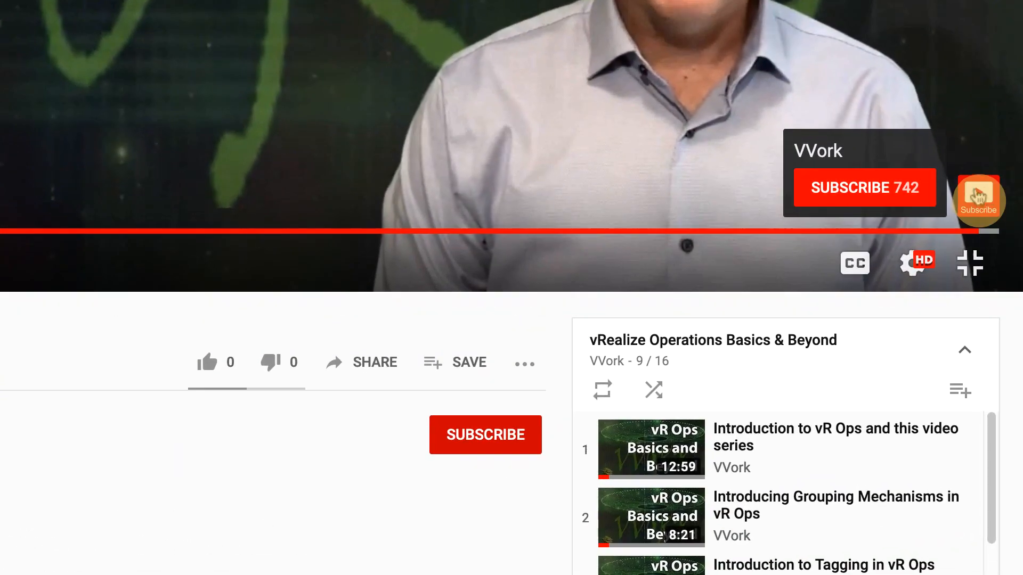
Step: Subscribe to the VVork channel from the playlist video overlay
{"action": "left_click", "coordinate": [486, 435]}
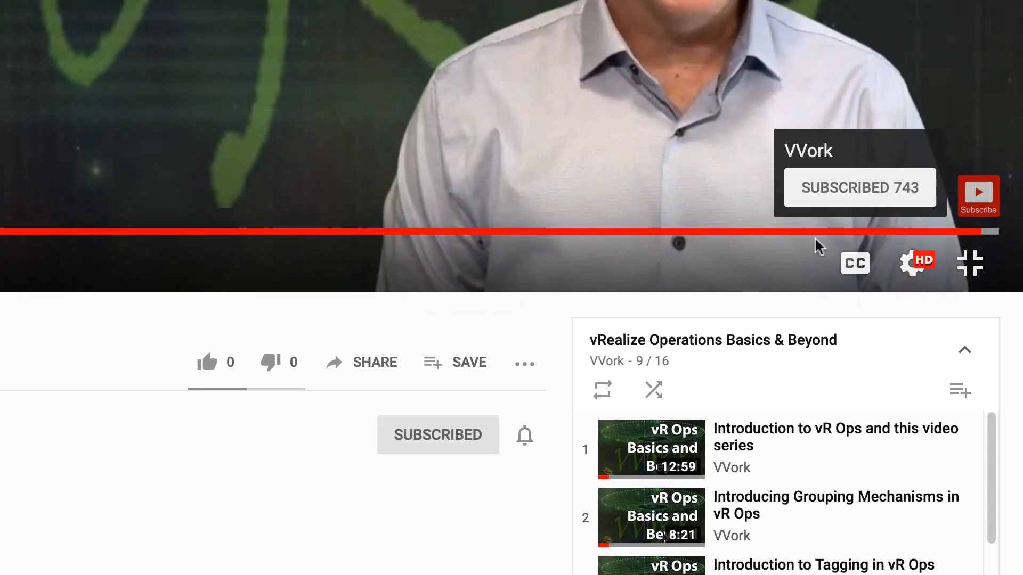
{"action": "left_click", "coordinate": [524, 435]}
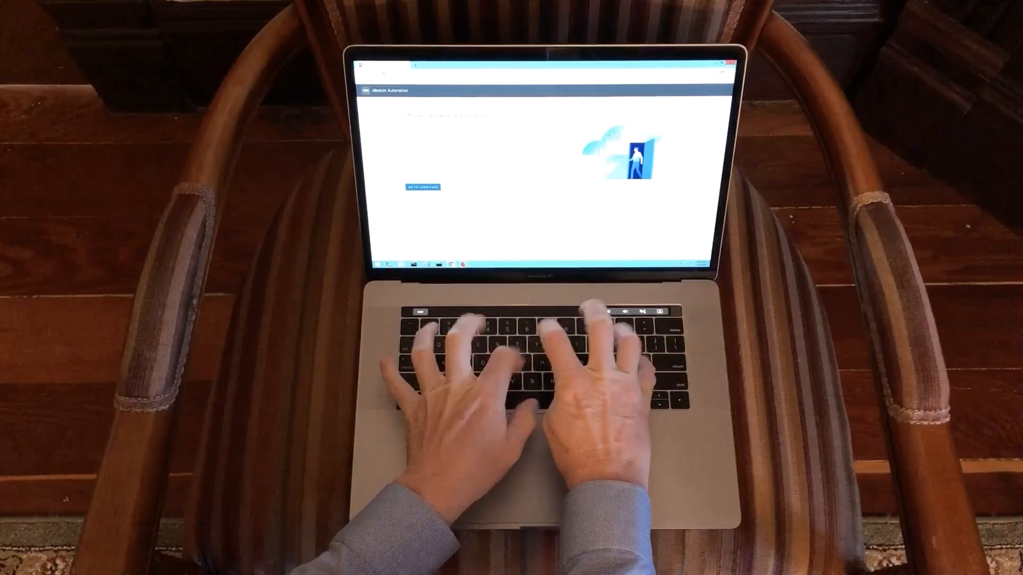
{"action": "left_click", "coordinate": [423, 188]}
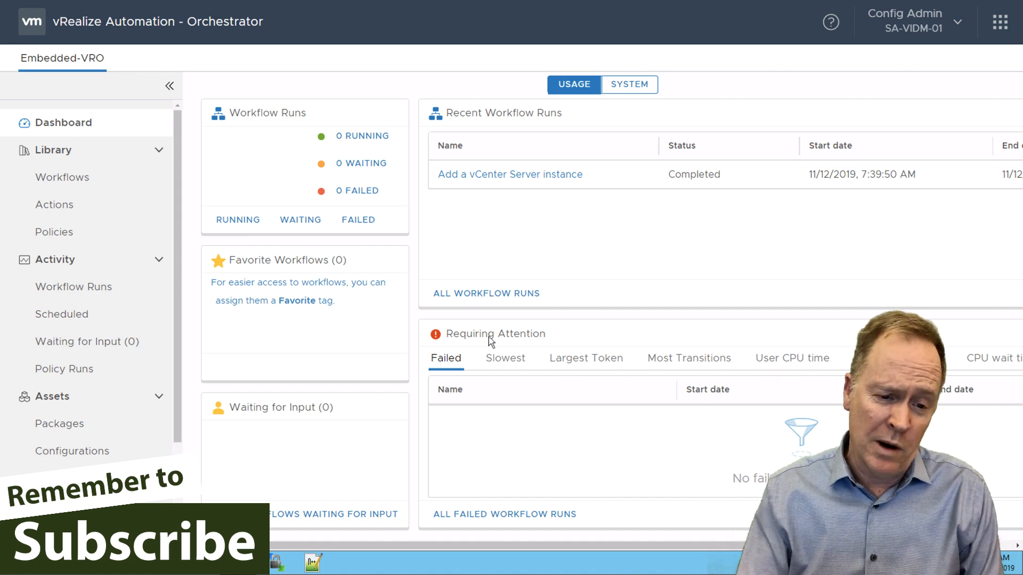
{"action": "mouse_move", "coordinate": [62, 177]}
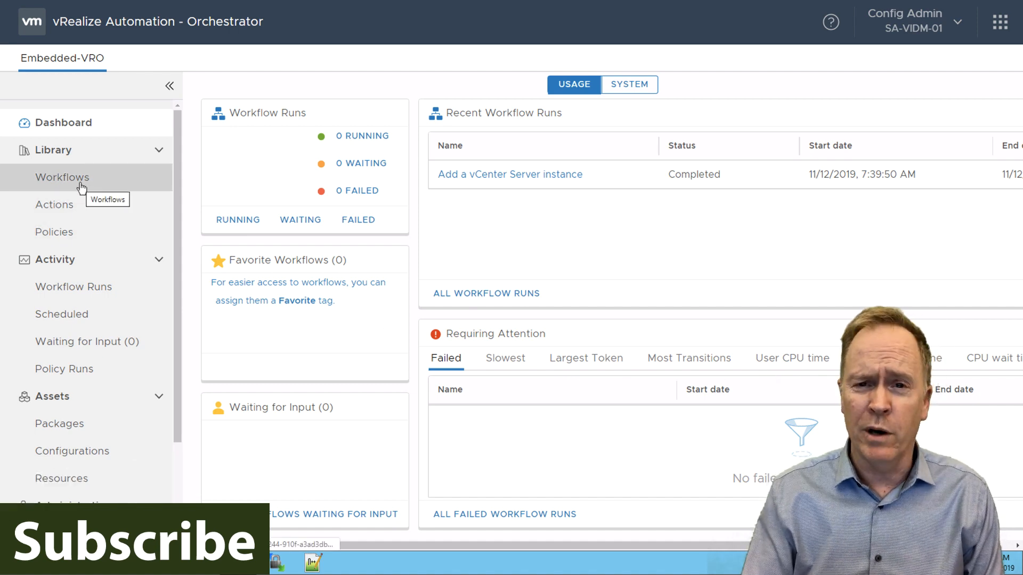
Step: Go to the workflow library and view the 465 workflows as a table
{"action": "left_click", "coordinate": [61, 177]}
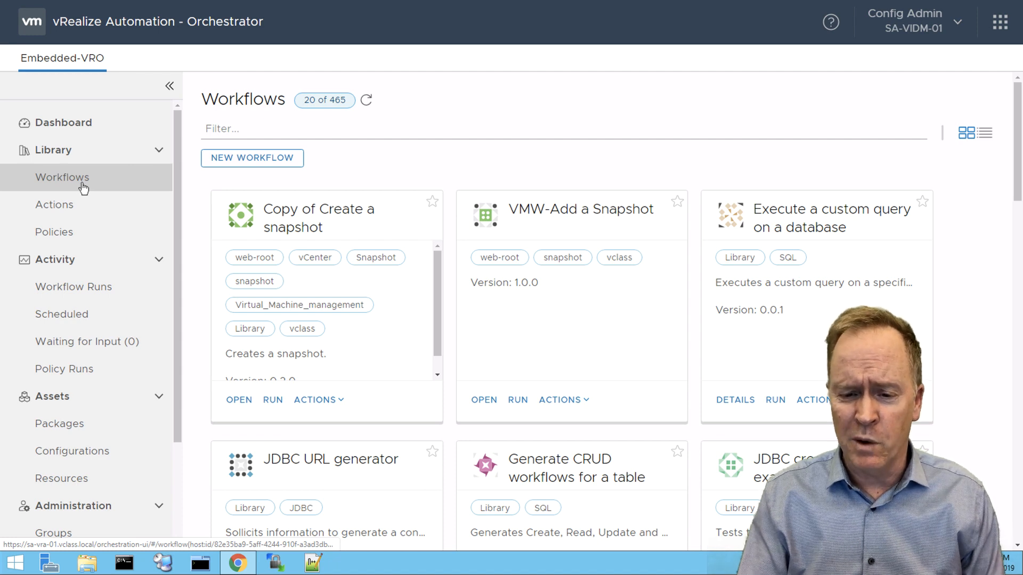
{"action": "mouse_move", "coordinate": [796, 128]}
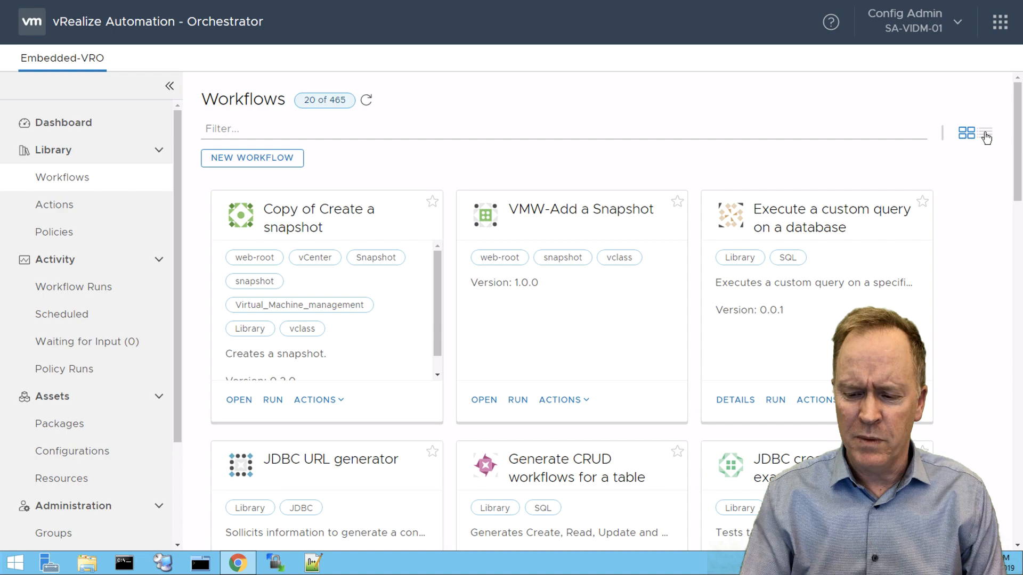
{"action": "left_click", "coordinate": [983, 124]}
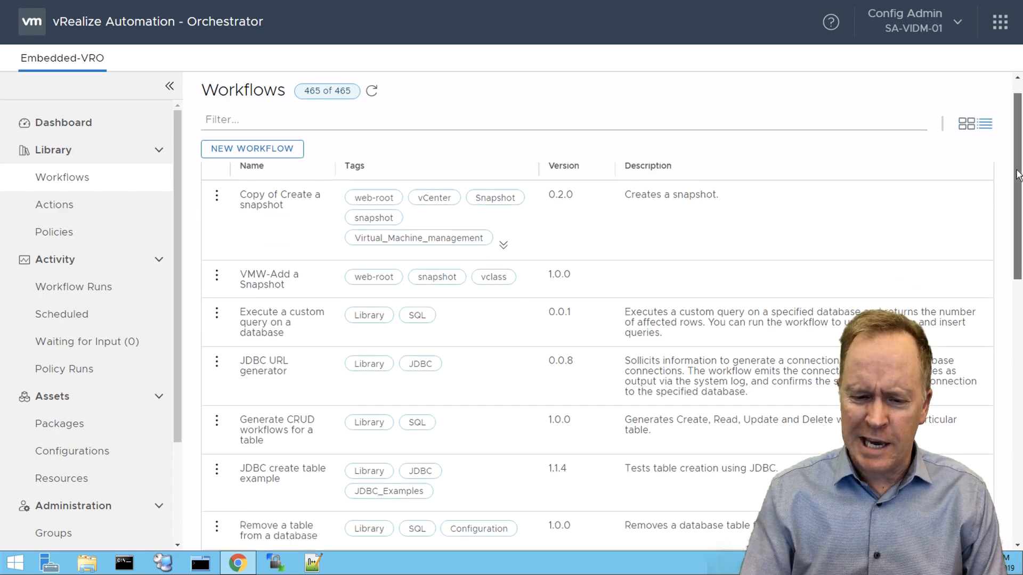
{"action": "scroll", "scroll_direction": "down", "scroll_amount": 3}
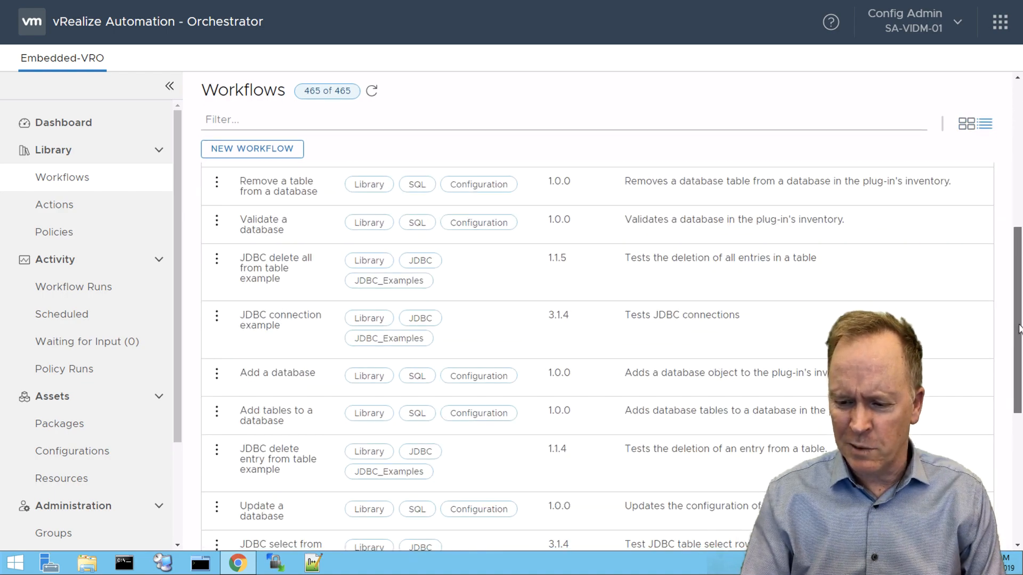
{"action": "scroll", "scroll_direction": "down", "scroll_amount": 3}
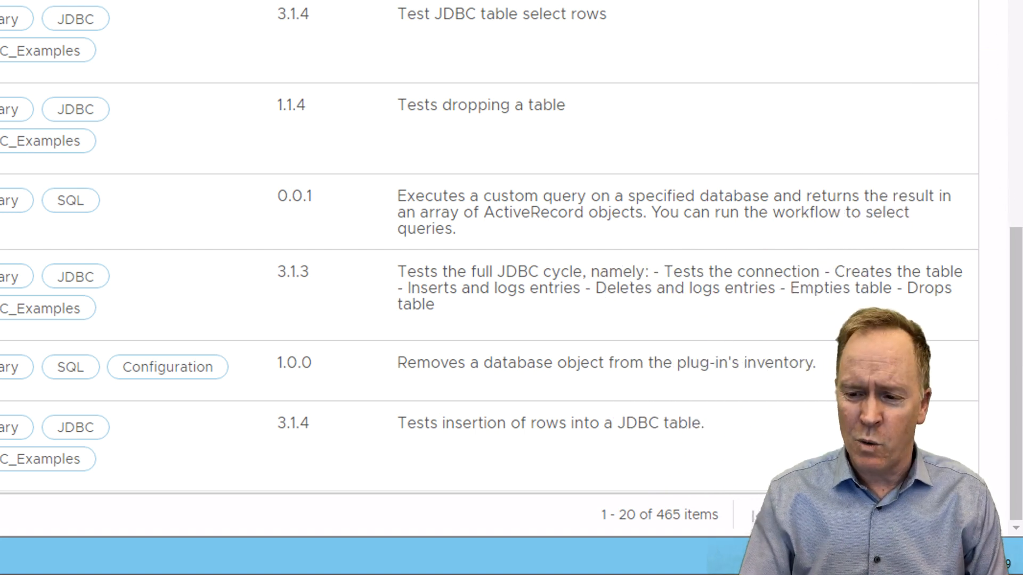
Step: Return to card layout and scroll down to the JDBC URL generator workflow
{"action": "left_click", "coordinate": [971, 121]}
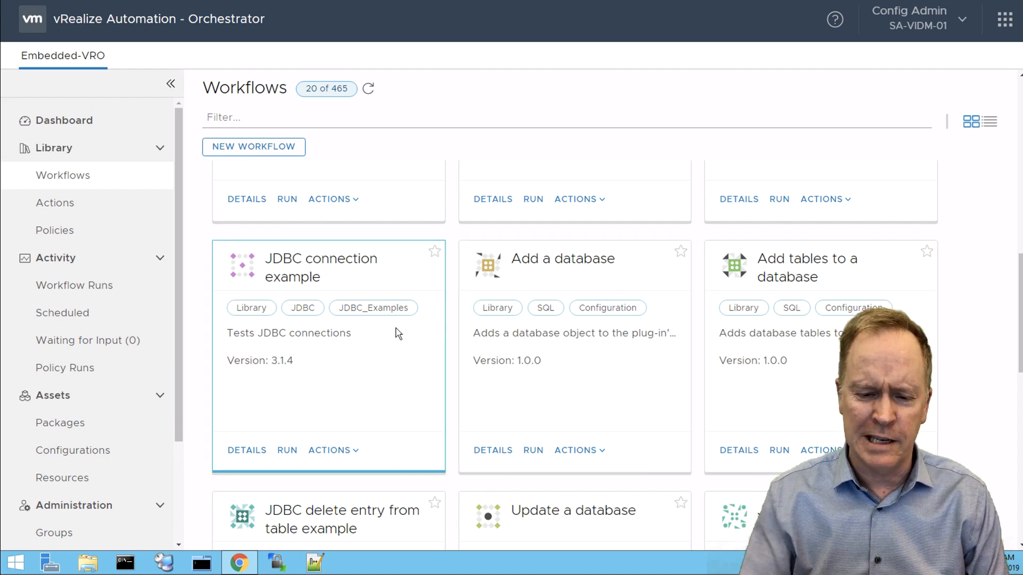
{"action": "mouse_move", "coordinate": [396, 336]}
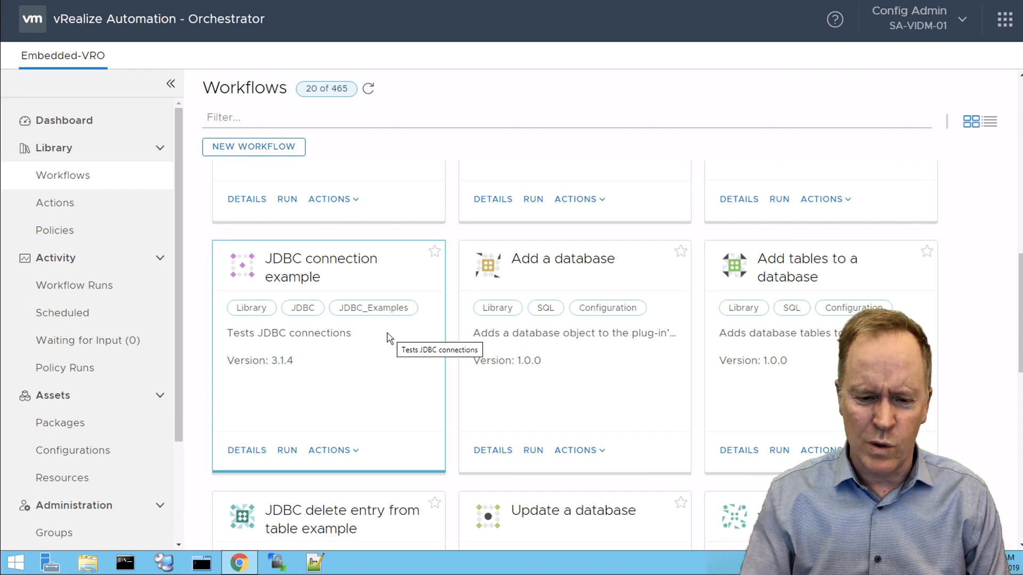
{"action": "scroll", "scroll_direction": "down", "scroll_amount": 3}
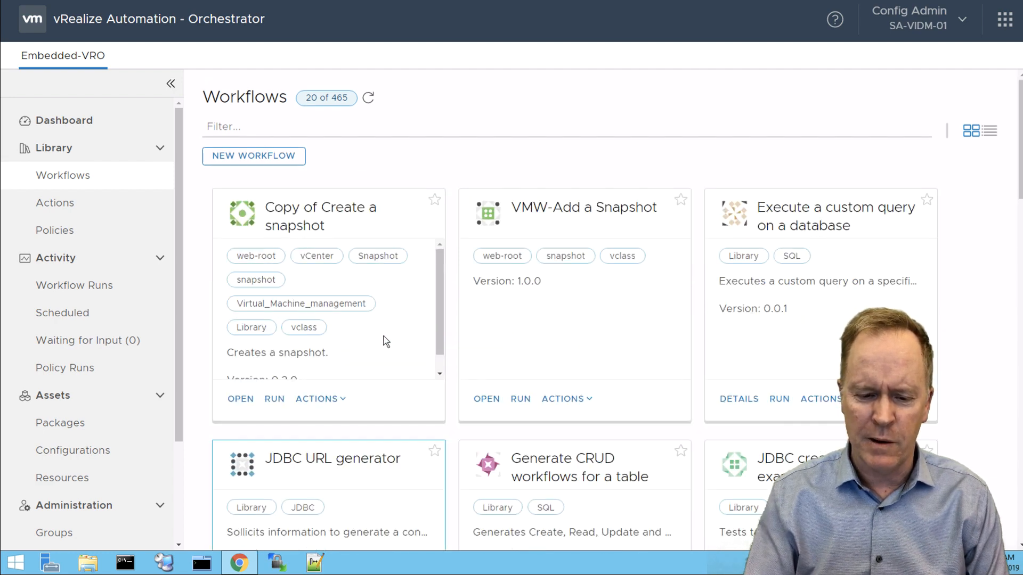
{"action": "mouse_move", "coordinate": [377, 482]}
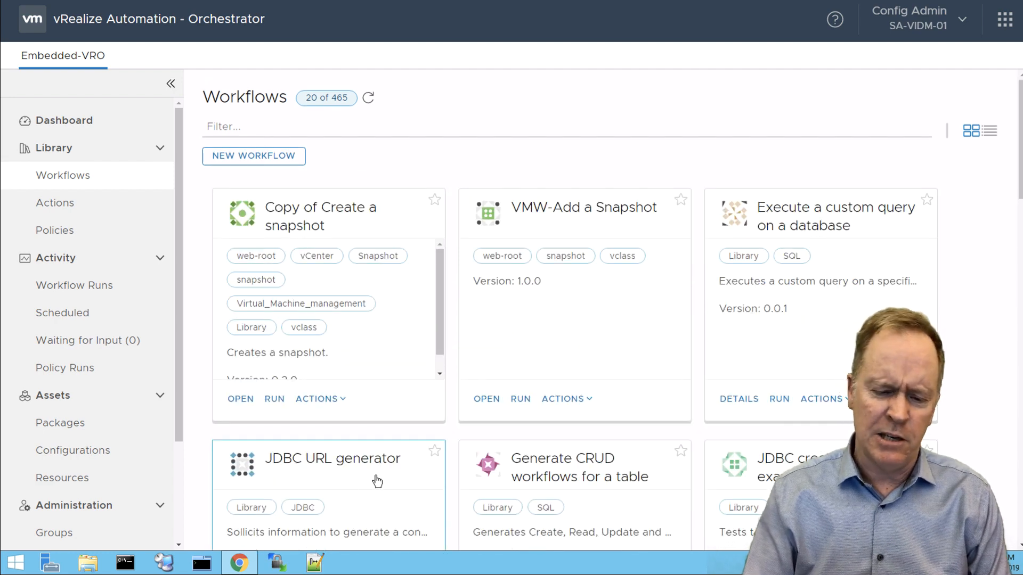
{"action": "scroll", "scroll_direction": "down", "scroll_amount": 3}
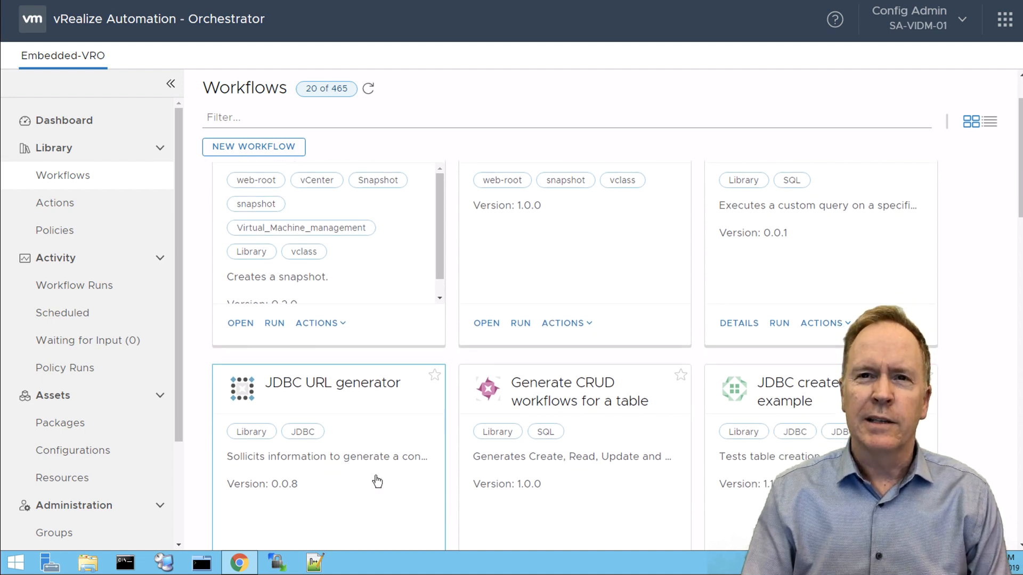
{"action": "scroll", "scroll_direction": "down", "scroll_amount": 3}
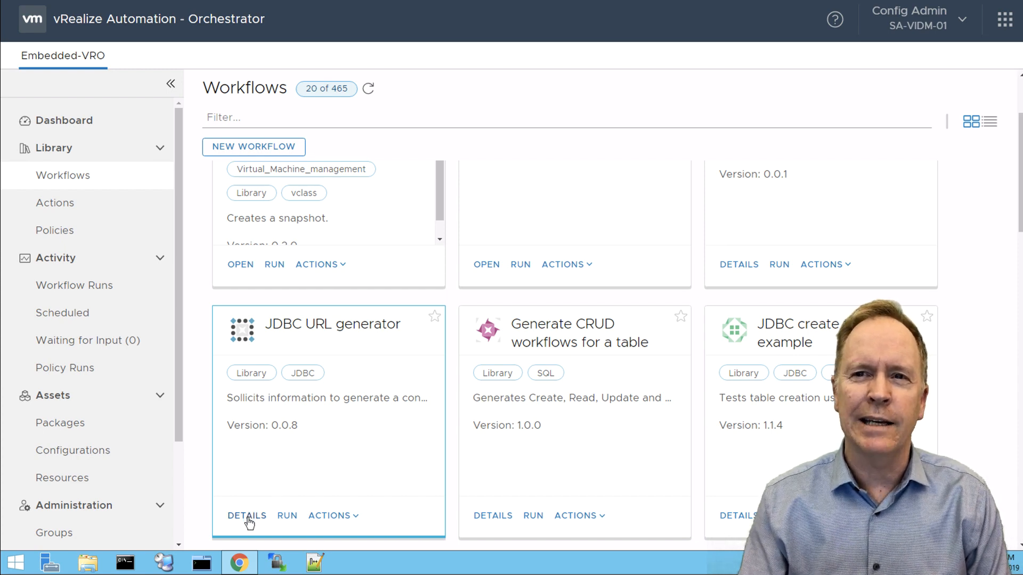
Step: View the JDBC URL generator workflow's schema with its build url string and Test connection steps
{"action": "left_click", "coordinate": [246, 516]}
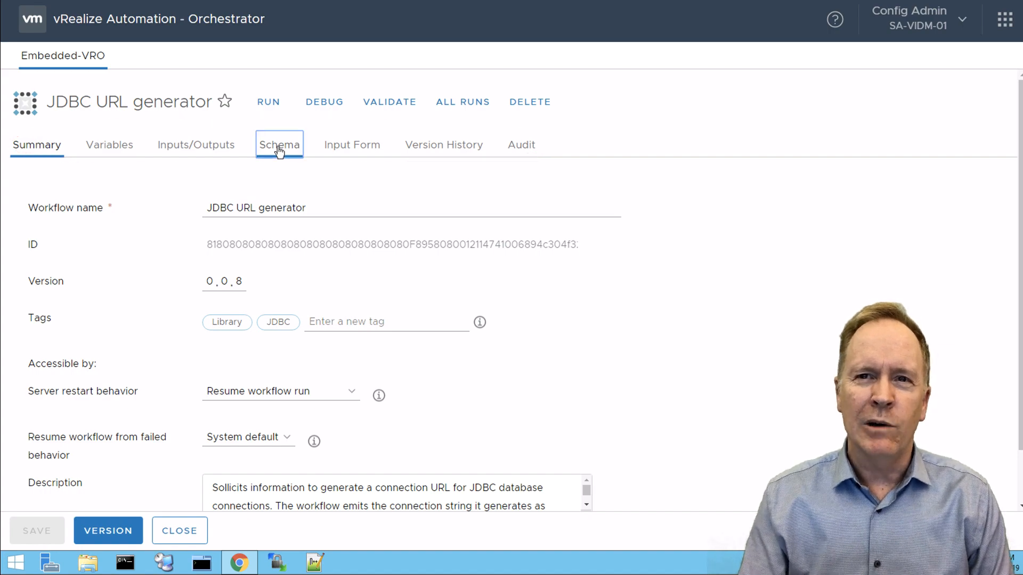
{"action": "left_click", "coordinate": [279, 144]}
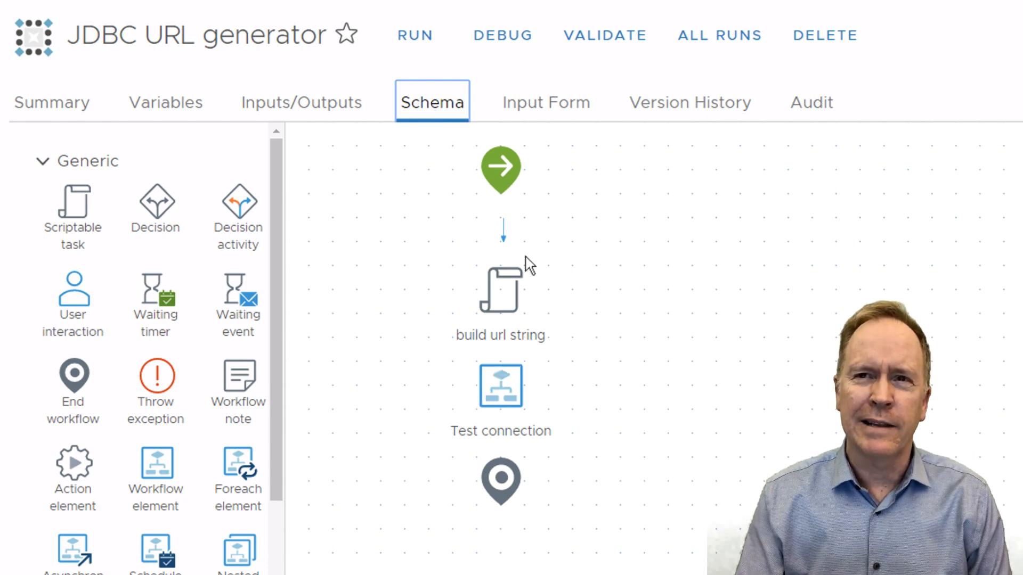
Step: Inspect the build url string scriptable task and its script code
{"action": "left_click", "coordinate": [500, 289]}
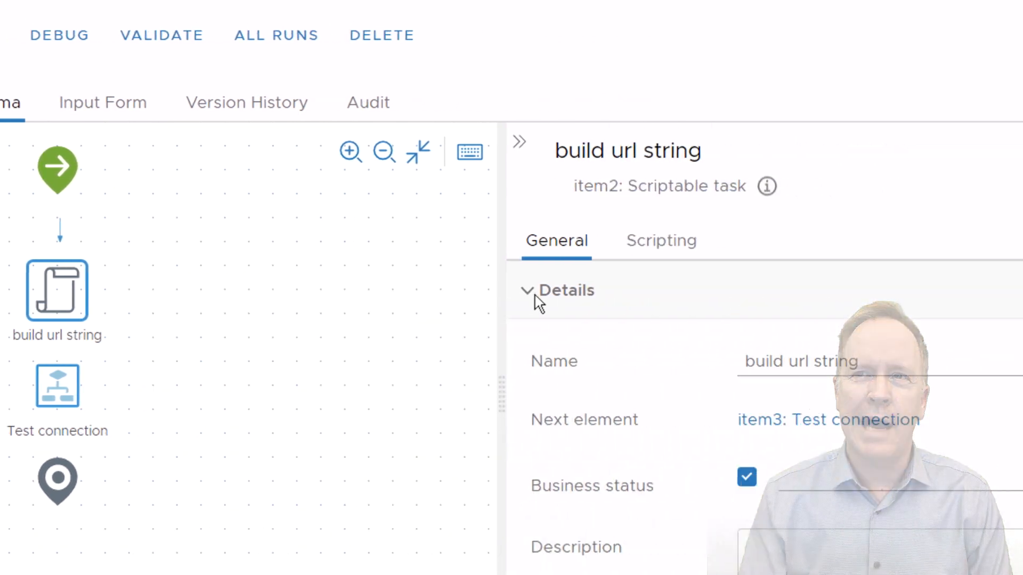
{"action": "left_click", "coordinate": [660, 240]}
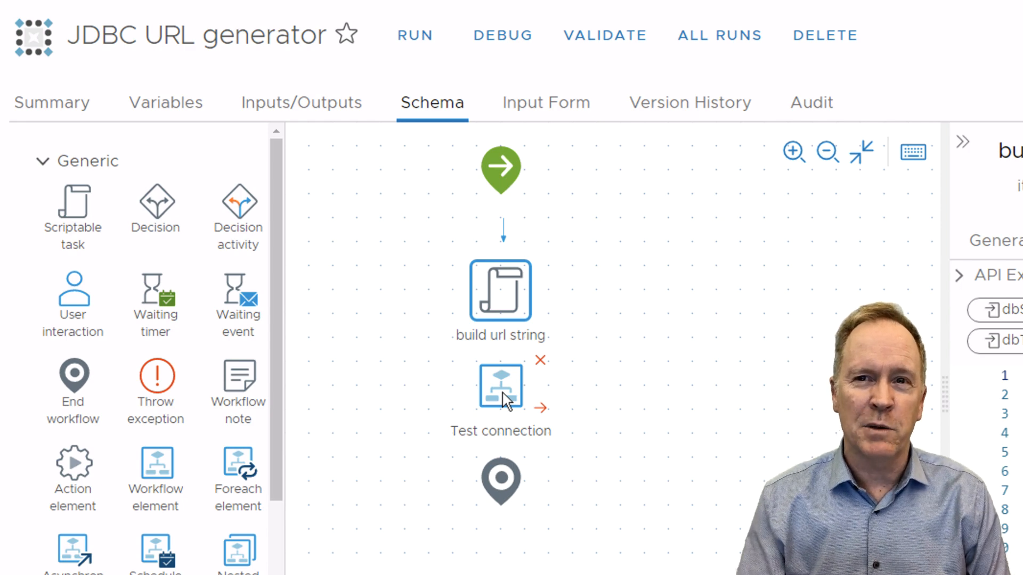
{"action": "mouse_move", "coordinate": [156, 473]}
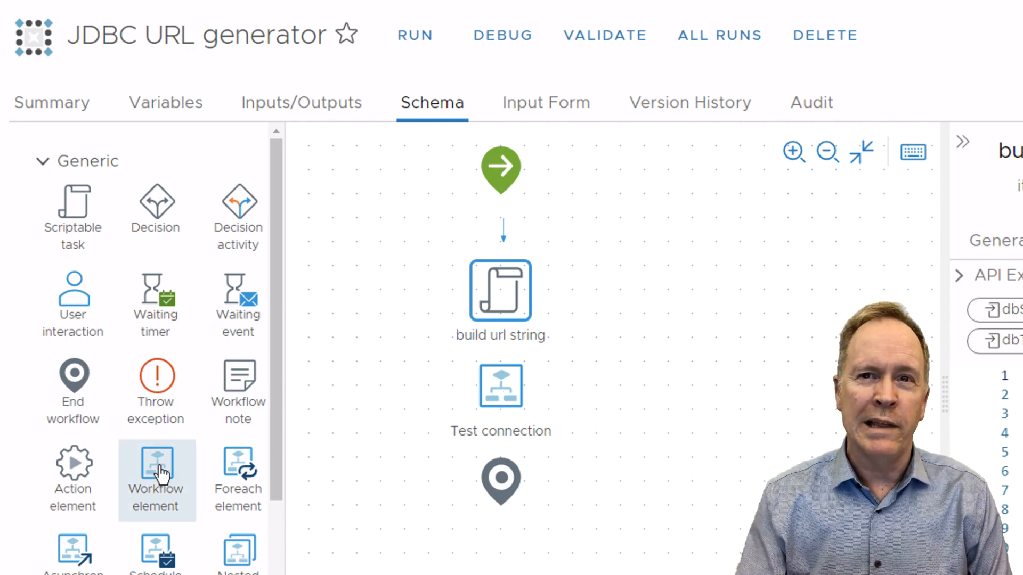
{"action": "mouse_move", "coordinate": [500, 388]}
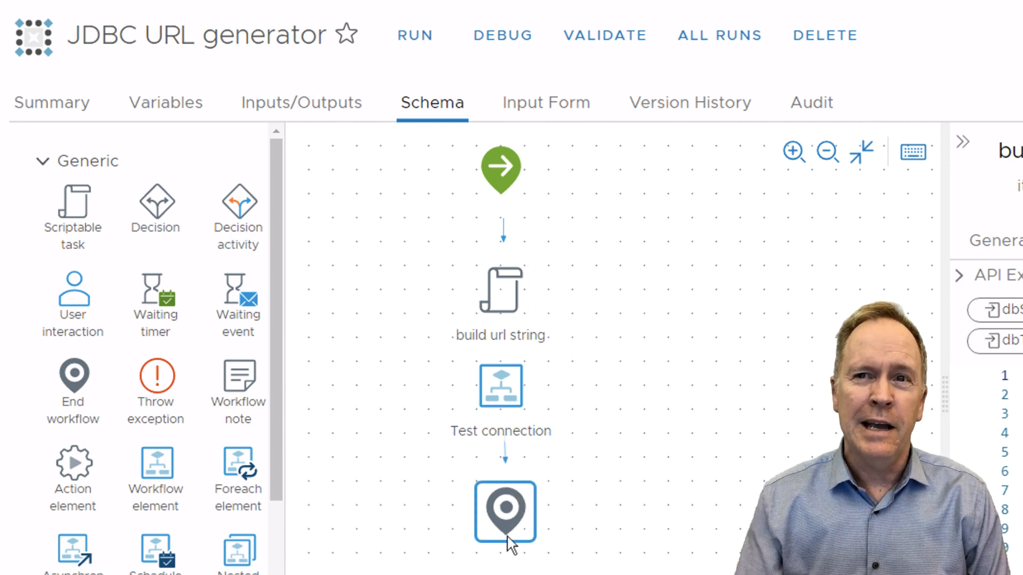
Step: Inspect the General details of the Test connection workflow element
{"action": "left_click", "coordinate": [500, 385]}
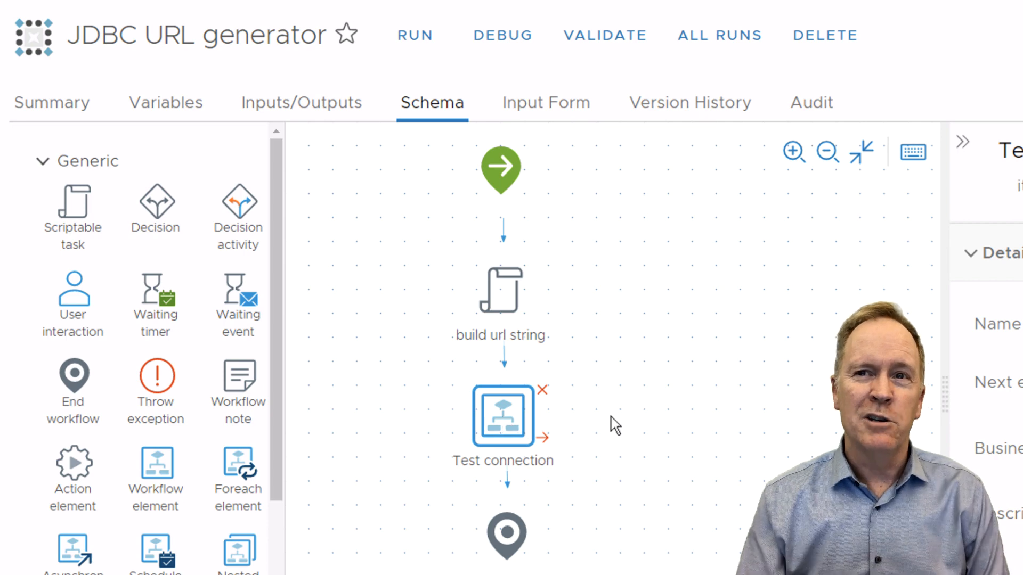
{"action": "mouse_move", "coordinate": [641, 417]}
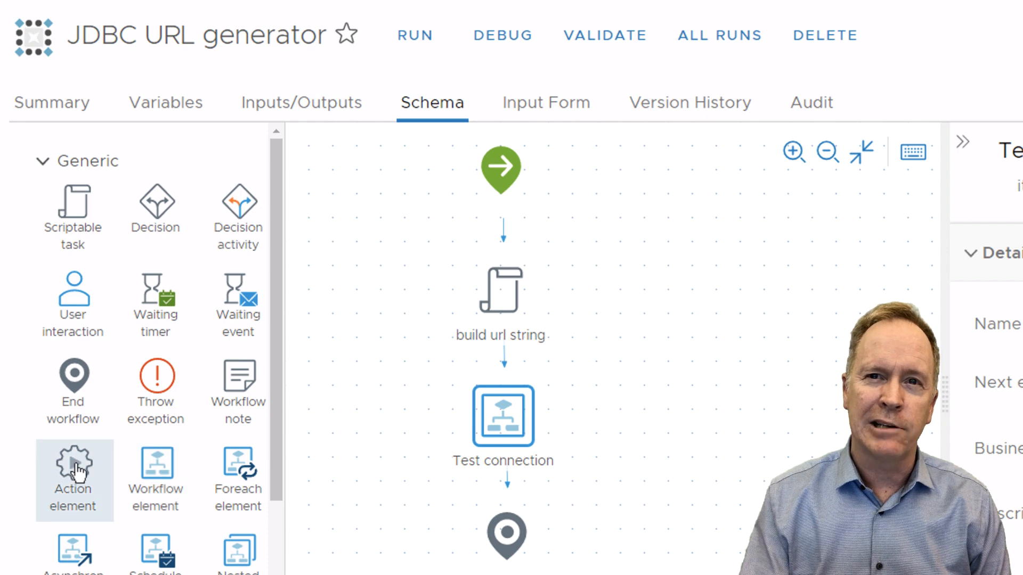
{"action": "mouse_move", "coordinate": [526, 362]}
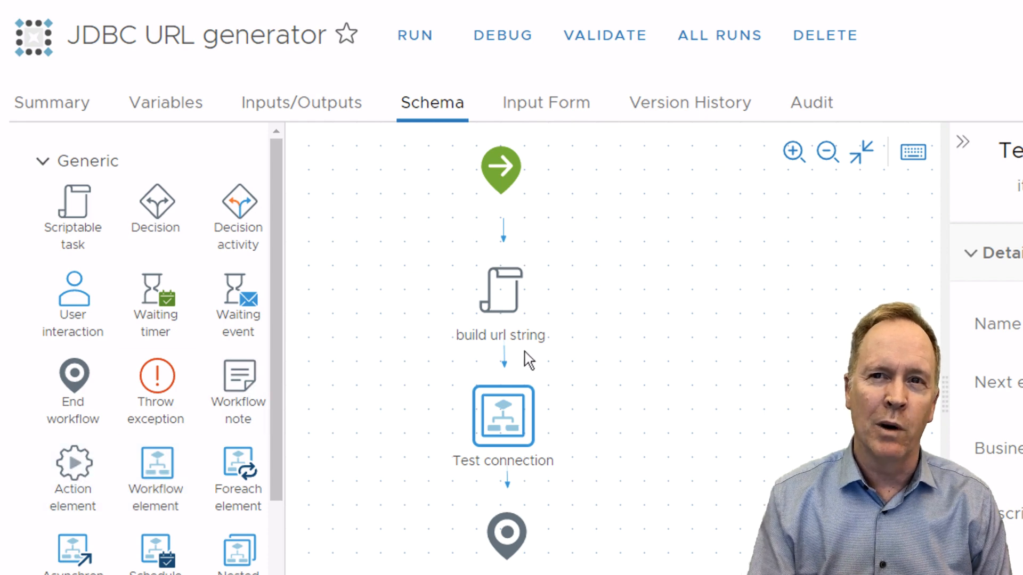
{"action": "mouse_move", "coordinate": [539, 361]}
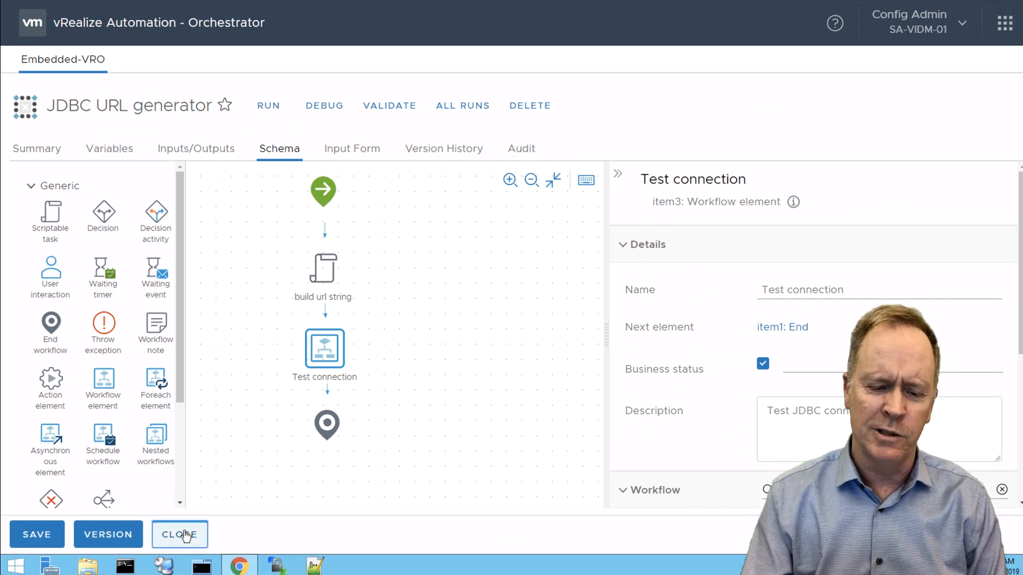
Step: Leave the JDBC URL generator workflow without saving and go to the Actions library
{"action": "left_click", "coordinate": [179, 534]}
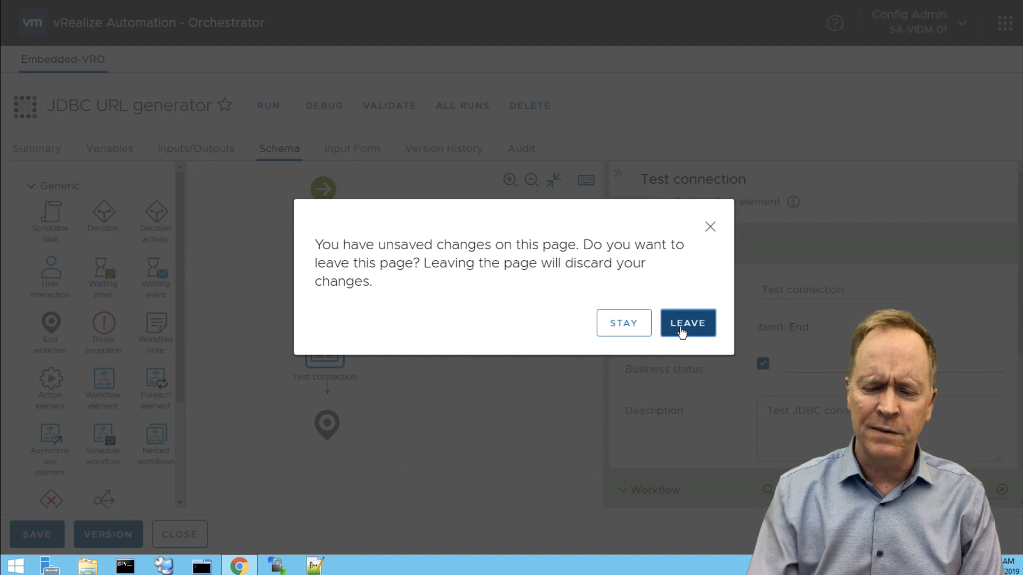
{"action": "left_click", "coordinate": [687, 323]}
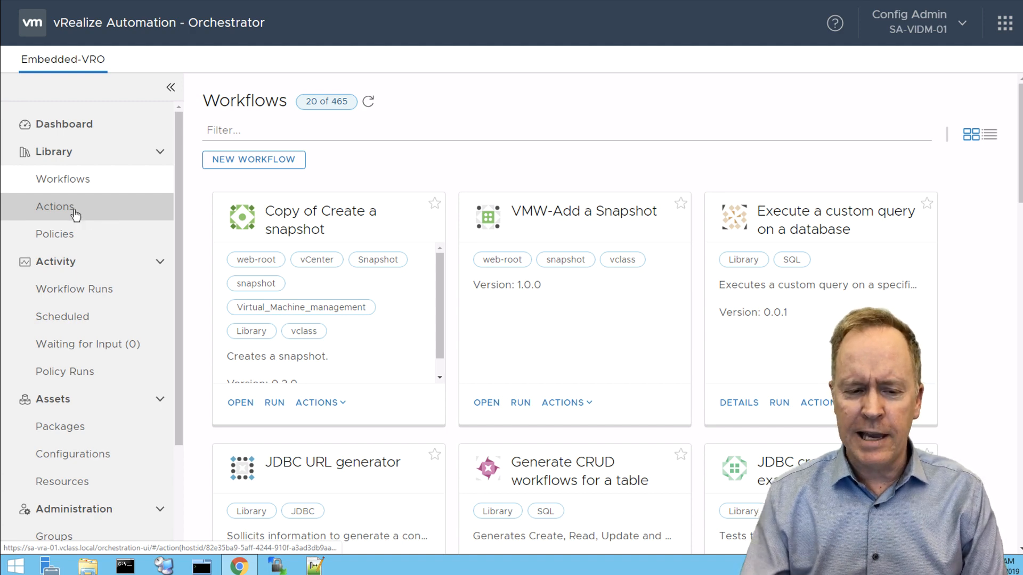
{"action": "left_click", "coordinate": [54, 205]}
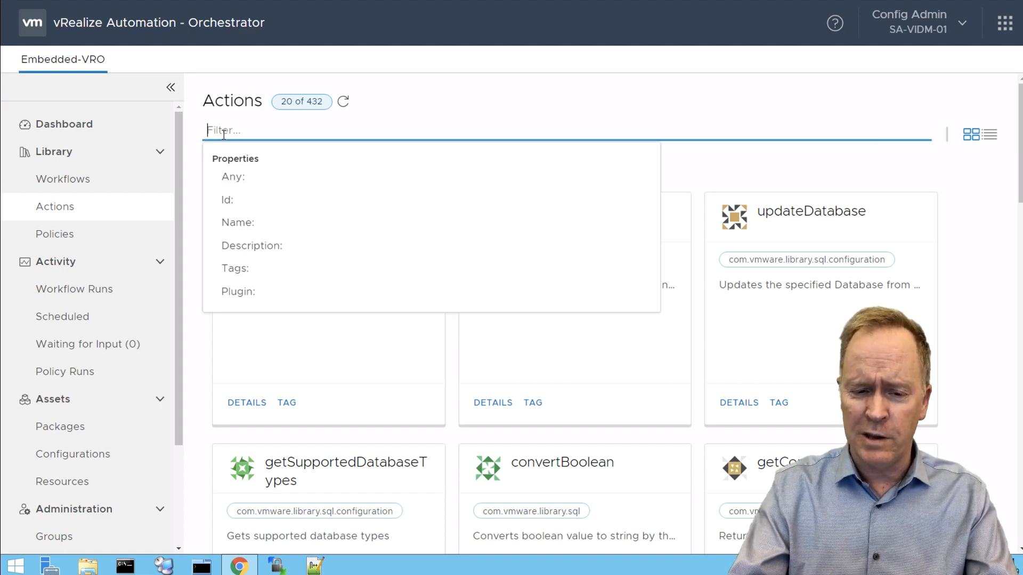
Step: Filter the Actions library to the getAllVMs actions
{"action": "type", "text": "getAllVMs"}
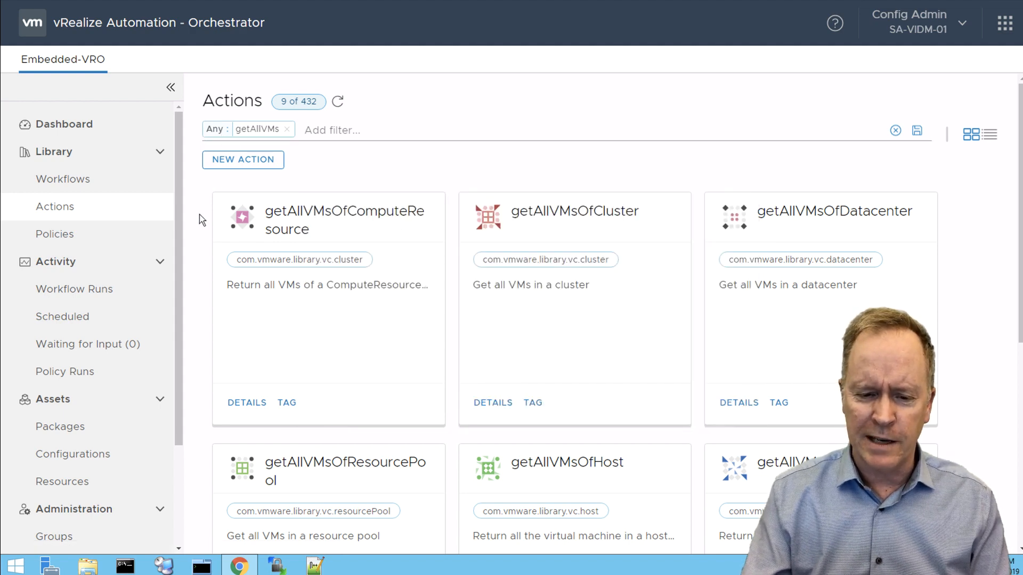
{"action": "mouse_move", "coordinate": [285, 223]}
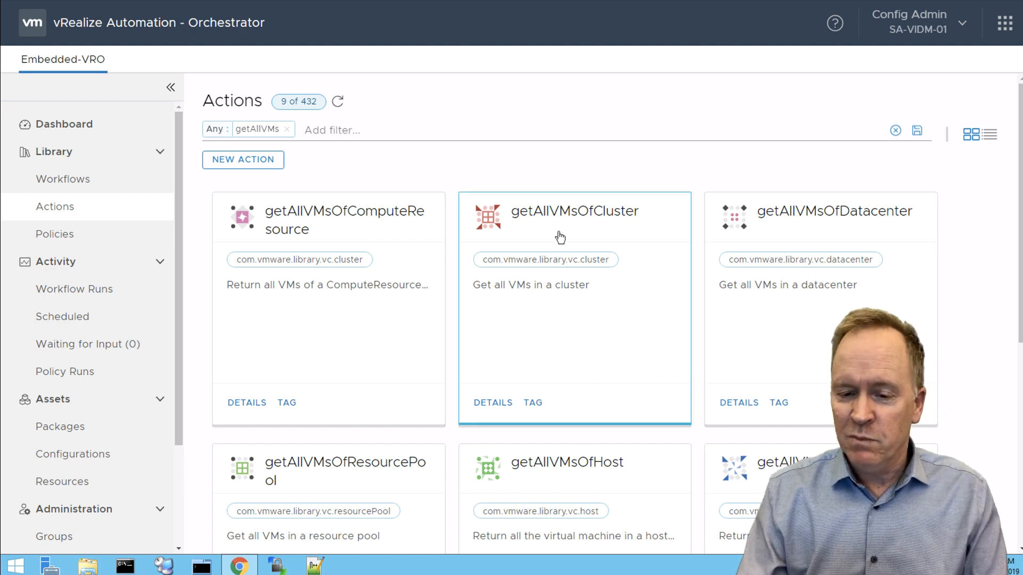
{"action": "mouse_move", "coordinate": [434, 217]}
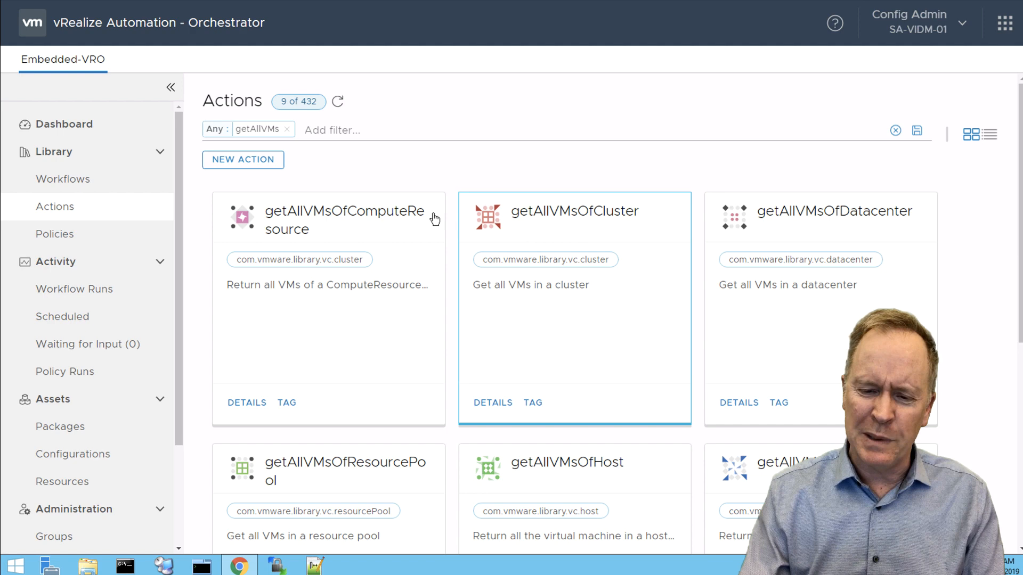
{"action": "mouse_move", "coordinate": [522, 219]}
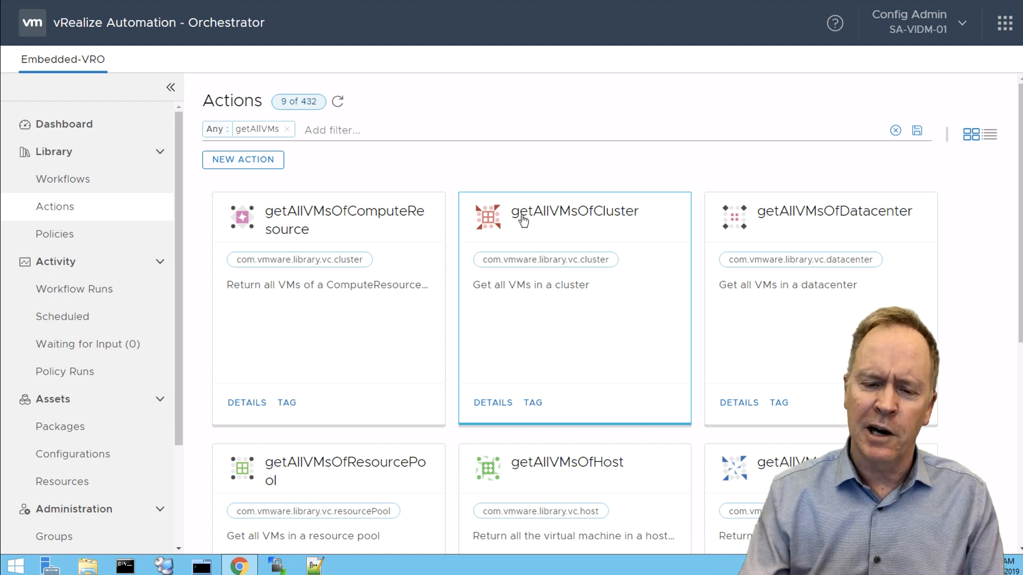
{"action": "mouse_move", "coordinate": [425, 228]}
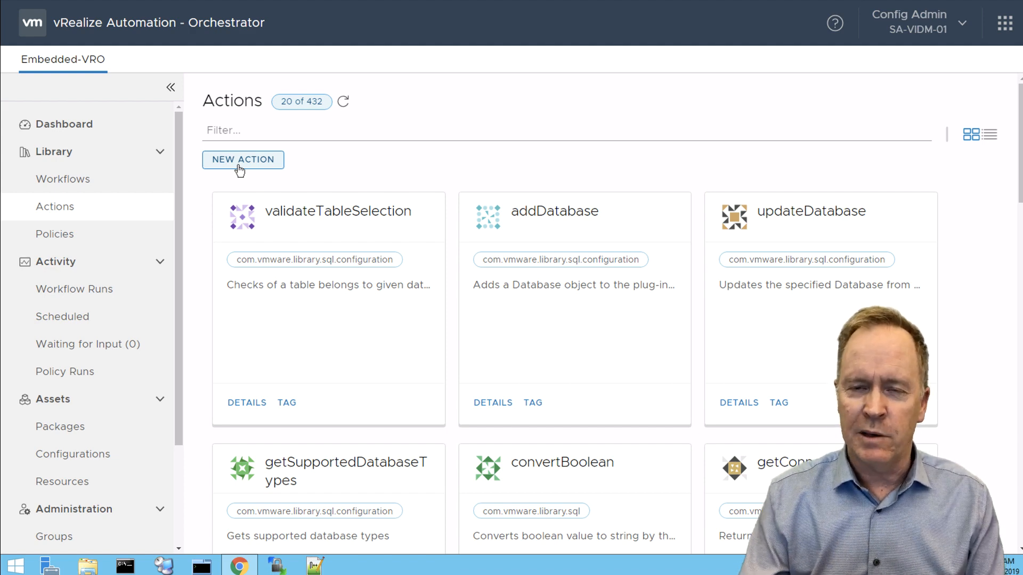
Step: Create a new action and name it getVegetable
{"action": "left_click", "coordinate": [242, 159]}
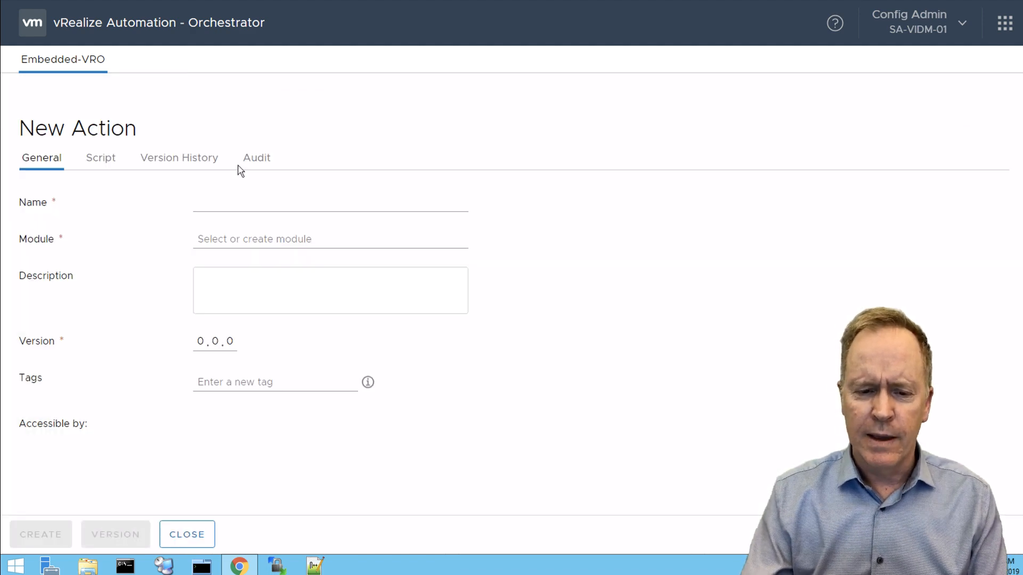
{"action": "left_click", "coordinate": [329, 202]}
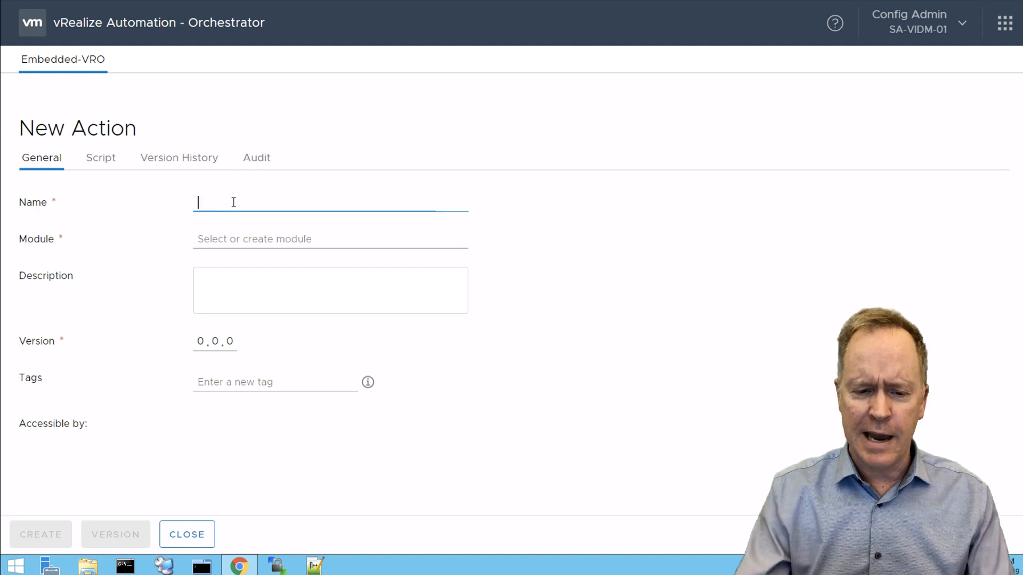
{"action": "type", "text": "get"}
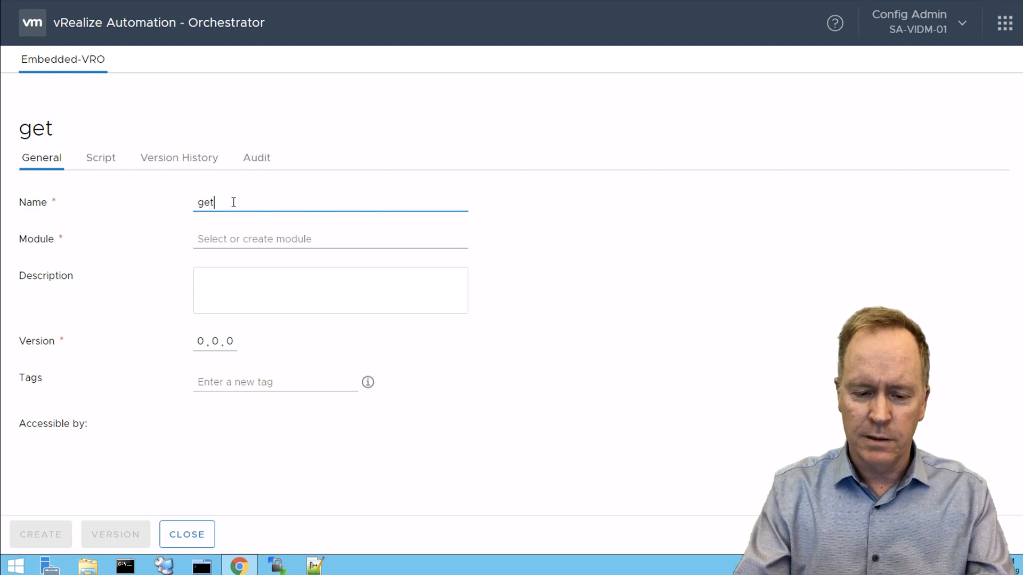
{"action": "type", "text": "Vegetable"}
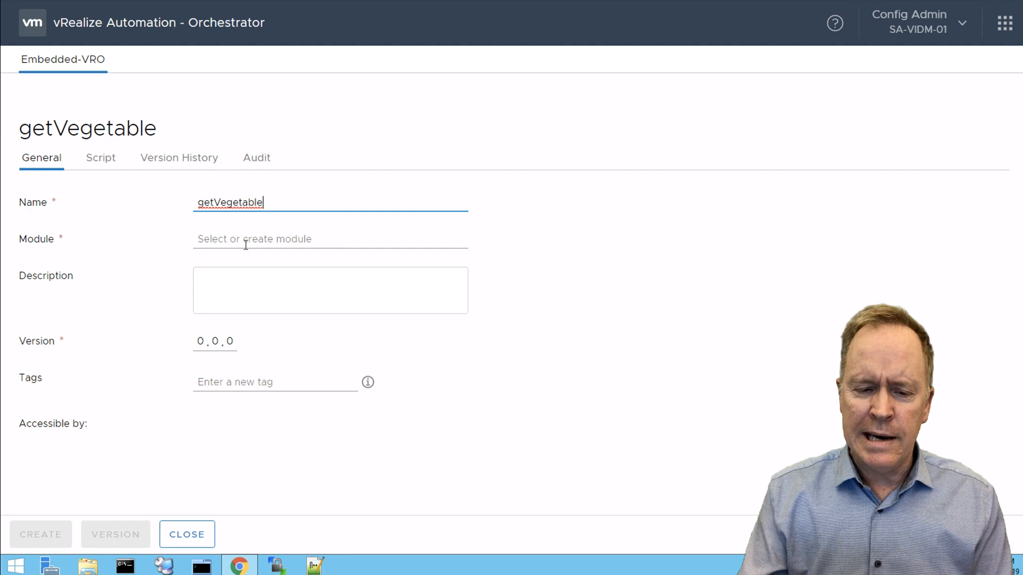
{"action": "mouse_move", "coordinate": [210, 217]}
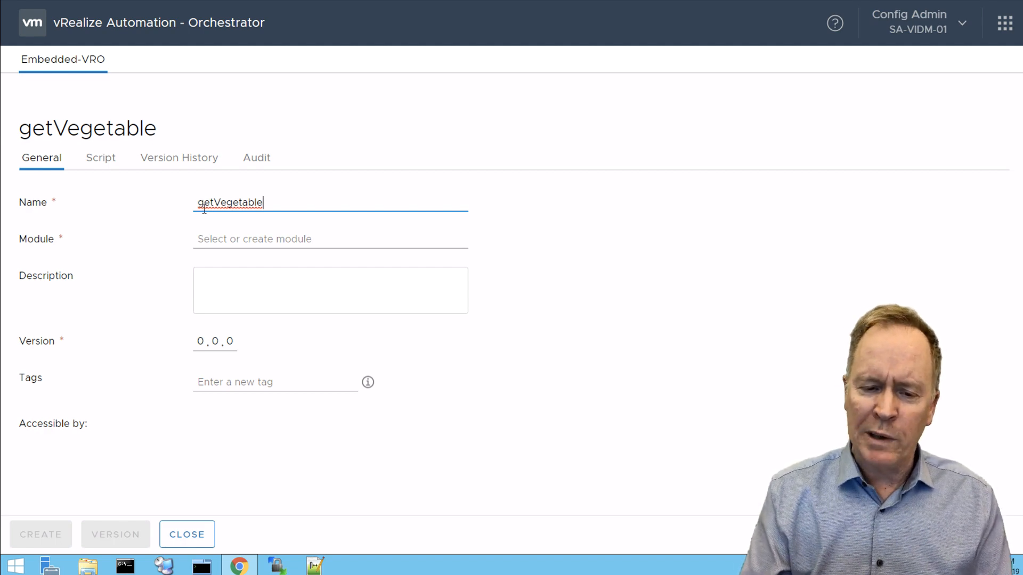
{"action": "mouse_move", "coordinate": [251, 217]}
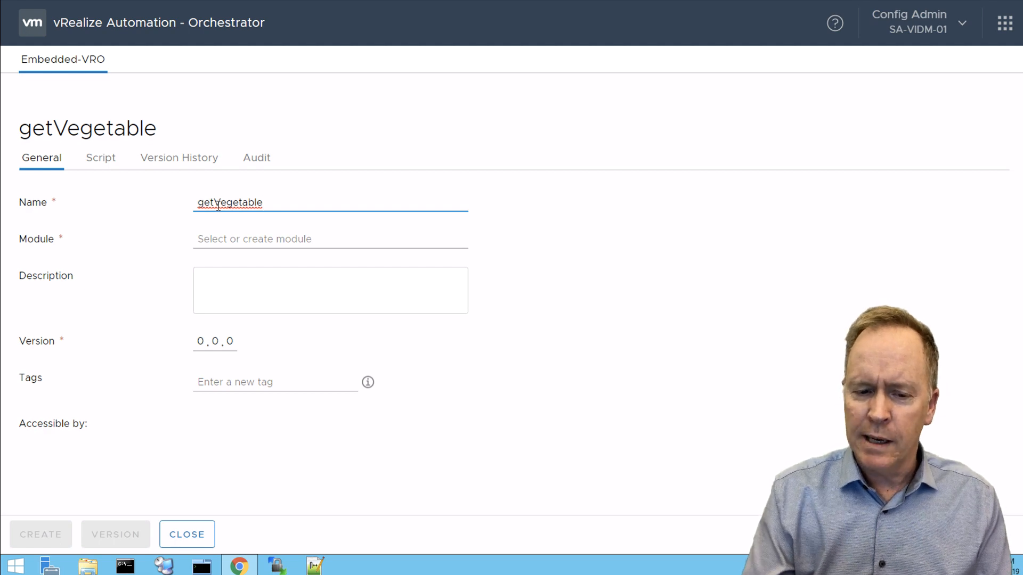
{"action": "left_click", "coordinate": [265, 202]}
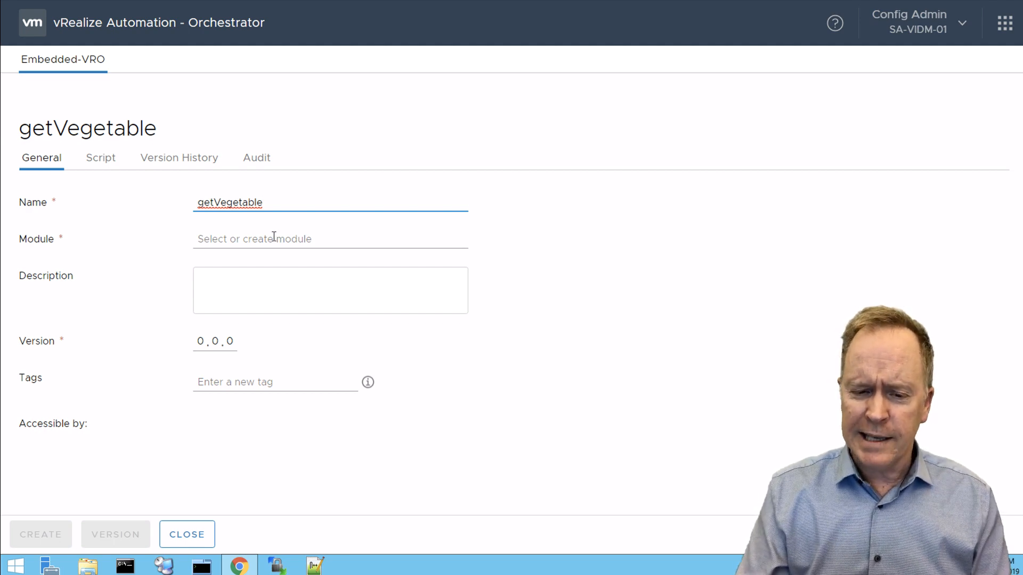
Step: Set the action's module to info.vvork.food from the suggestions
{"action": "left_click", "coordinate": [329, 238]}
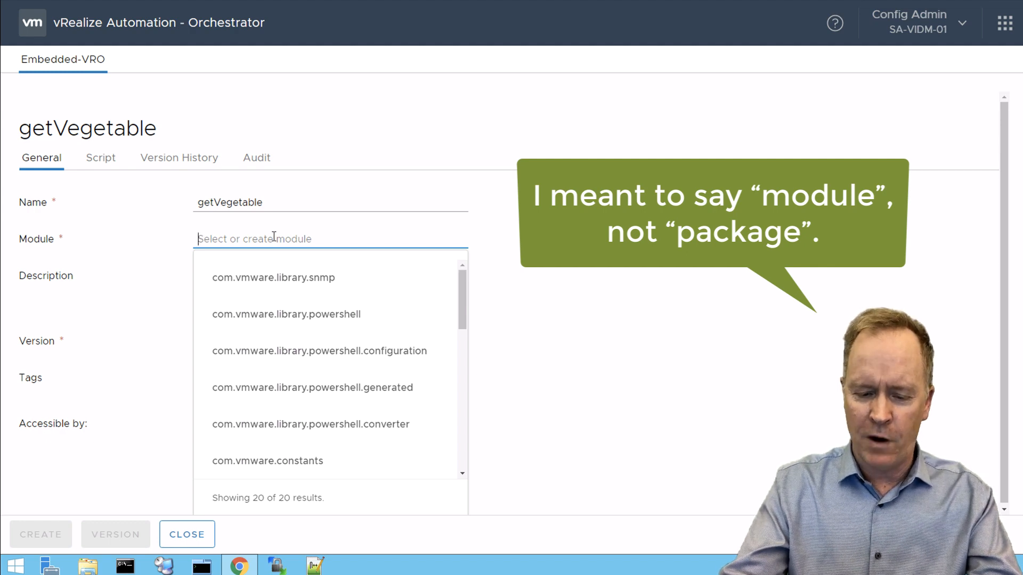
{"action": "type", "text": "info.vvork.food"}
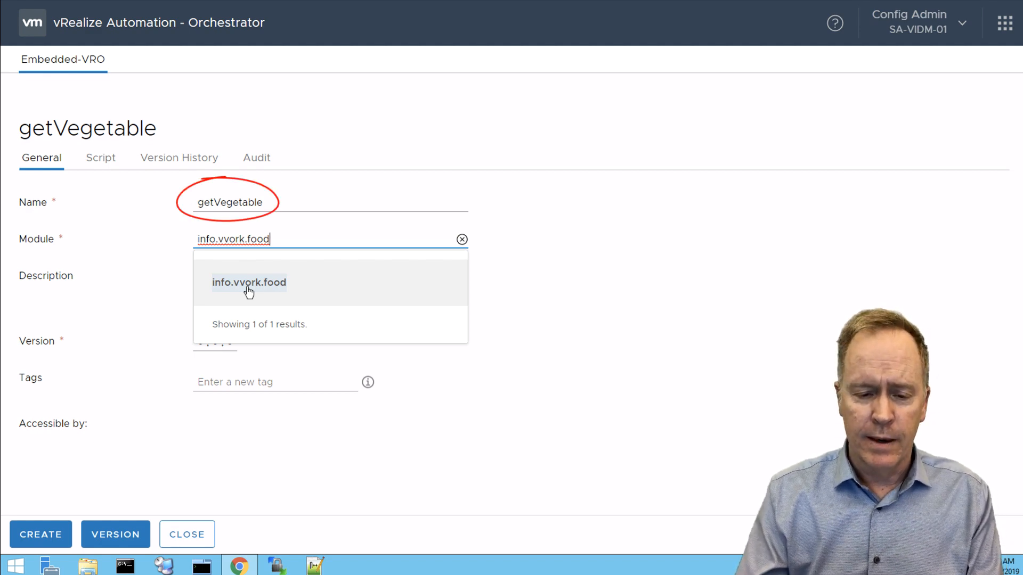
{"action": "left_click", "coordinate": [248, 282]}
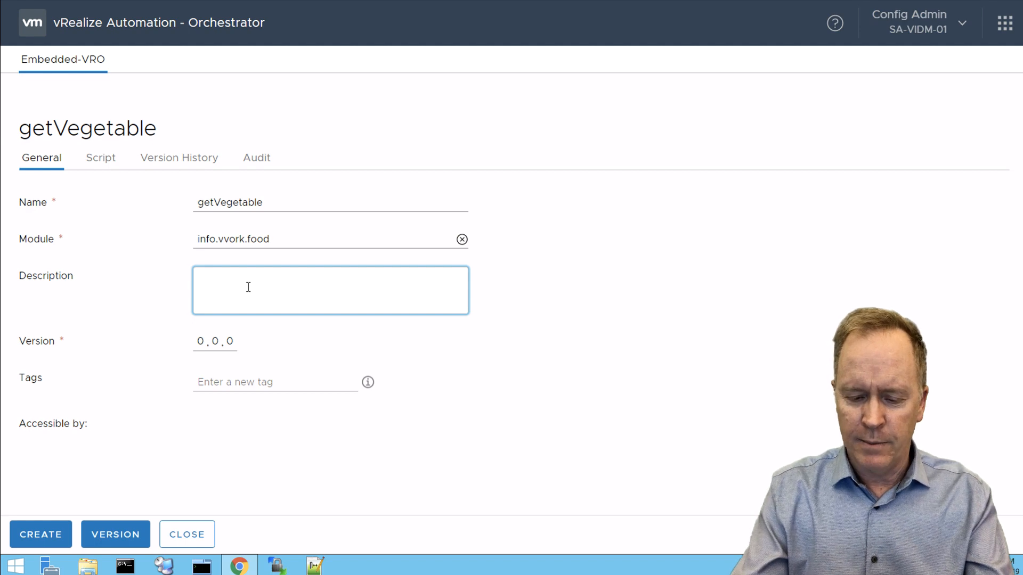
Step: Describe the action as 'This action returns one vegetable (i.e. a string)'
{"action": "type", "text": "This acrtion"}
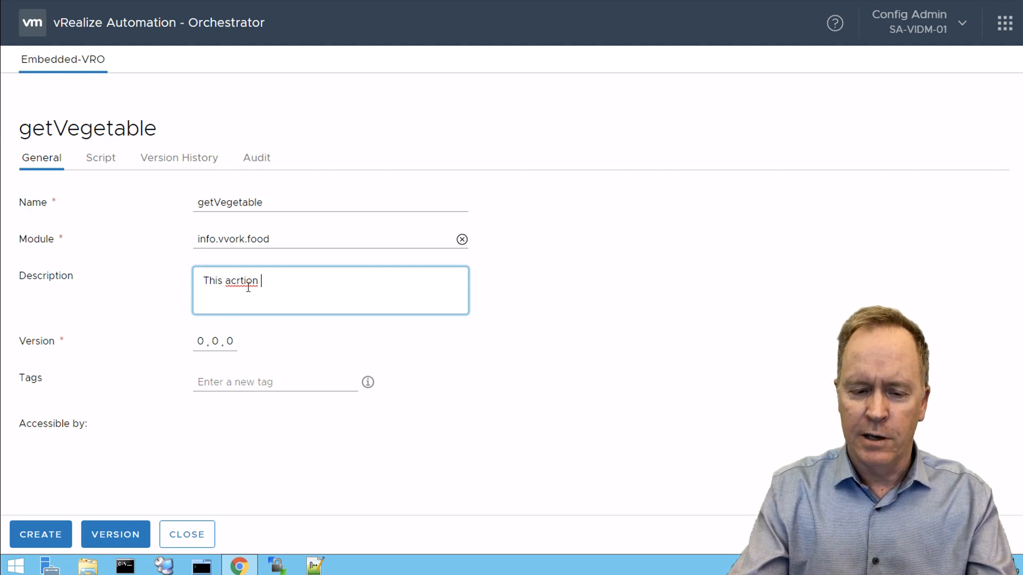
{"action": "type", "text": "action"}
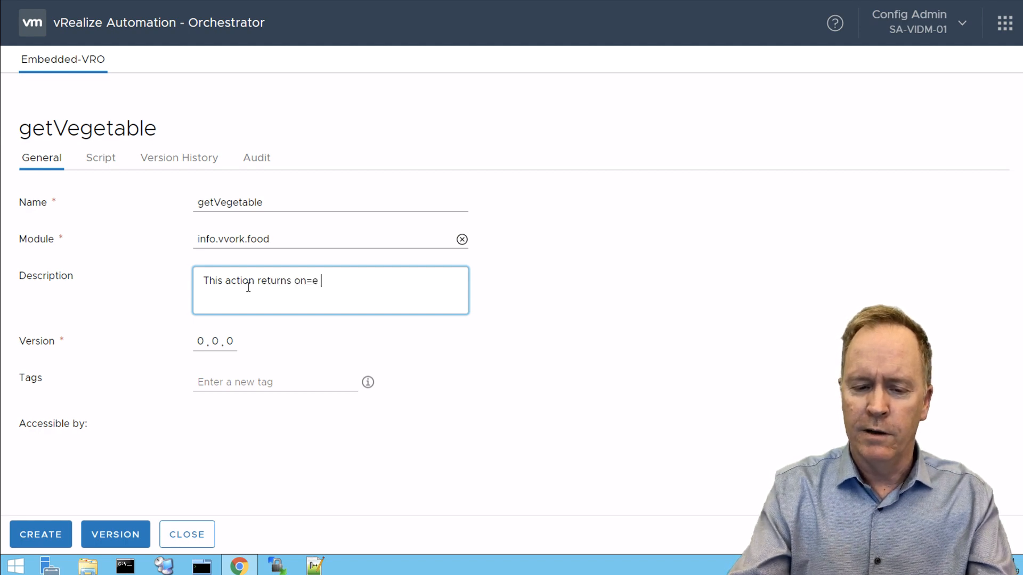
{"action": "type", "text": "one bege"}
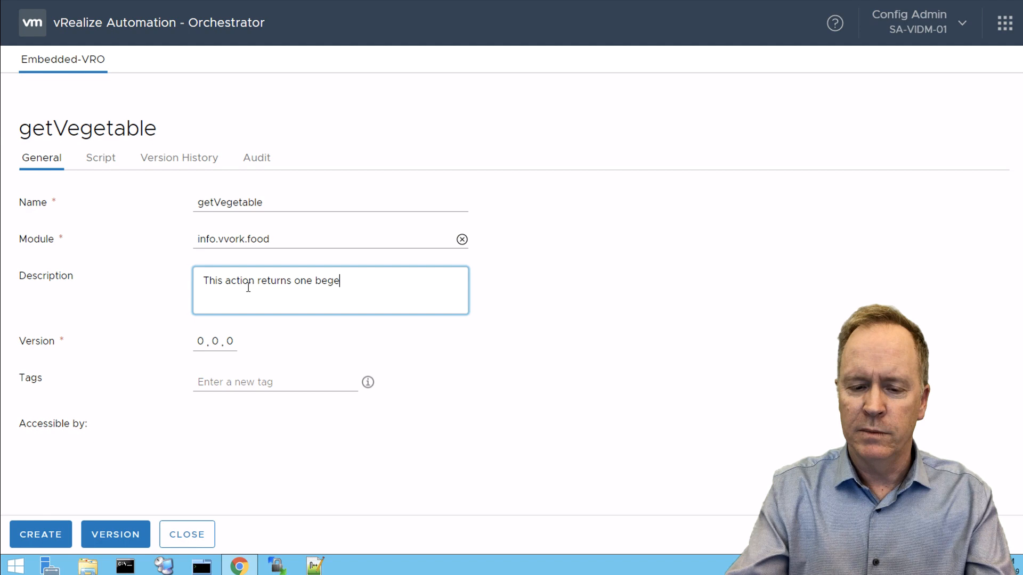
{"action": "type", "text": "veget"}
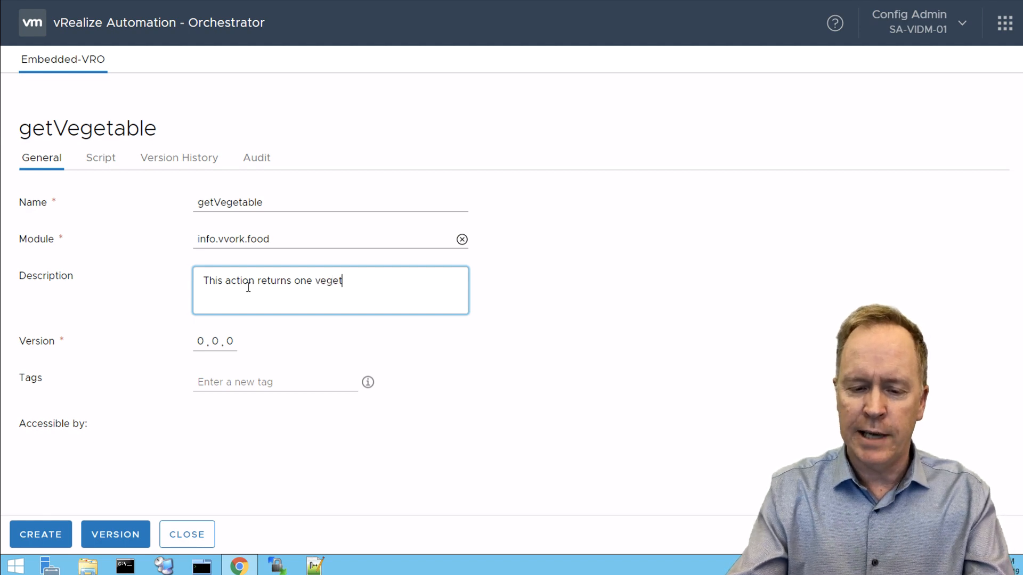
{"action": "type", "text": "able ("}
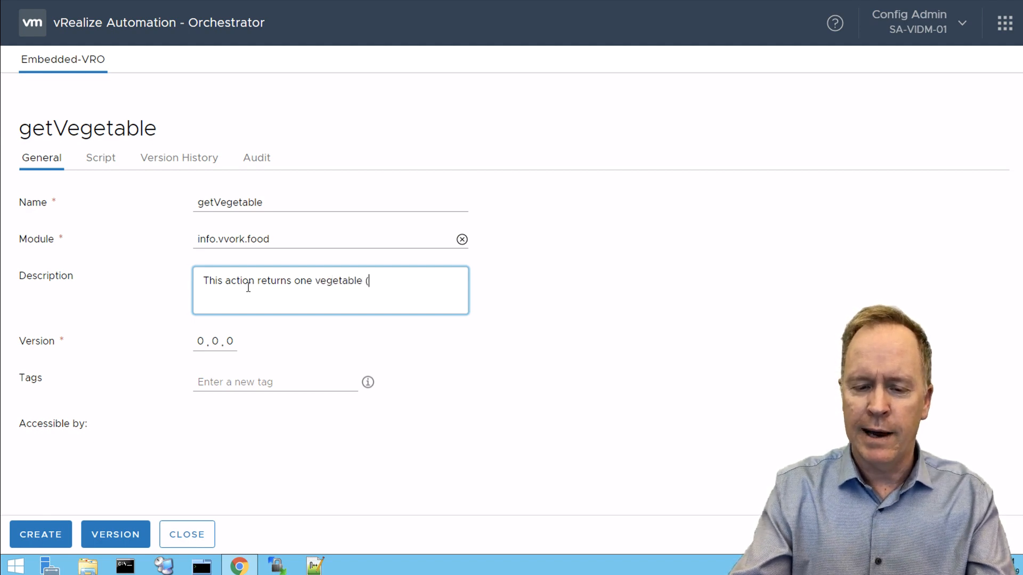
{"action": "type", "text": "i.e. a strig"}
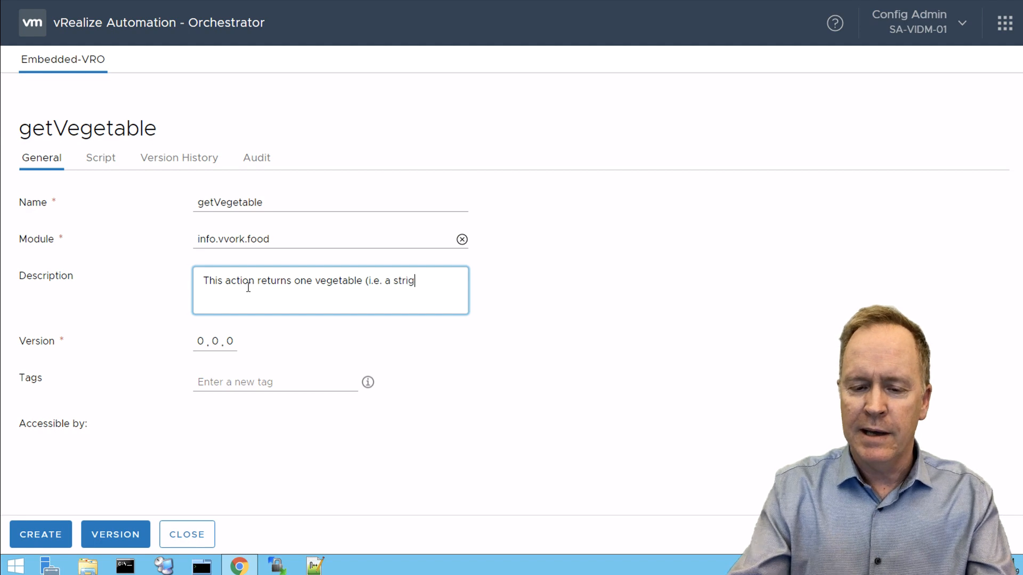
{"action": "type", "text": ")"}
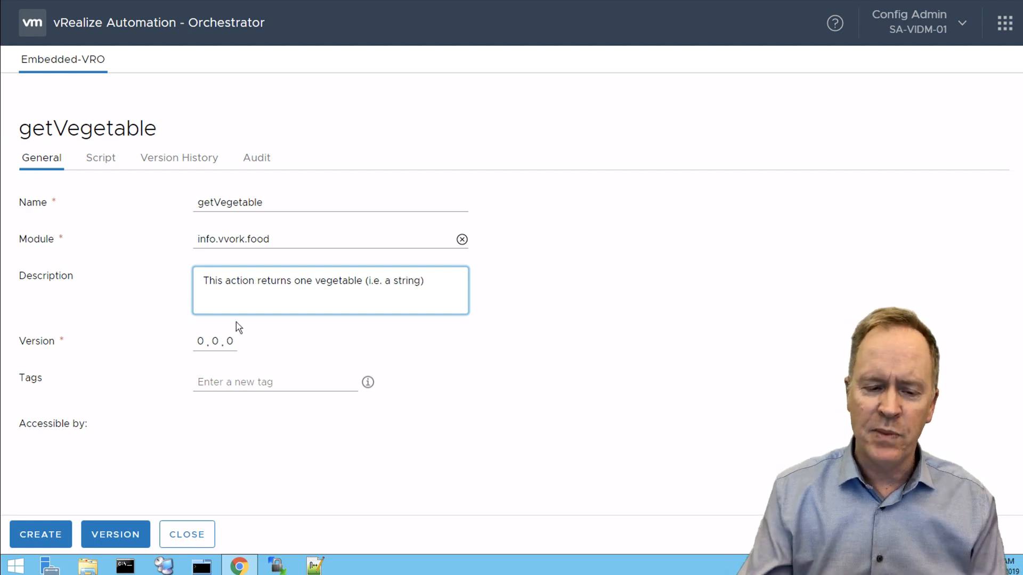
Step: Set the action's version to 1.0.0
{"action": "left_click", "coordinate": [201, 341]}
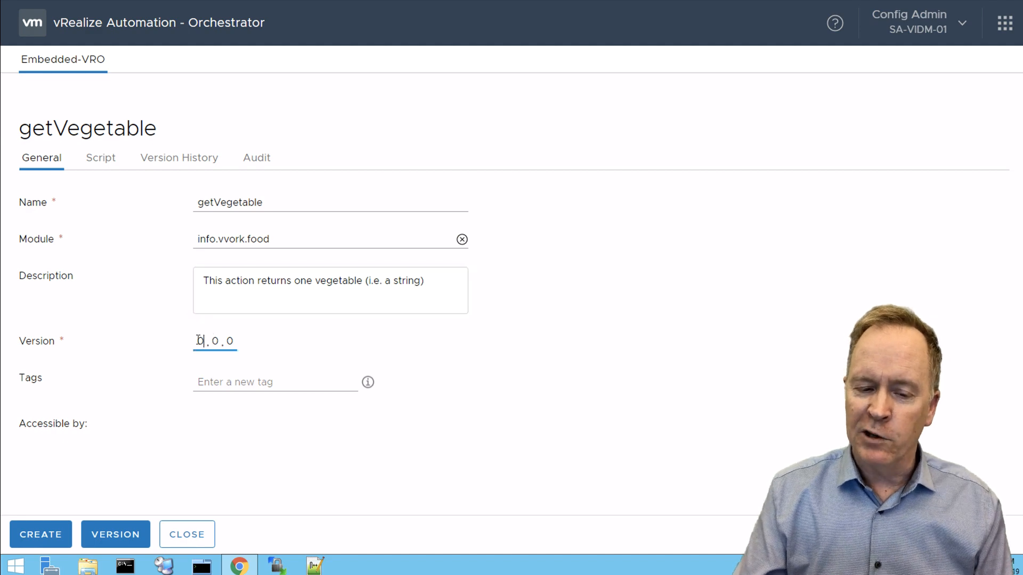
{"action": "double_click", "coordinate": [200, 341]}
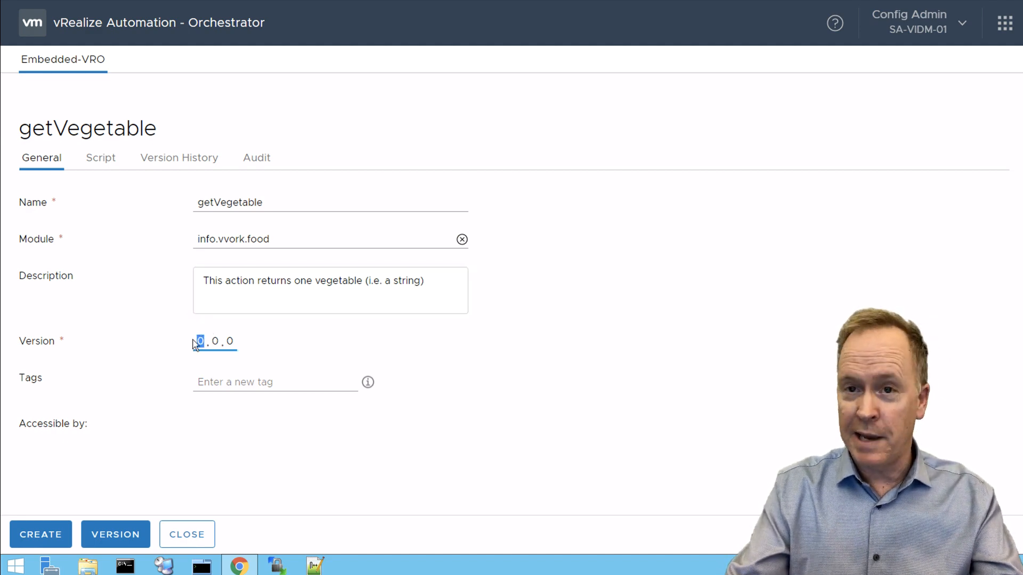
{"action": "type", "text": "1"}
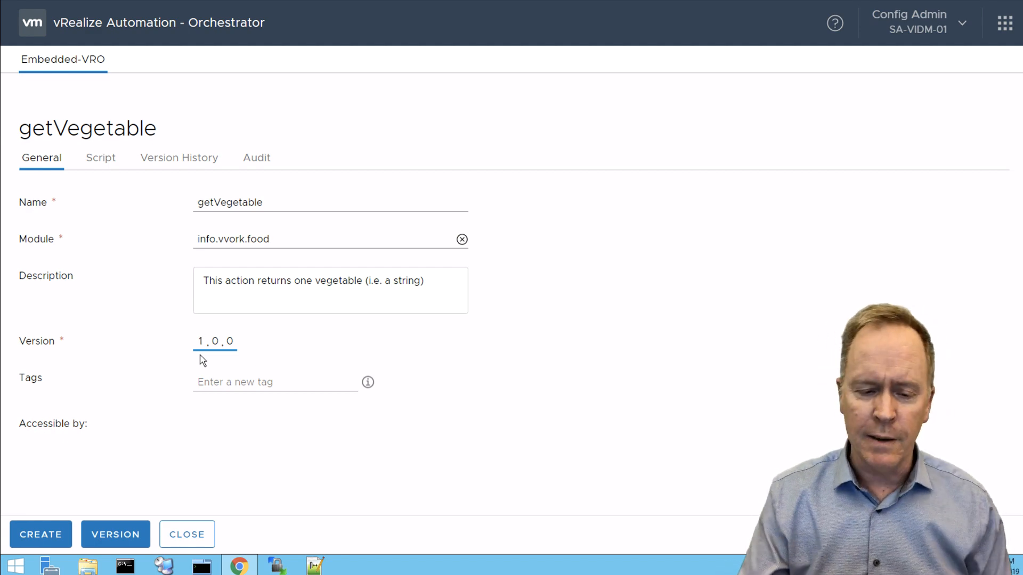
{"action": "left_click", "coordinate": [275, 382]}
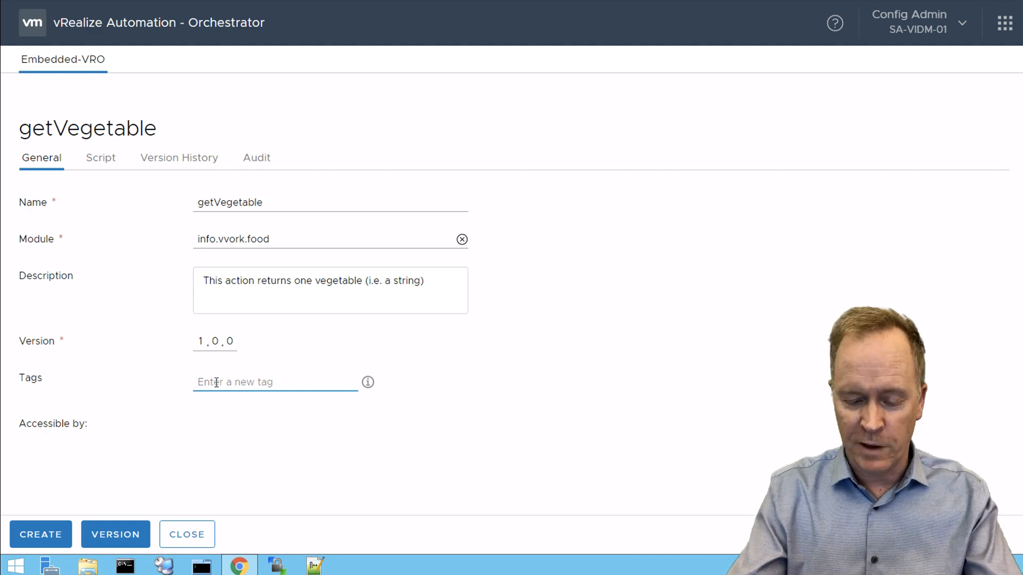
Step: Add the tag 'vvork' to the getVegetable action
{"action": "type", "text": "vvo"}
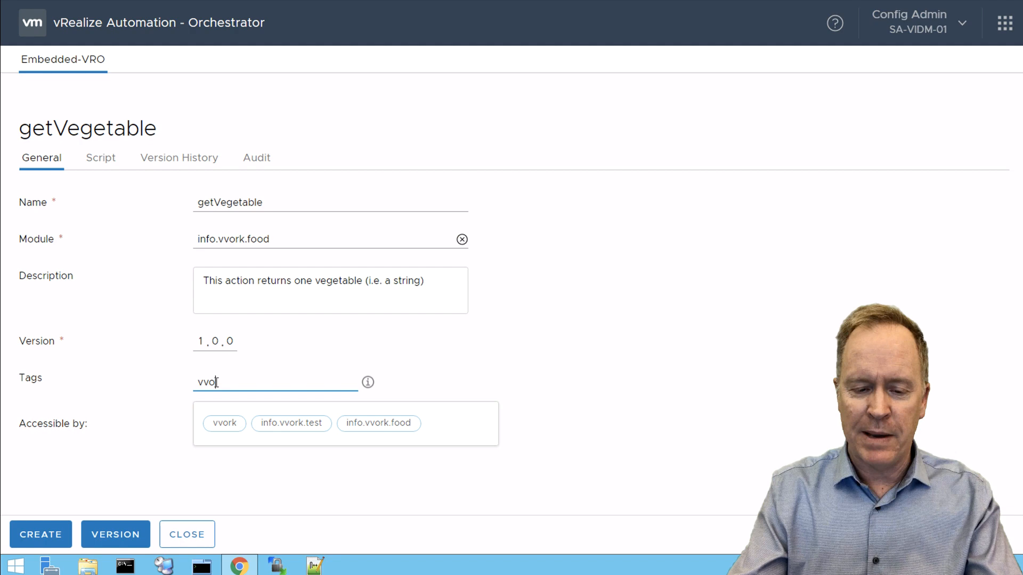
{"action": "type", "text": "rk"}
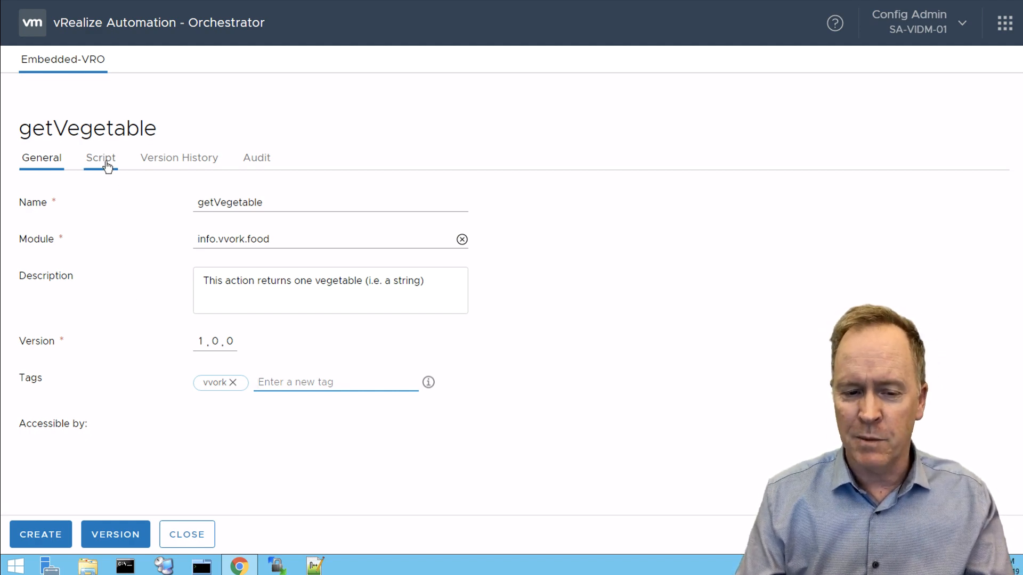
Step: Show getVegetable's empty script editor with its string return type and Inputs section
{"action": "left_click", "coordinate": [100, 158]}
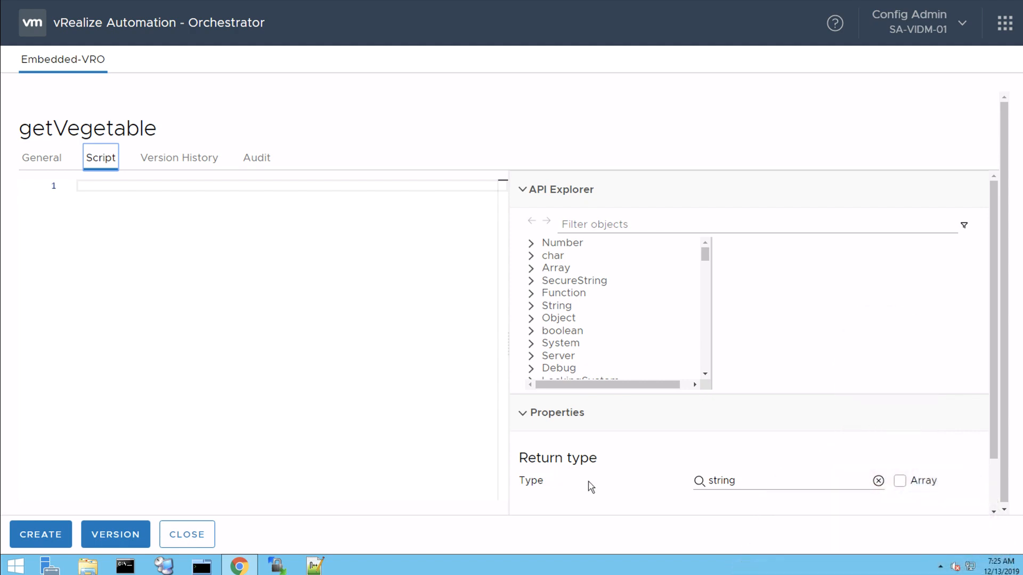
{"action": "mouse_move", "coordinate": [695, 498]}
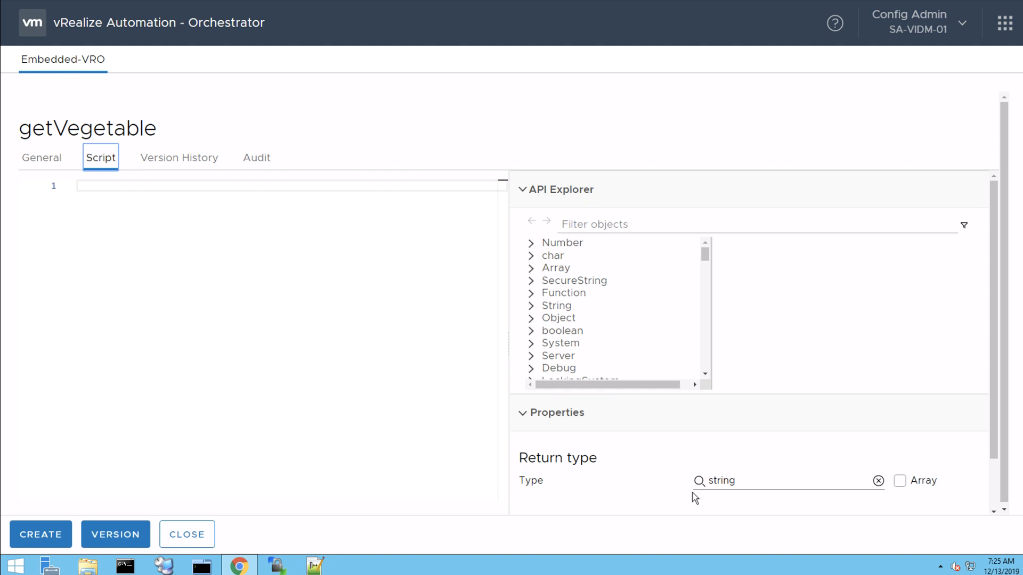
{"action": "mouse_move", "coordinate": [722, 500]}
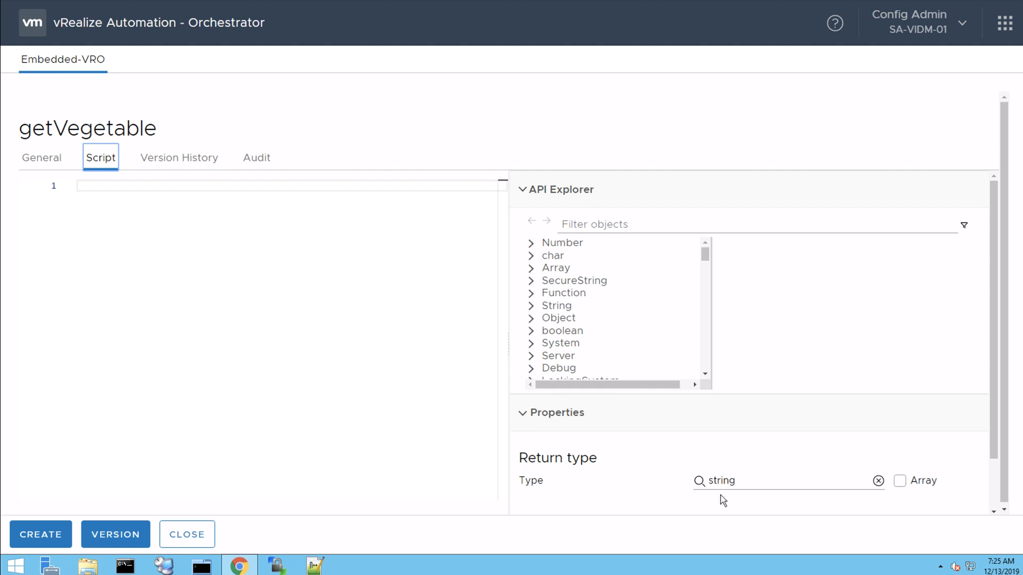
{"action": "mouse_move", "coordinate": [719, 499]}
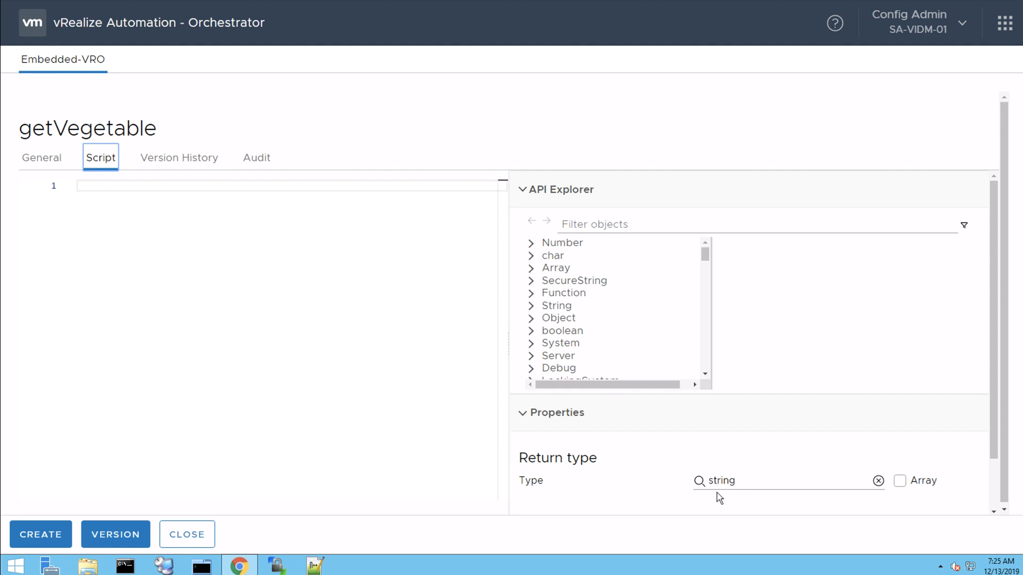
{"action": "mouse_move", "coordinate": [904, 497]}
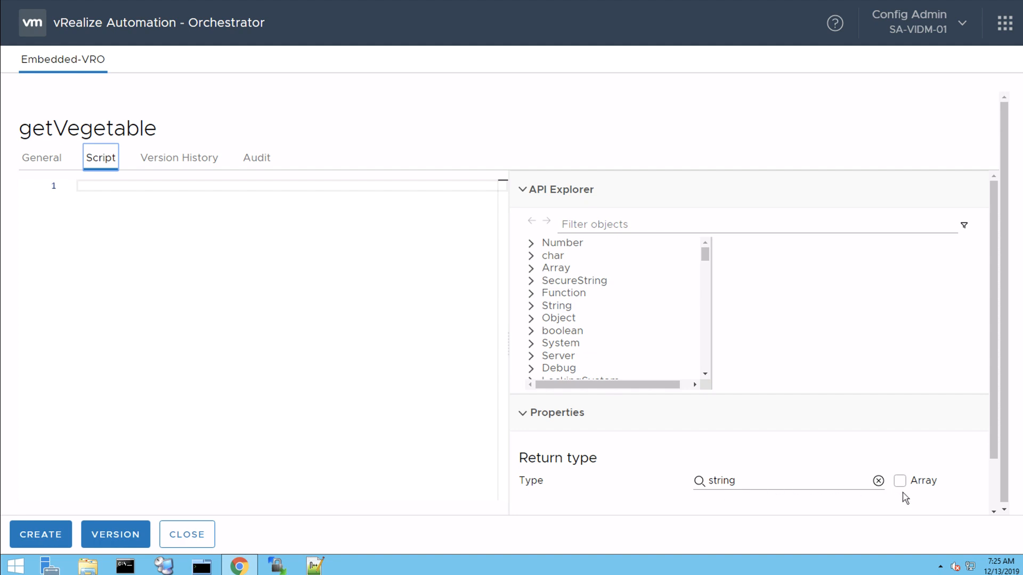
{"action": "mouse_move", "coordinate": [879, 498]}
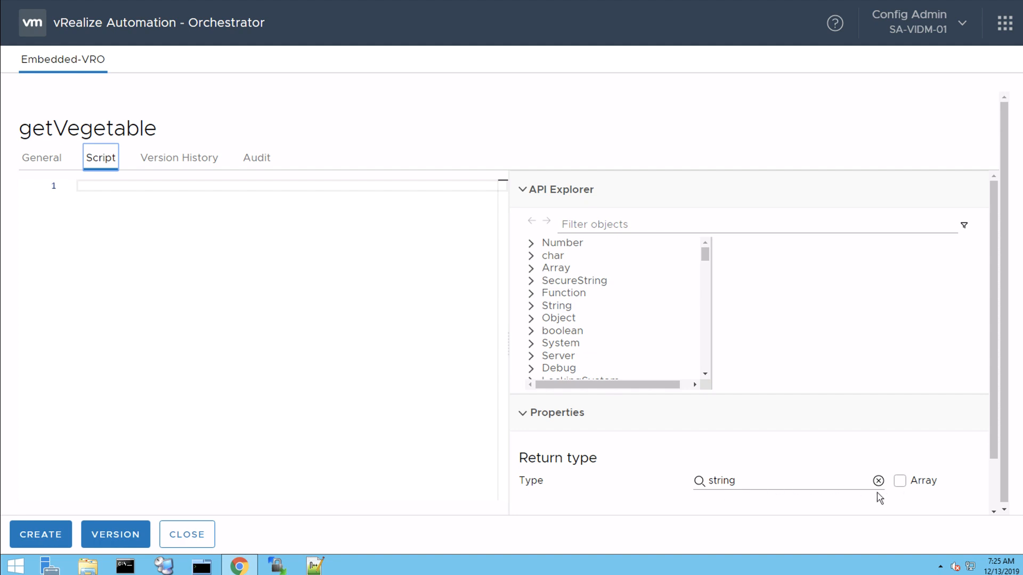
{"action": "mouse_move", "coordinate": [902, 498]}
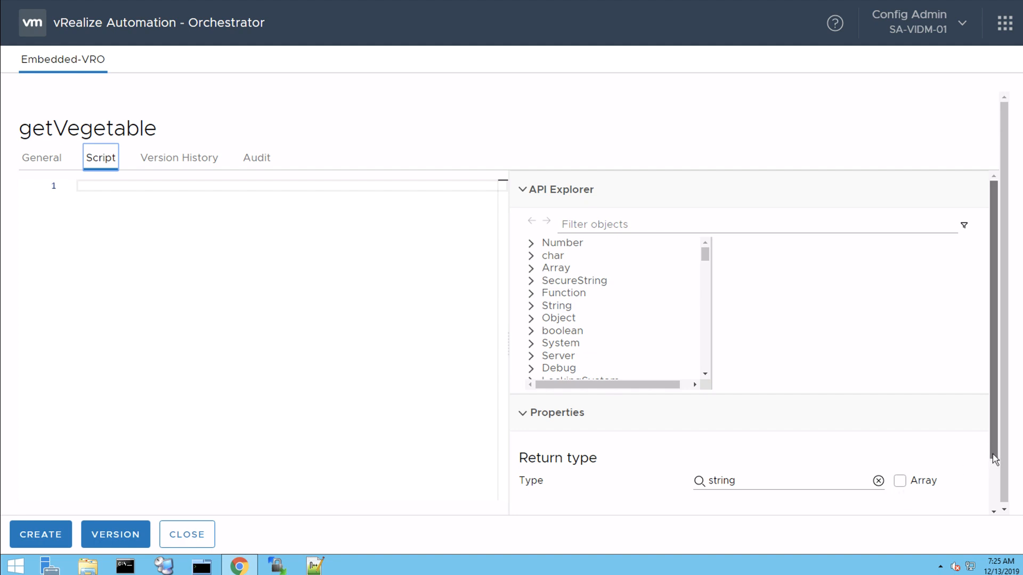
{"action": "scroll", "scroll_direction": "down", "scroll_amount": 3}
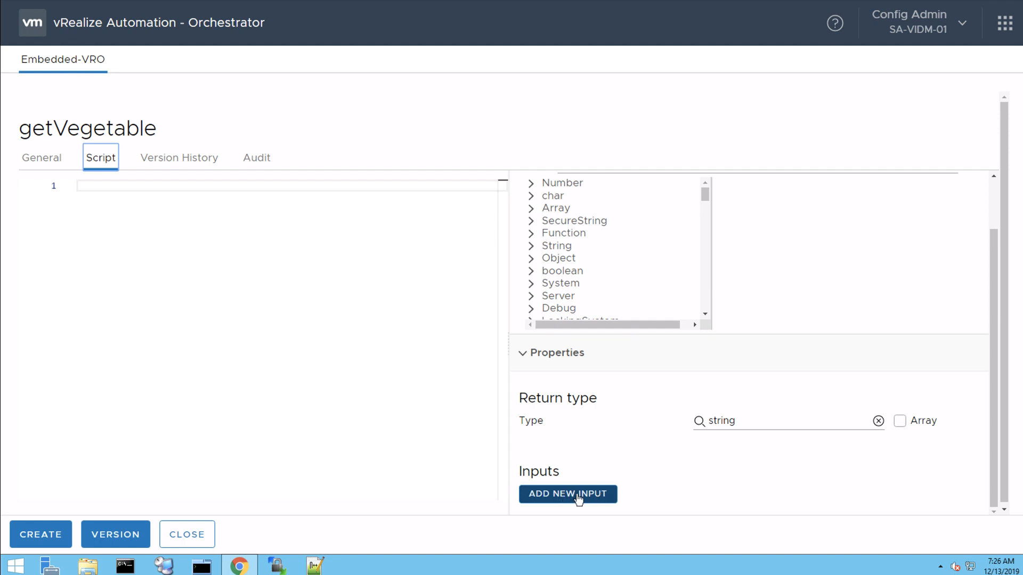
{"action": "mouse_move", "coordinate": [559, 435]}
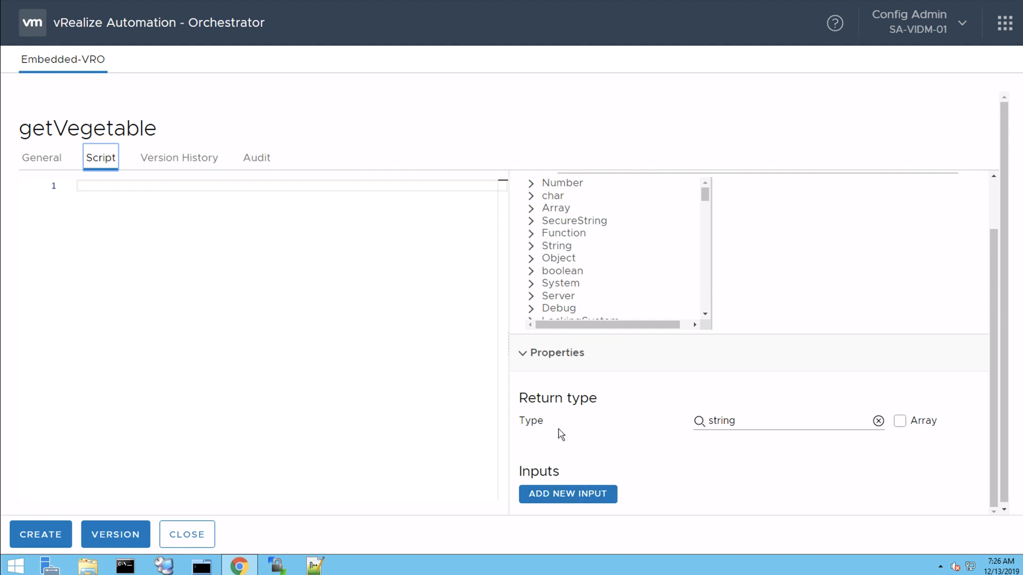
{"action": "mouse_move", "coordinate": [737, 448]}
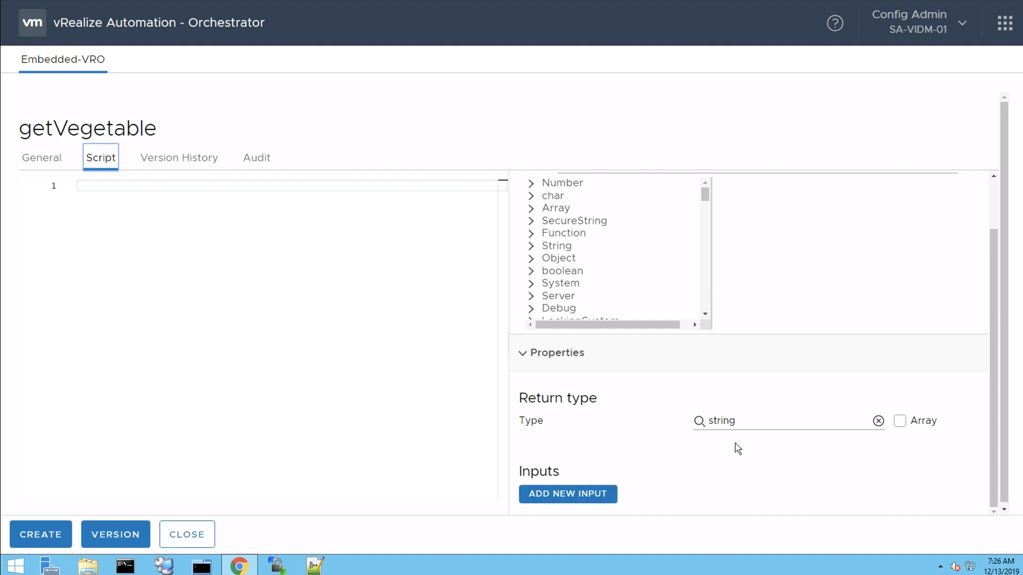
{"action": "mouse_move", "coordinate": [295, 245]}
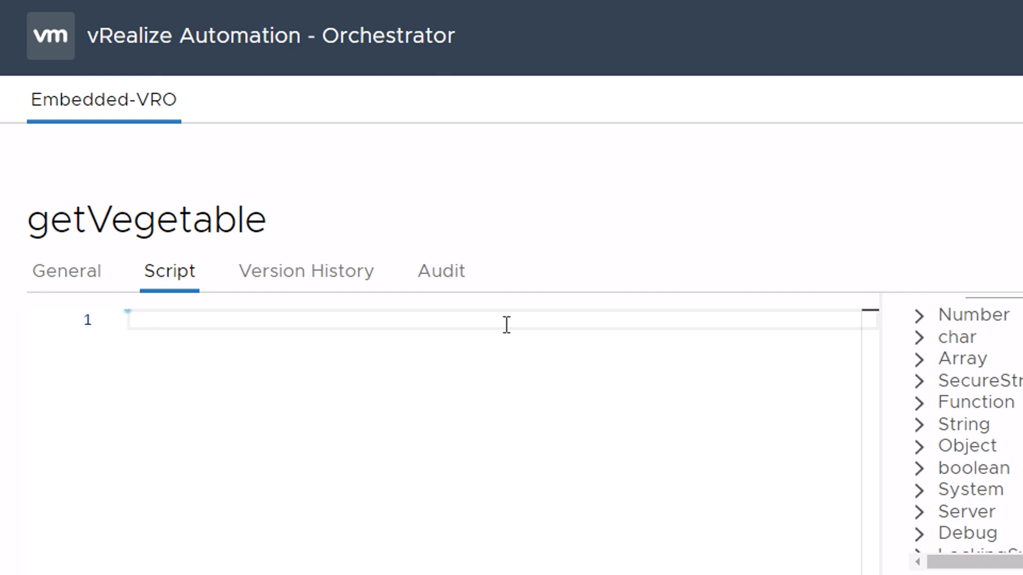
Step: Write the line var myVegetable = "Zucchini"; at the top of the getVegetable script
{"action": "type", "text": "var"}
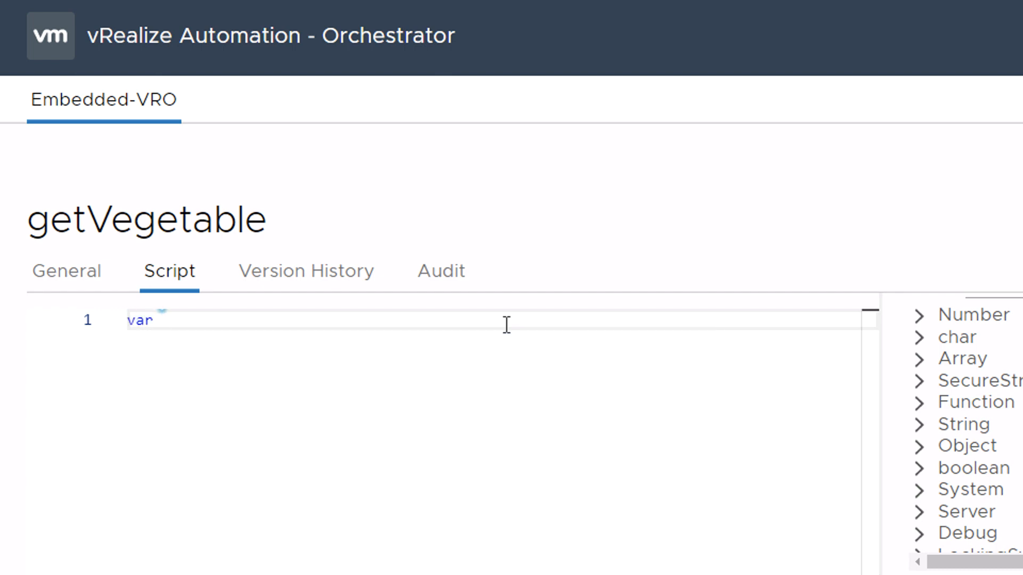
{"action": "type", "text": "my"}
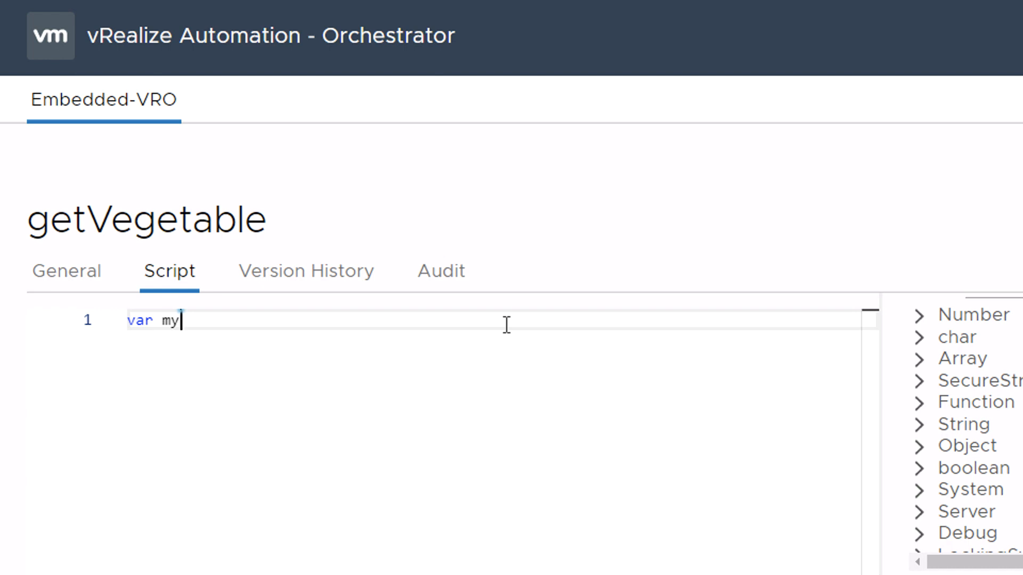
{"action": "type", "text": "Vegetable"}
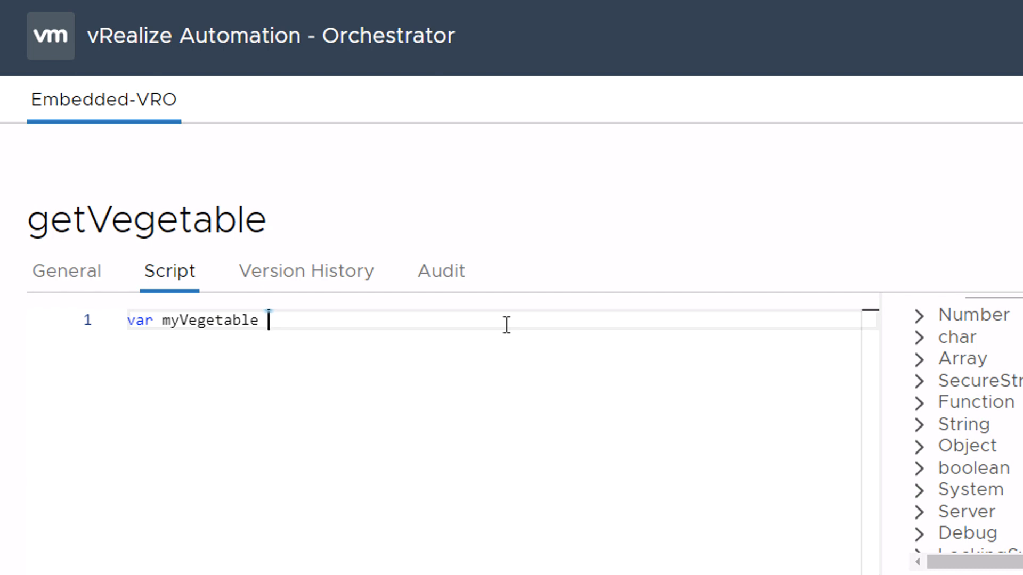
{"action": "type", "text": "="}
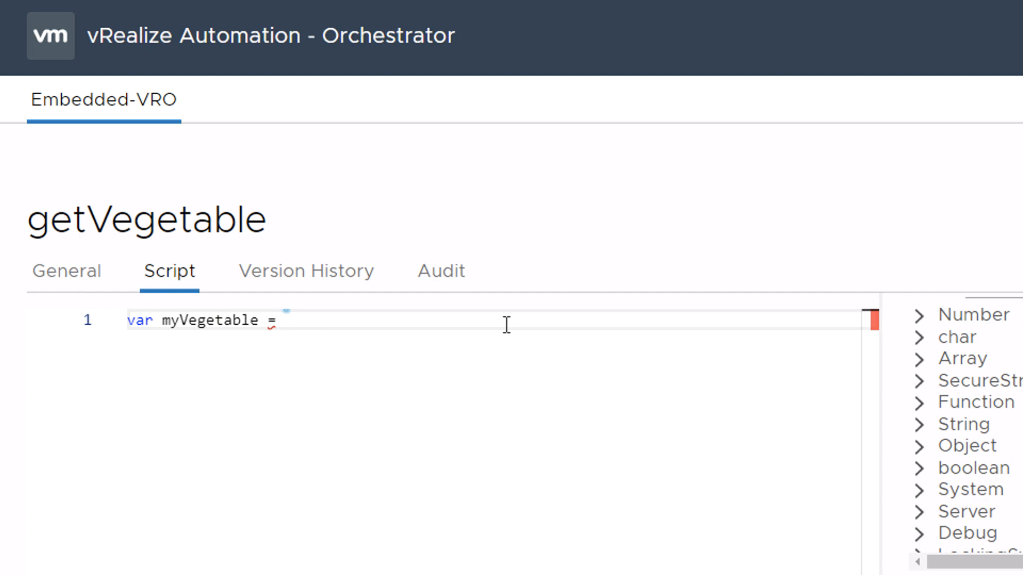
{"action": "type", "text": "\""}
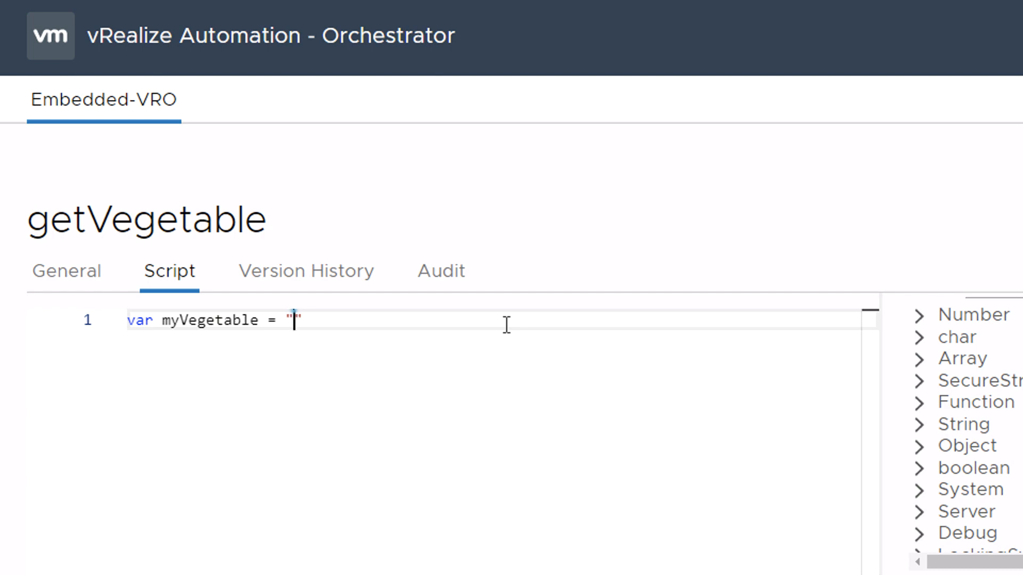
{"action": "type", "text": "Zu"}
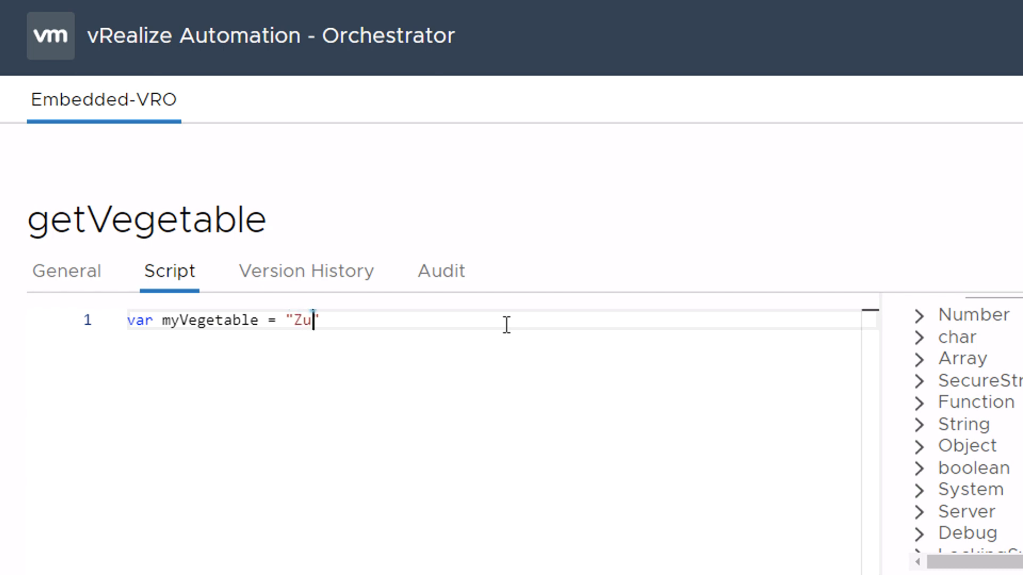
{"action": "type", "text": "cchin"}
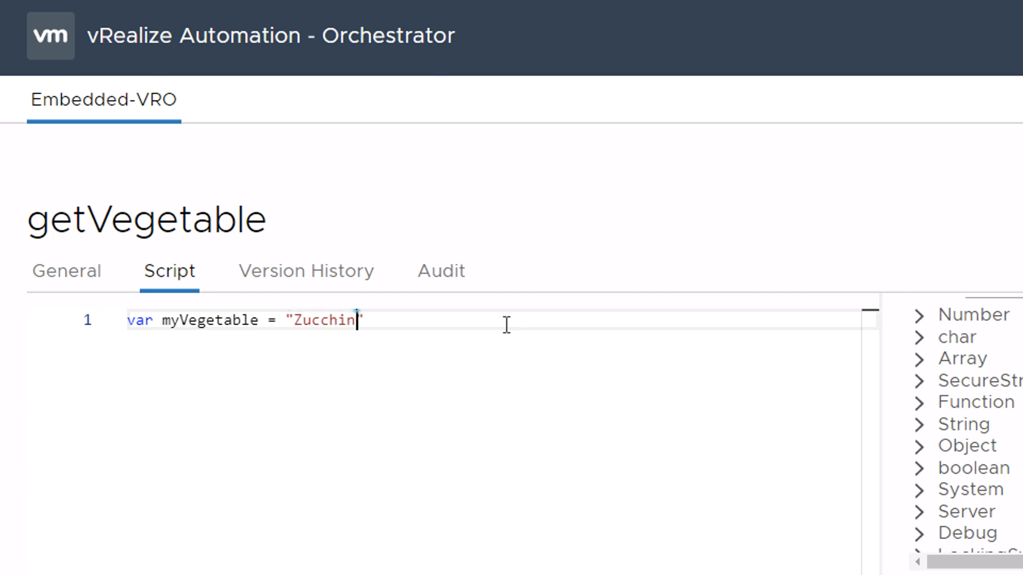
{"action": "type", "text": "i"}
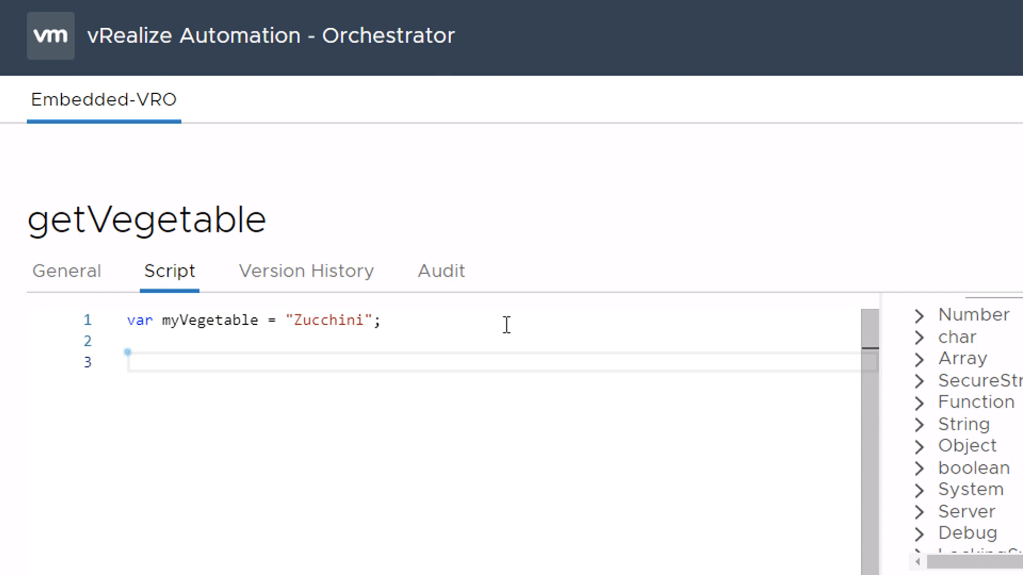
Step: End the getVegetable script with return (myVegetable); using the autocomplete suggestion
{"action": "type", "text": "ret"}
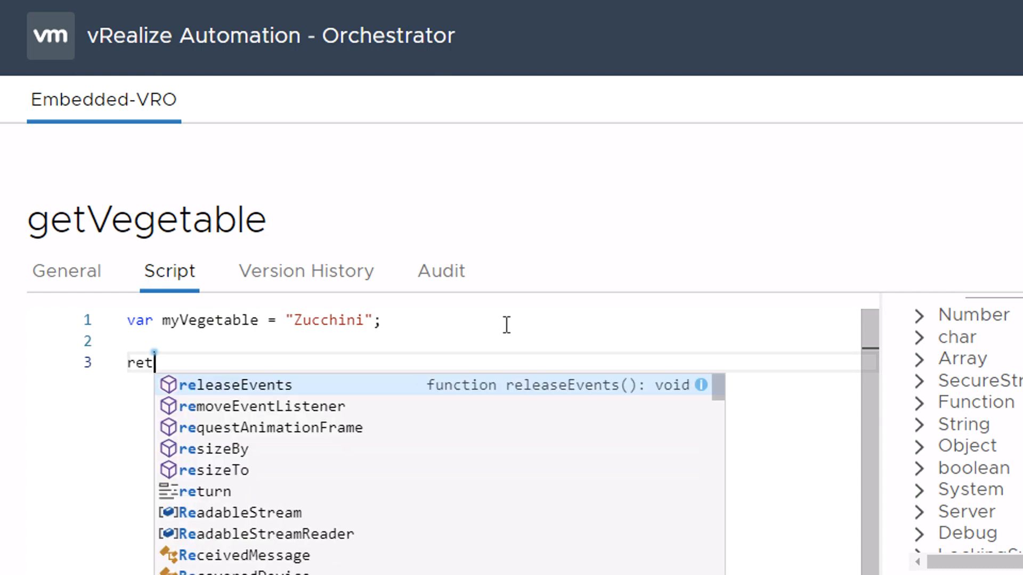
{"action": "type", "text": "urn"}
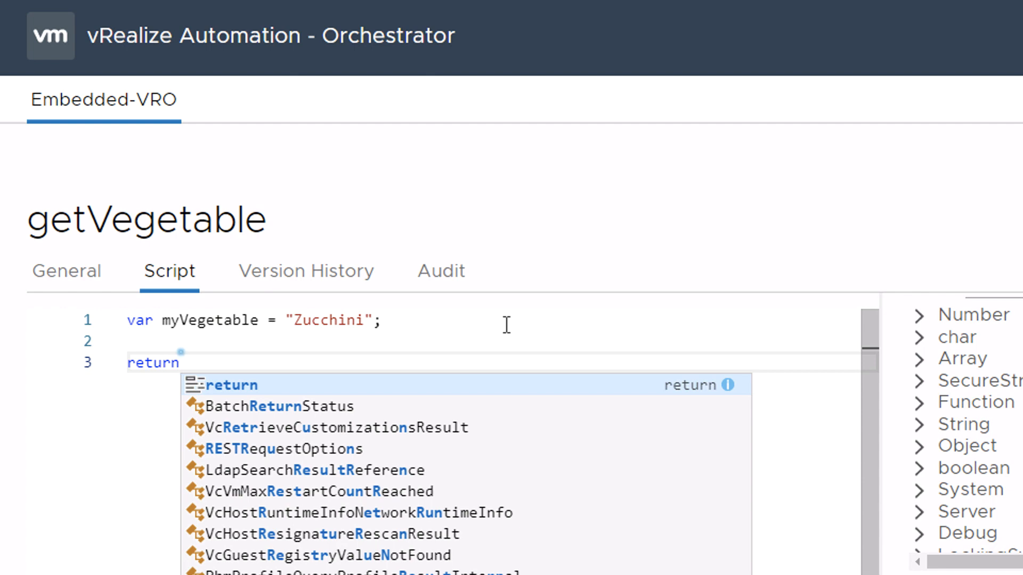
{"action": "type", "text": "my"}
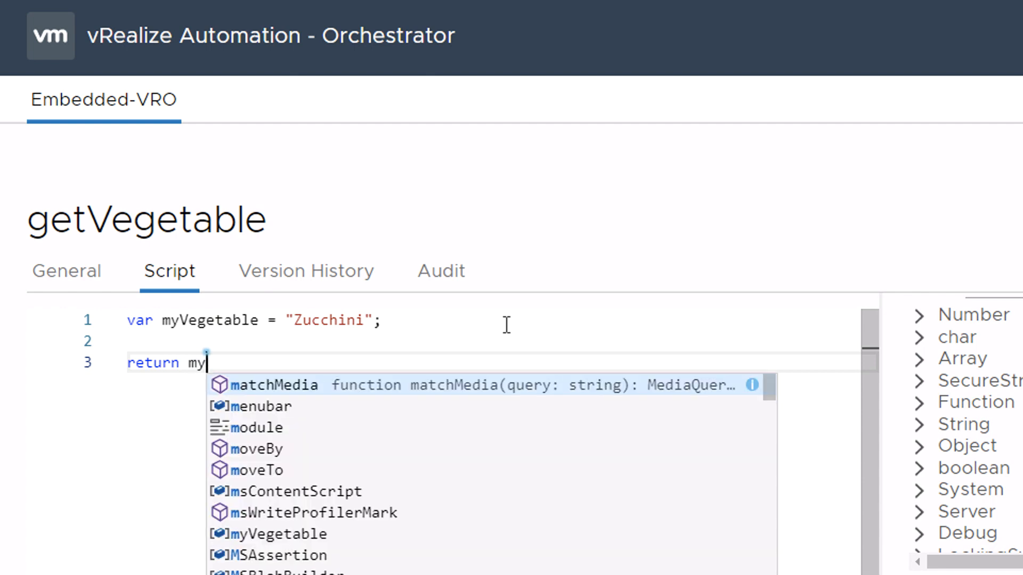
{"action": "type", "text": "V"}
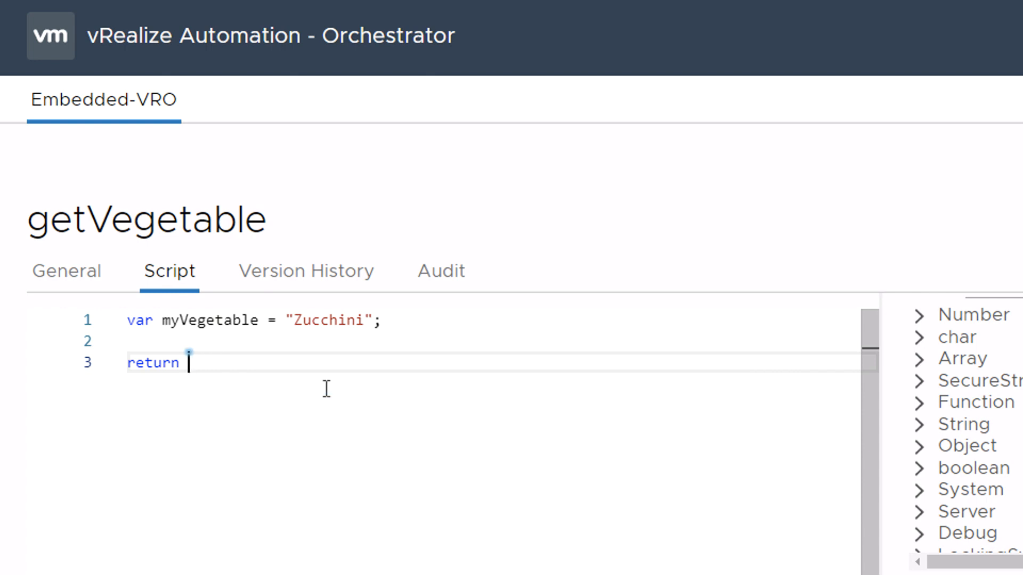
{"action": "type", "text": "()"}
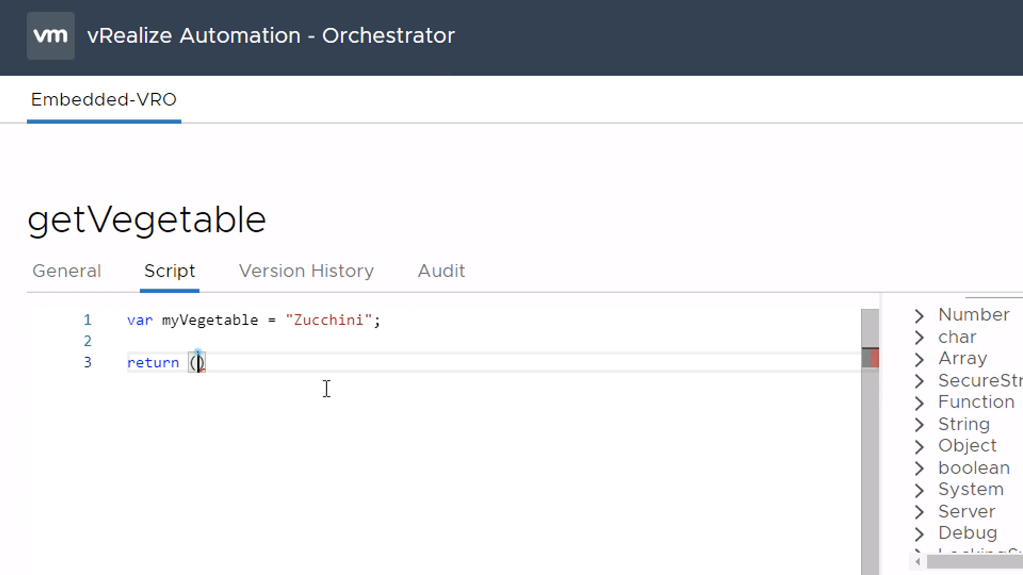
{"action": "type", "text": "myV"}
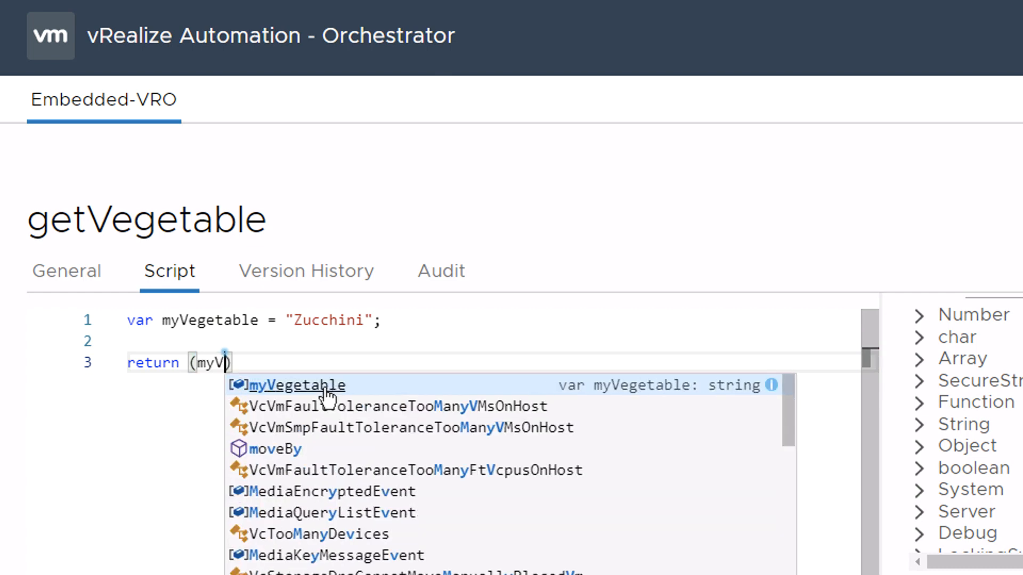
{"action": "type", "text": "e"}
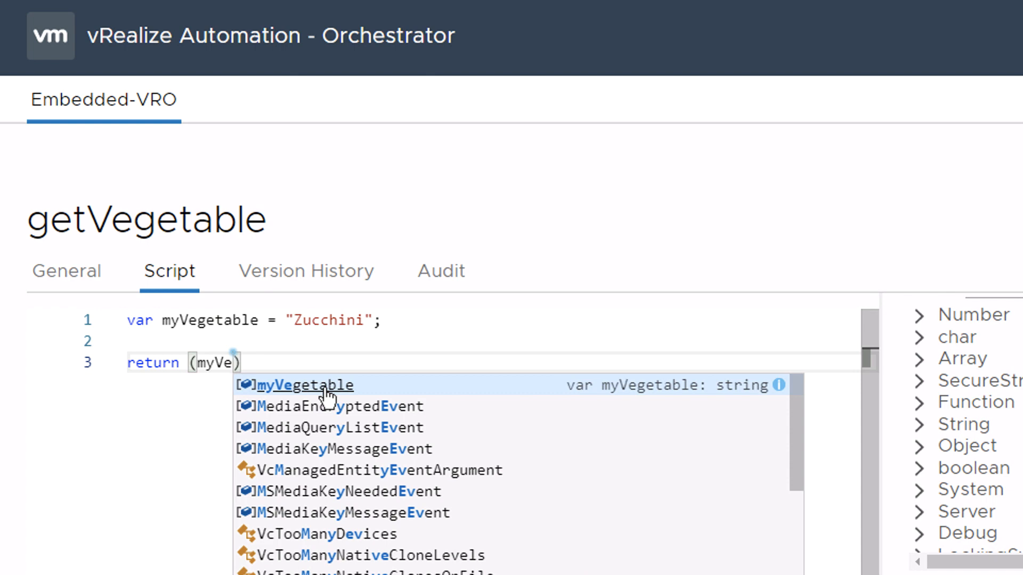
{"action": "left_click", "coordinate": [303, 385]}
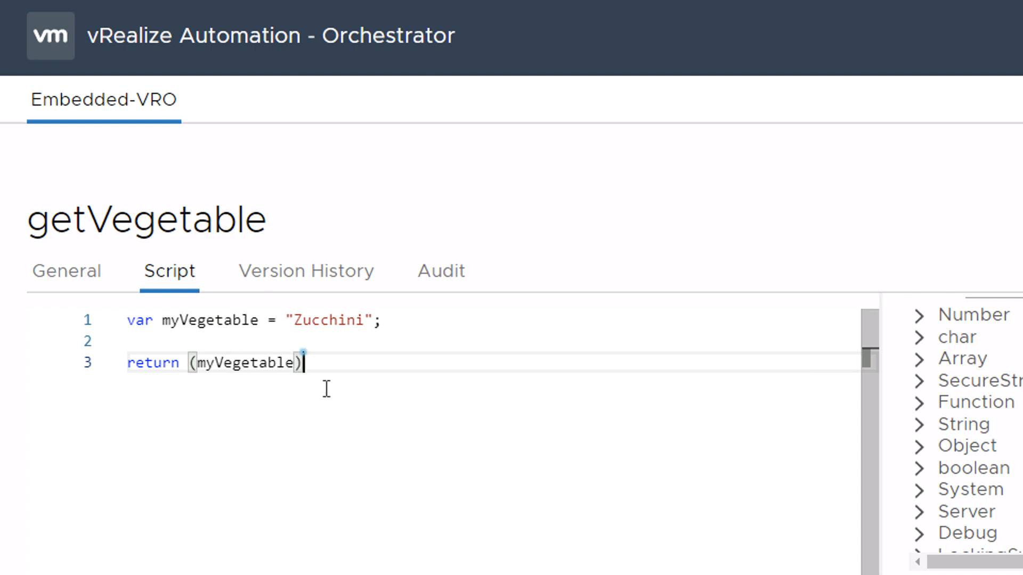
{"action": "type", "text": ";"}
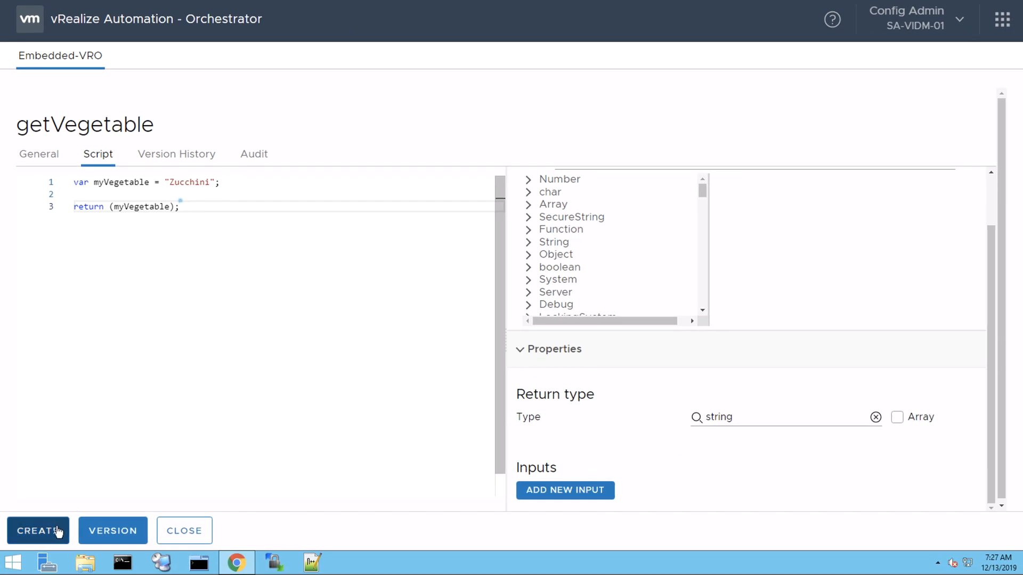
Step: Create the getVegetable action and return to the Actions library list
{"action": "left_click", "coordinate": [37, 531]}
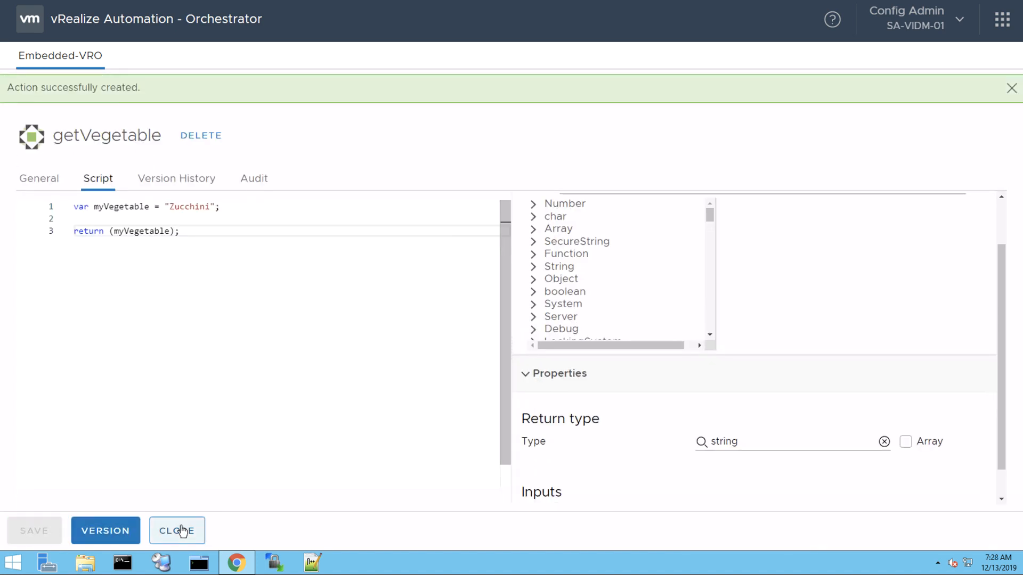
{"action": "left_click", "coordinate": [177, 531]}
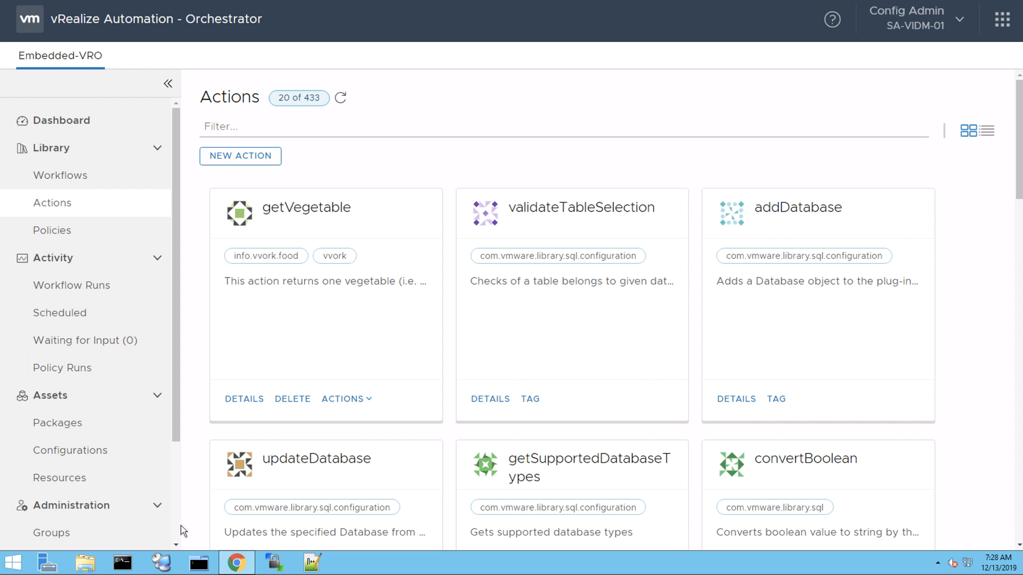
{"action": "mouse_move", "coordinate": [194, 474]}
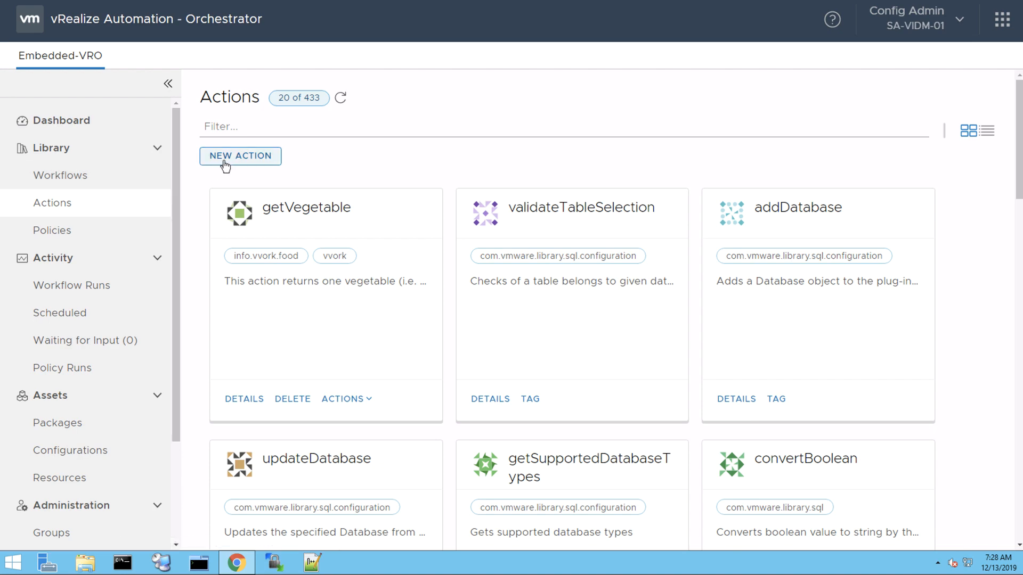
Step: Start a new action named getFruits in the info.vvork.food module
{"action": "left_click", "coordinate": [240, 155]}
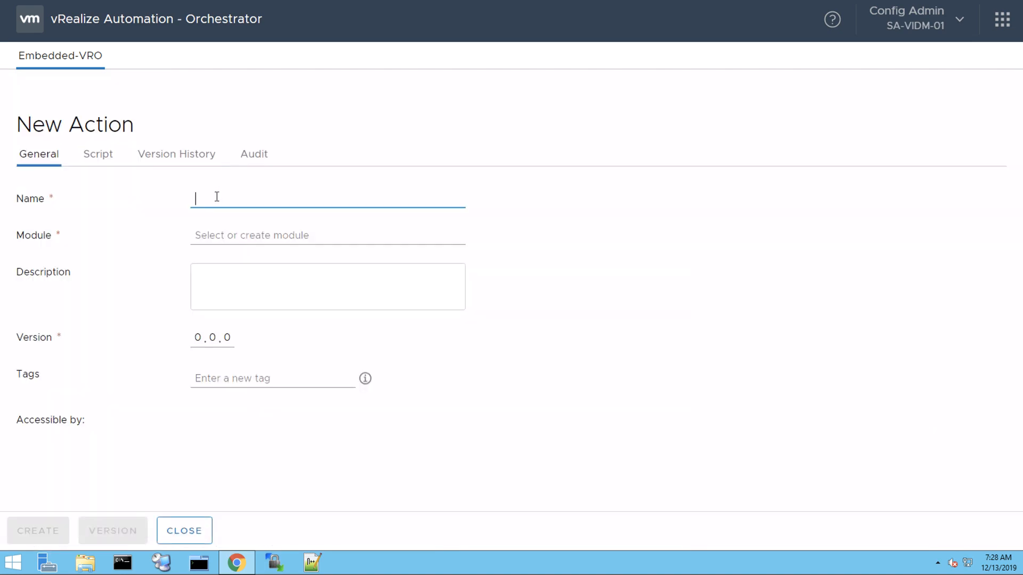
{"action": "type", "text": "get"}
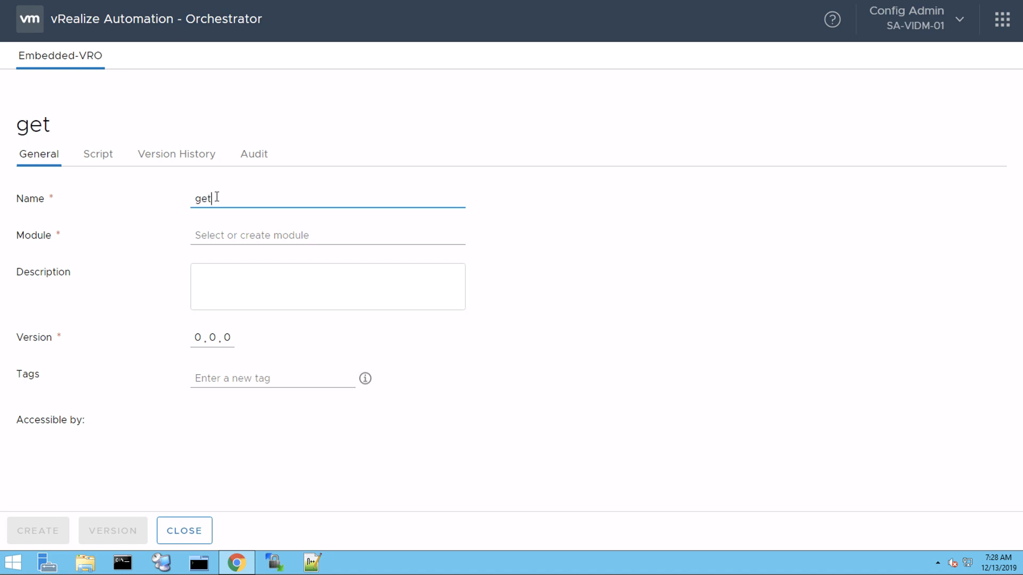
{"action": "type", "text": "Fruits"}
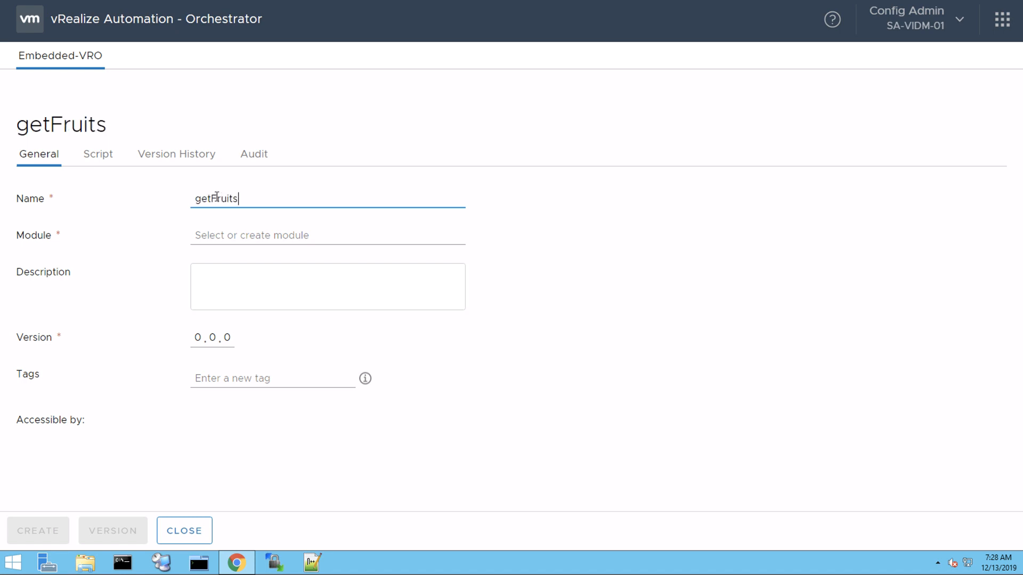
{"action": "type", "text": "info"}
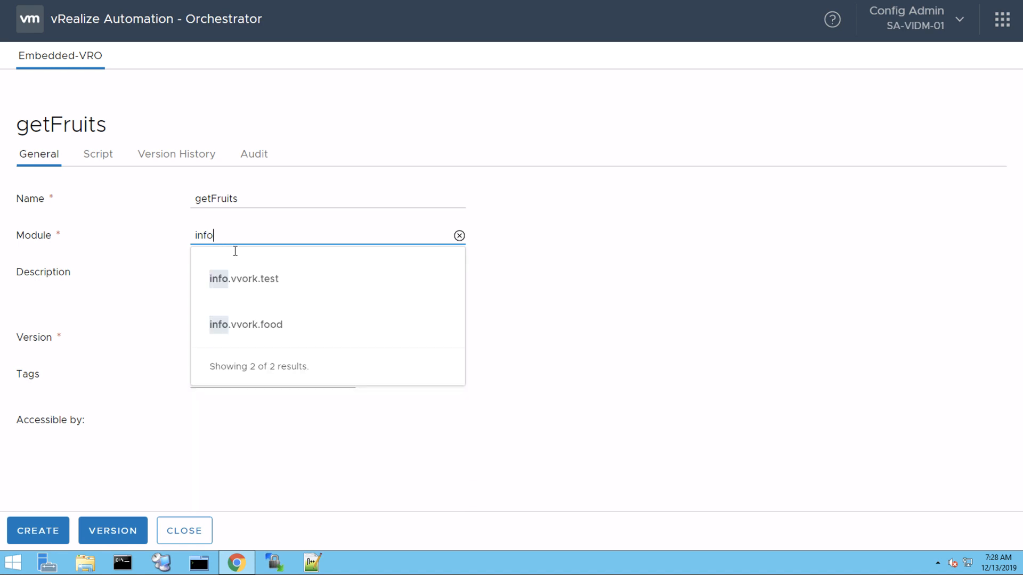
{"action": "left_click", "coordinate": [246, 324]}
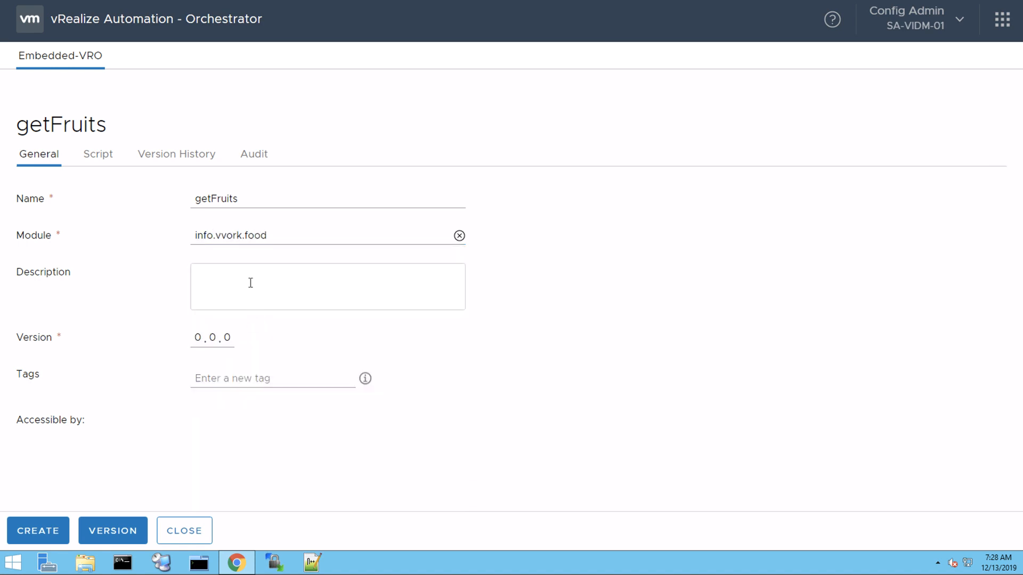
Step: Describe getFruits as returning a list of fruits (i.e. array) and tag it vvork
{"action": "type", "text": "This a"}
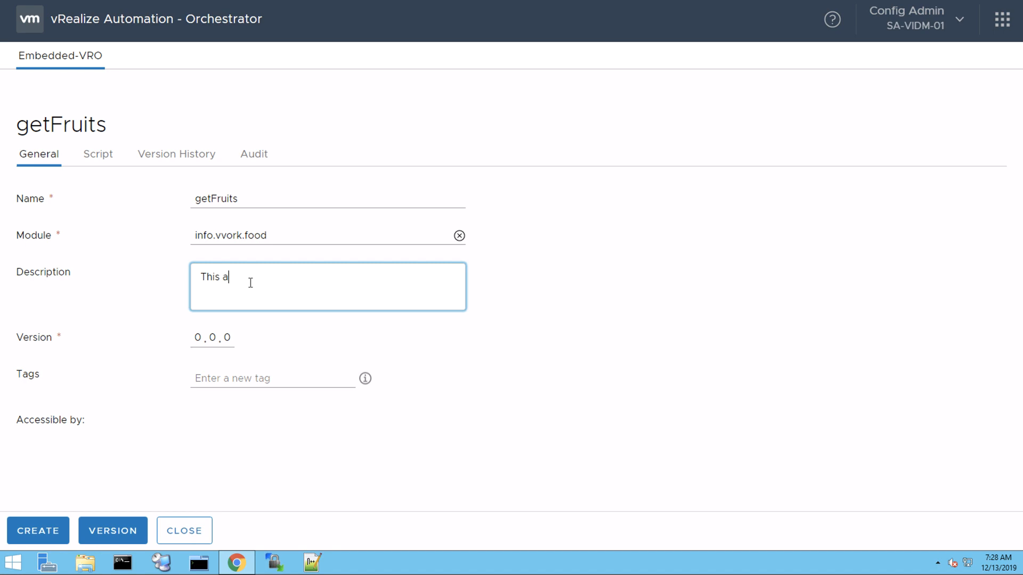
{"action": "type", "text": "ction returns"}
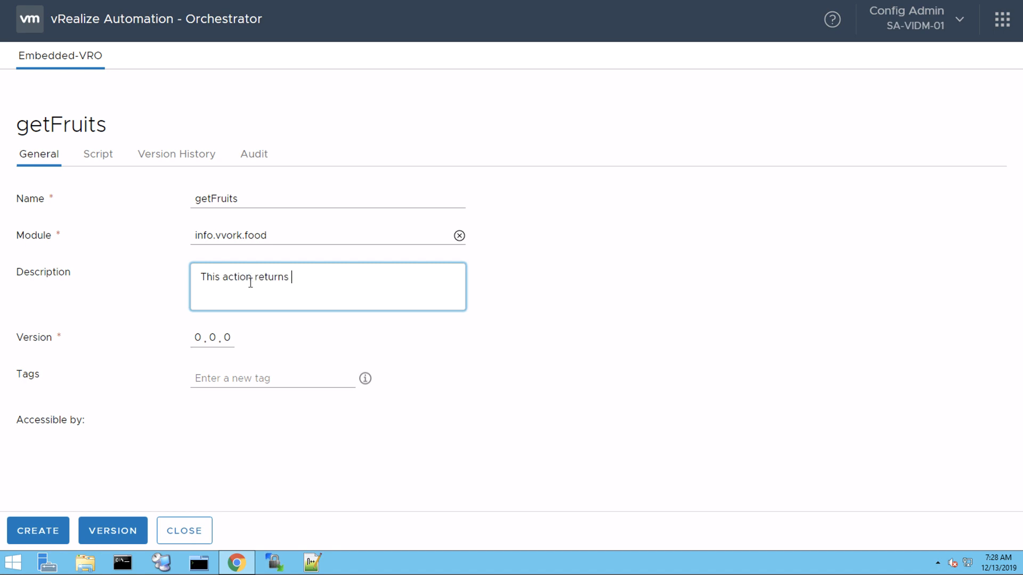
{"action": "type", "text": "a list of"}
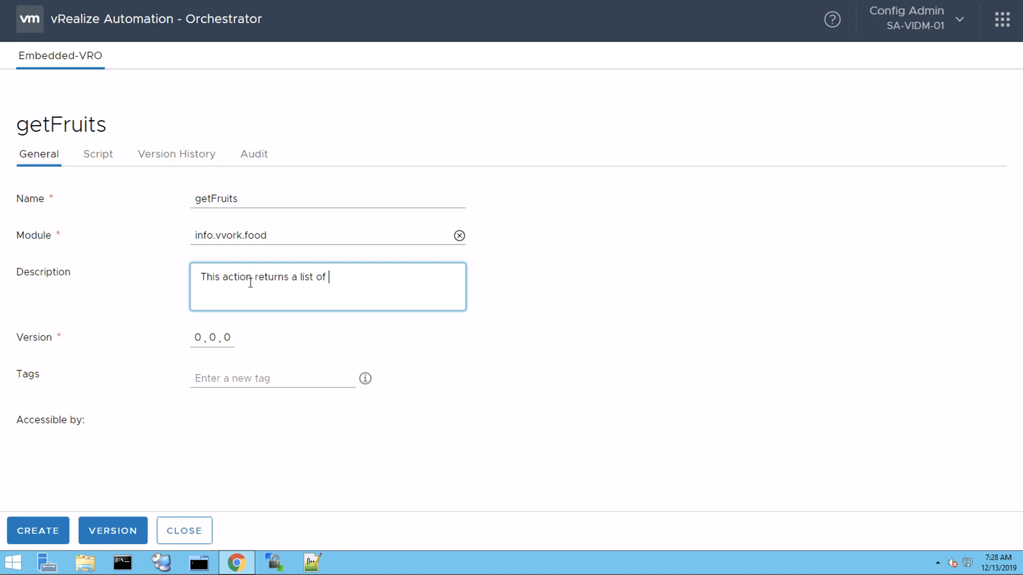
{"action": "type", "text": "fruits ("}
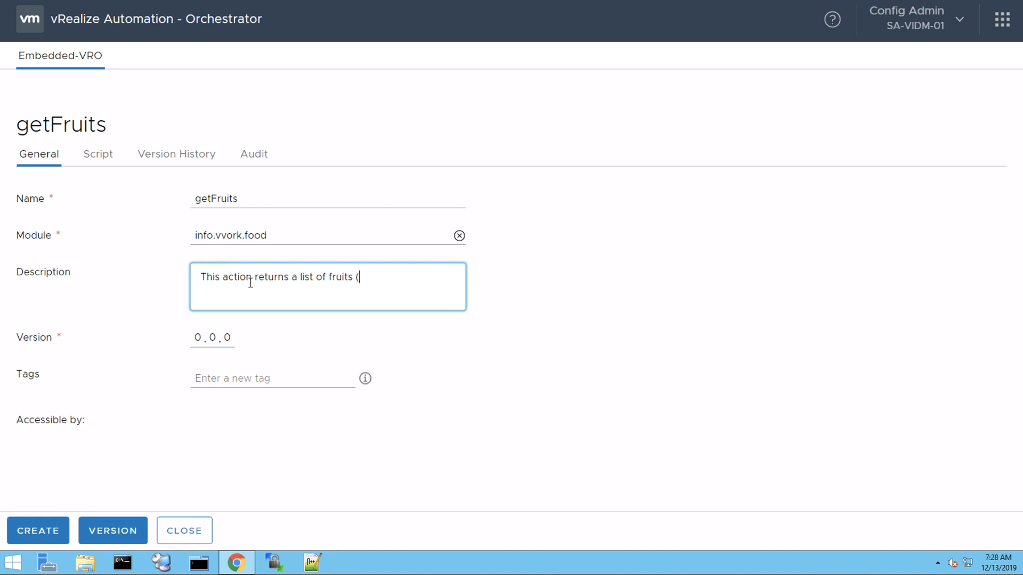
{"action": "type", "text": "i.e."}
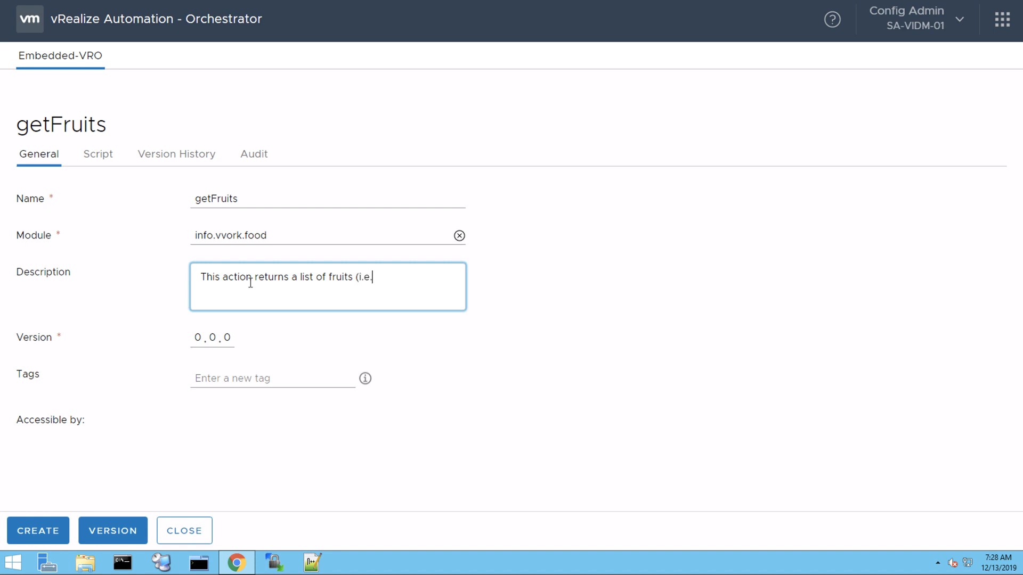
{"action": "type", "text": "array of Strings"}
{"action": "left_click", "coordinate": [197, 338]}
{"action": "type", "text": "1"}
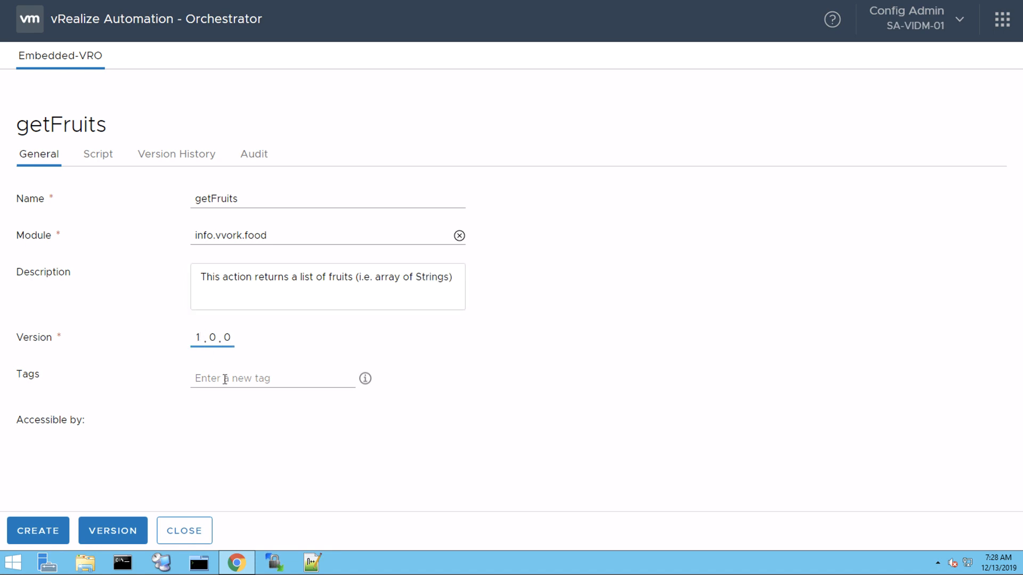
{"action": "type", "text": "vvork"}
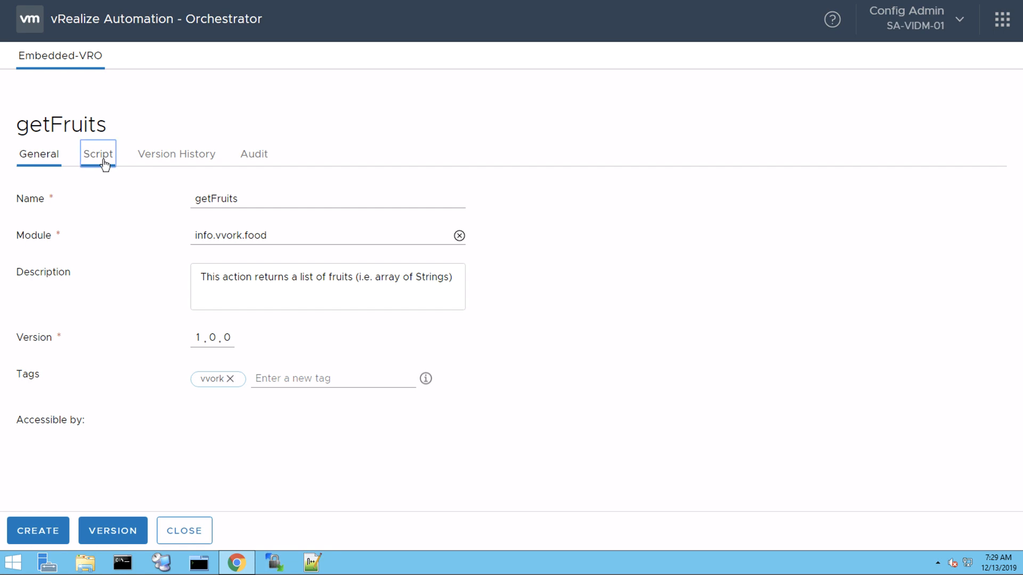
Step: Show the getFruits script editor and make its string return type an array
{"action": "left_click", "coordinate": [98, 154]}
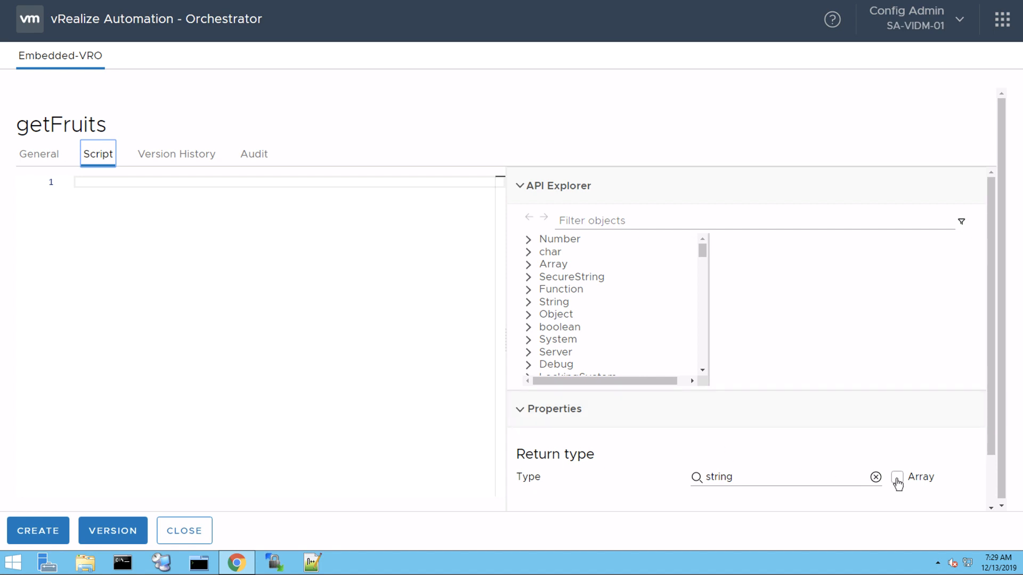
{"action": "left_click", "coordinate": [896, 478]}
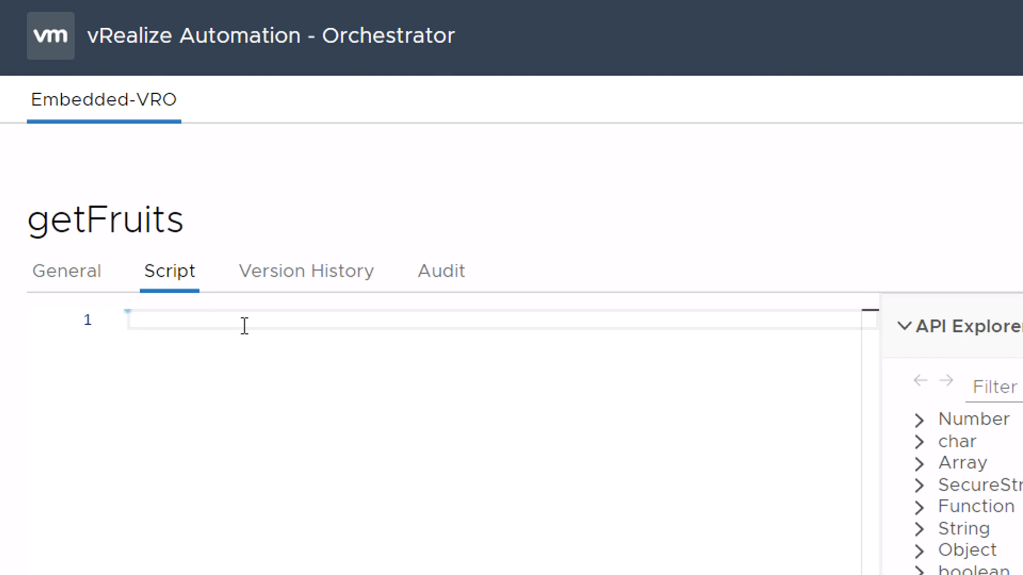
Step: Write var myFruits = new Array(); and a closing return (myFruits); in the getFruits script
{"action": "type", "text": "var my"}
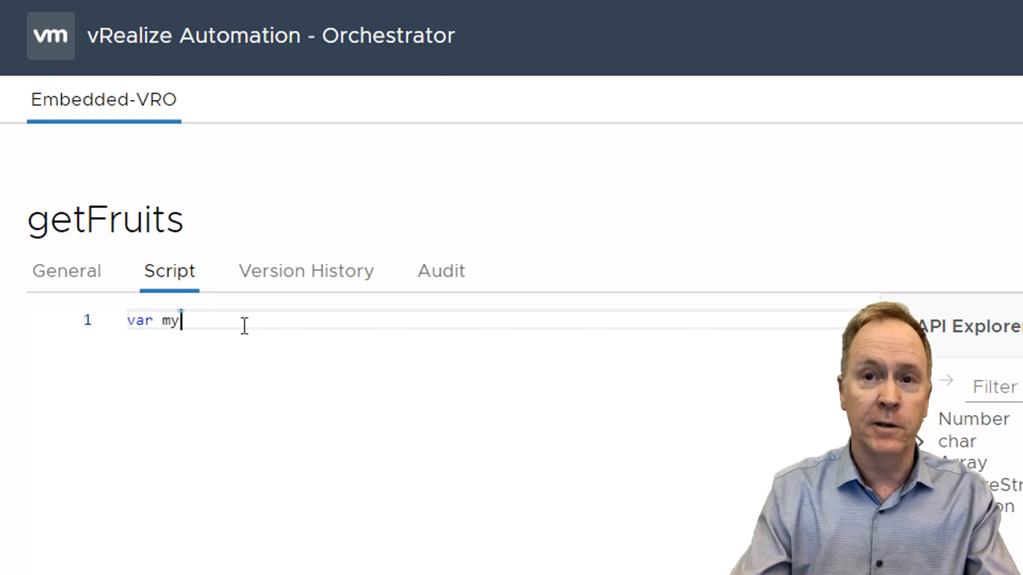
{"action": "type", "text": "Fruits"}
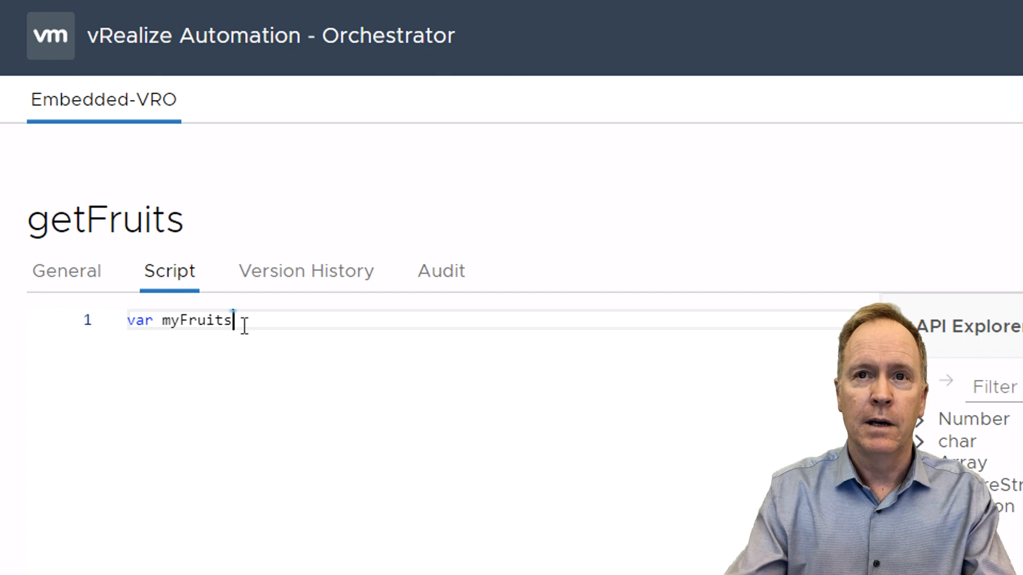
{"action": "type", "text": "="}
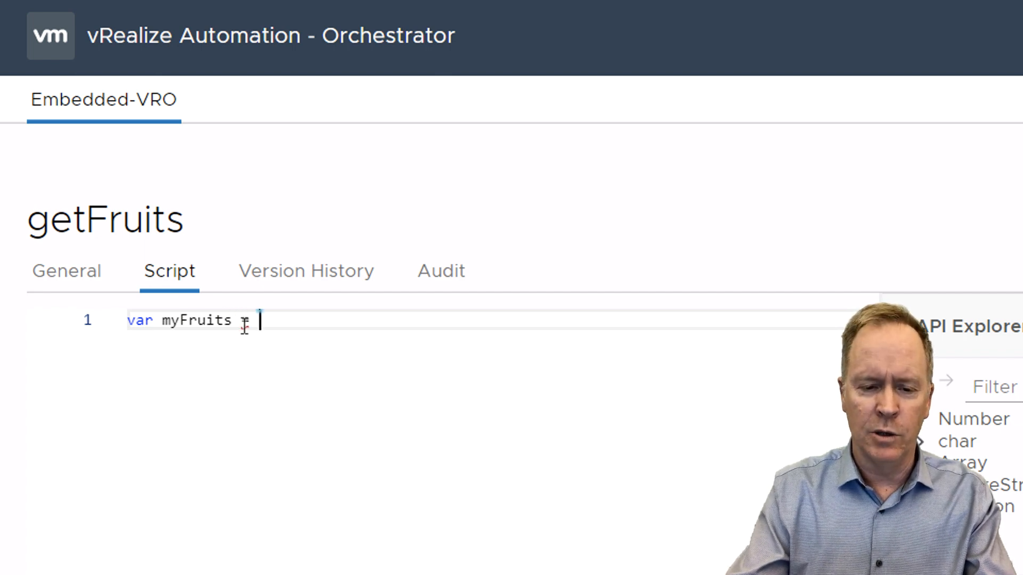
{"action": "type", "text": "new"}
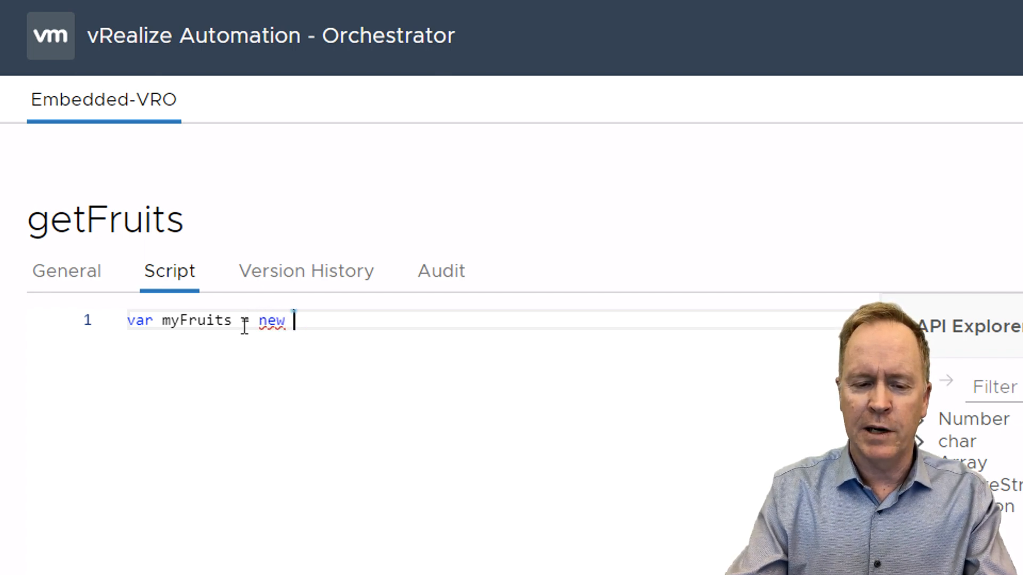
{"action": "type", "text": "Array"}
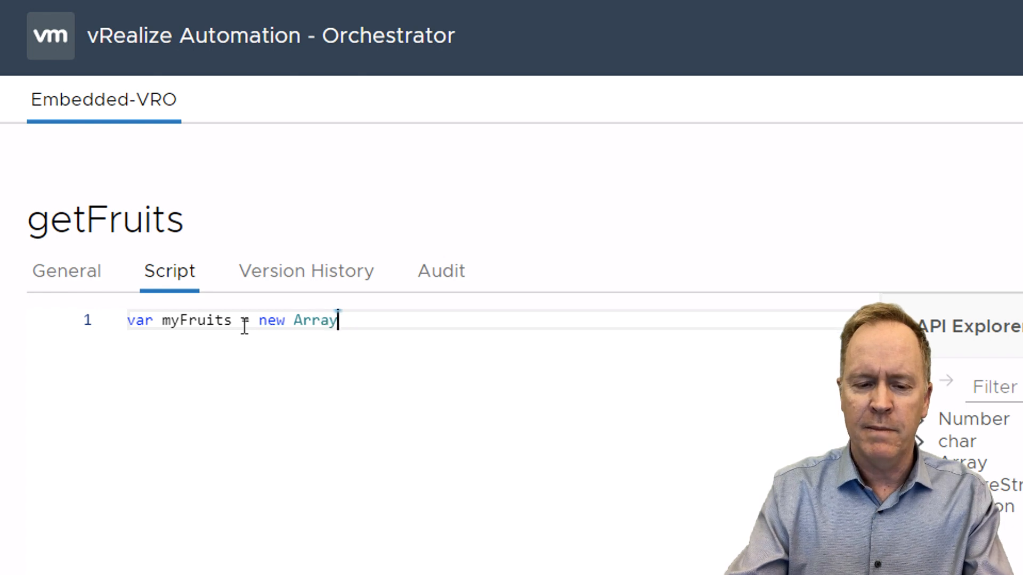
{"action": "type", "text": "();"}
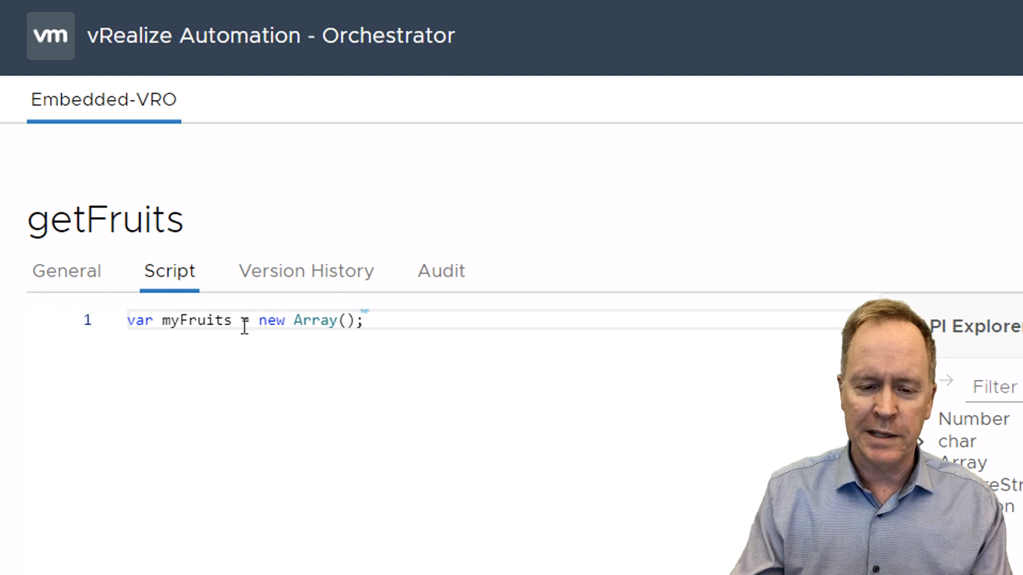
{"action": "key", "text": "Enter"}
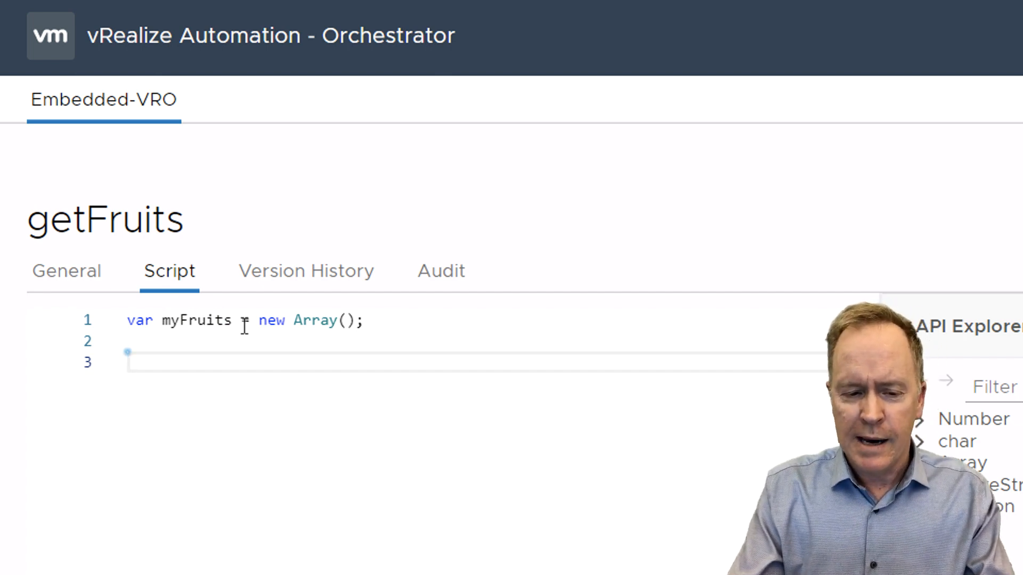
{"action": "key", "text": "enter"}
{"action": "type", "text": "return ("}
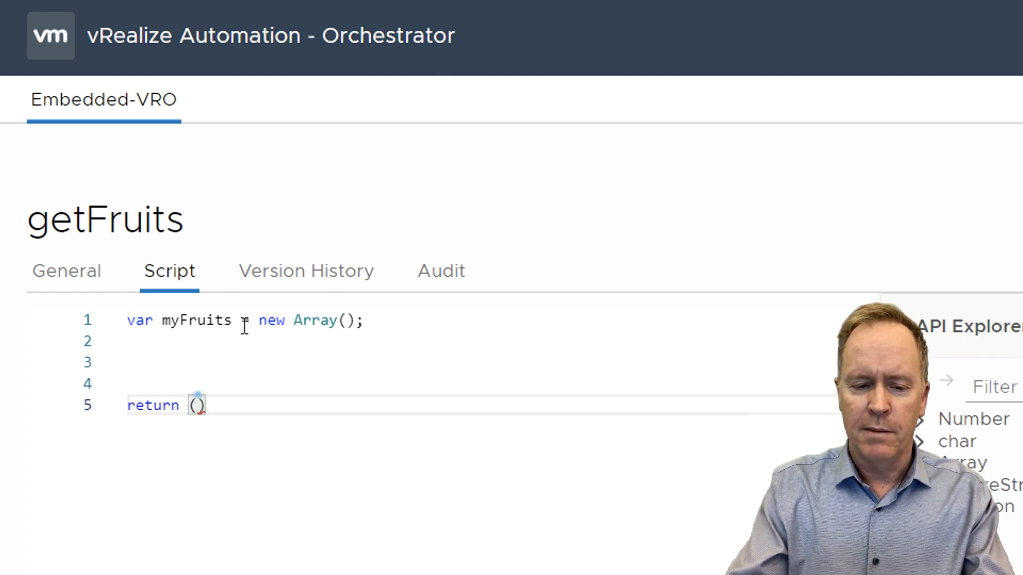
{"action": "type", "text": "myFruits"}
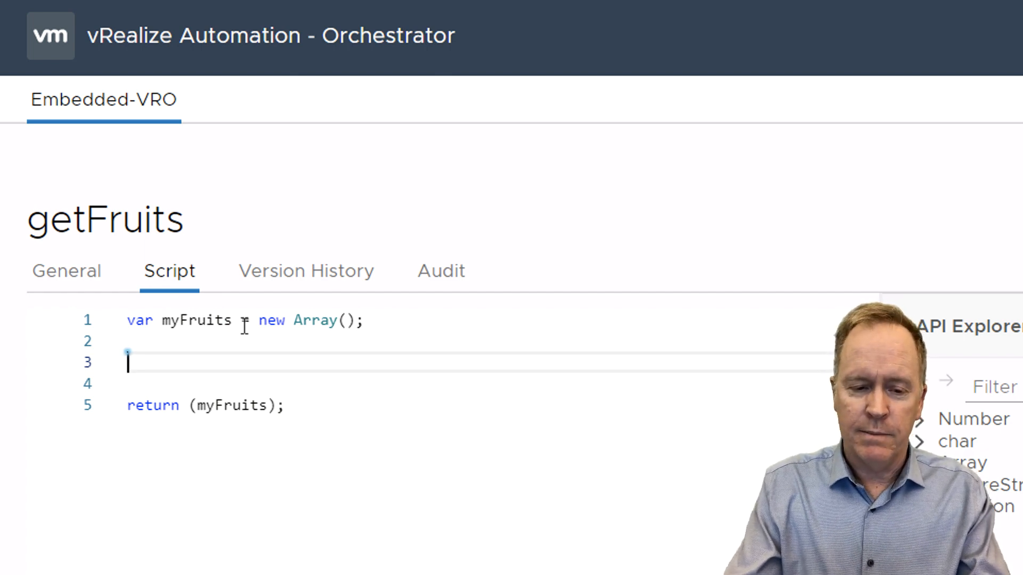
Step: Write myFruits.push("date"); lines to start filling the fruit array
{"action": "type", "text": "myF"}
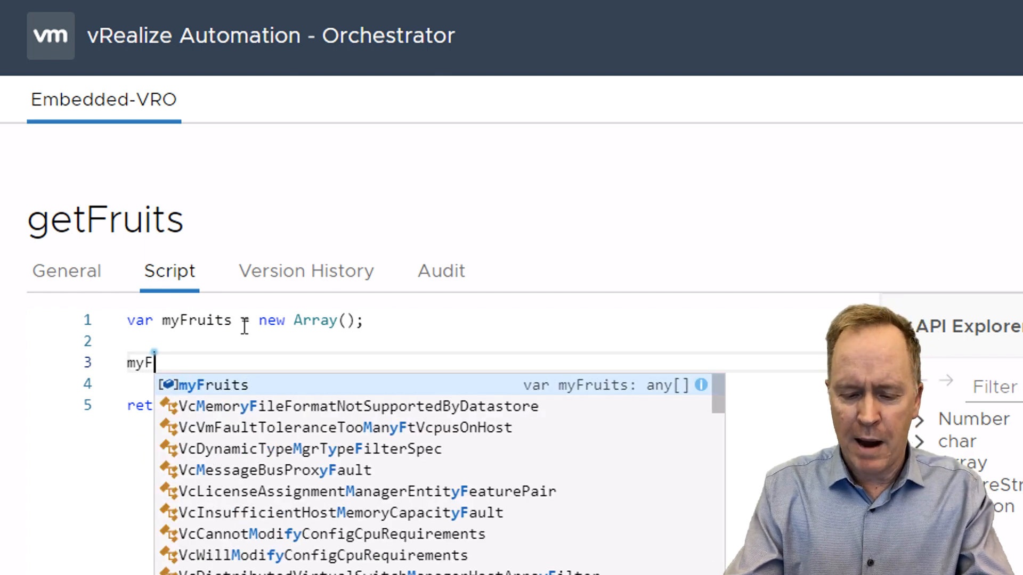
{"action": "type", "text": "ruit"}
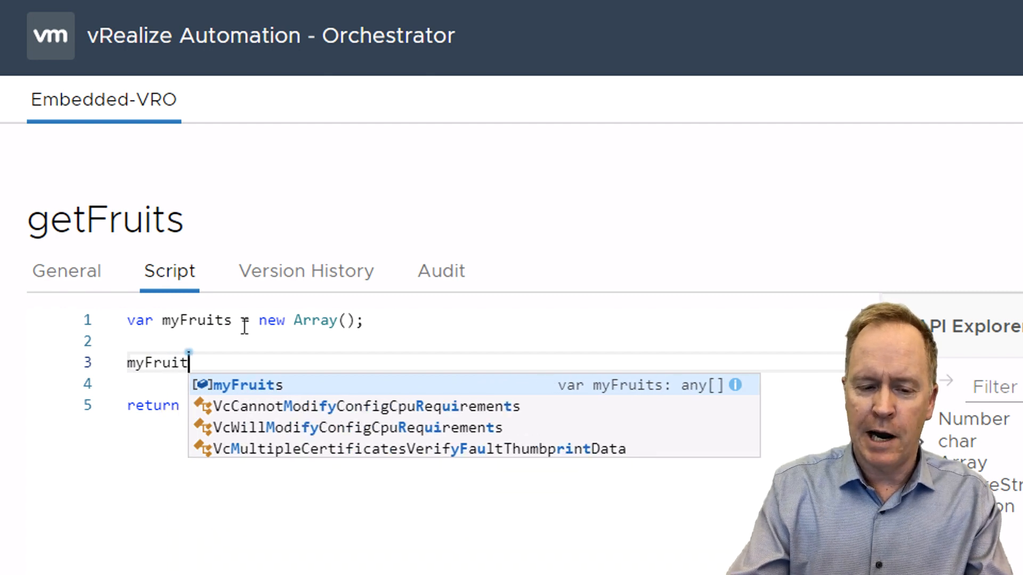
{"action": "type", "text": "s"}
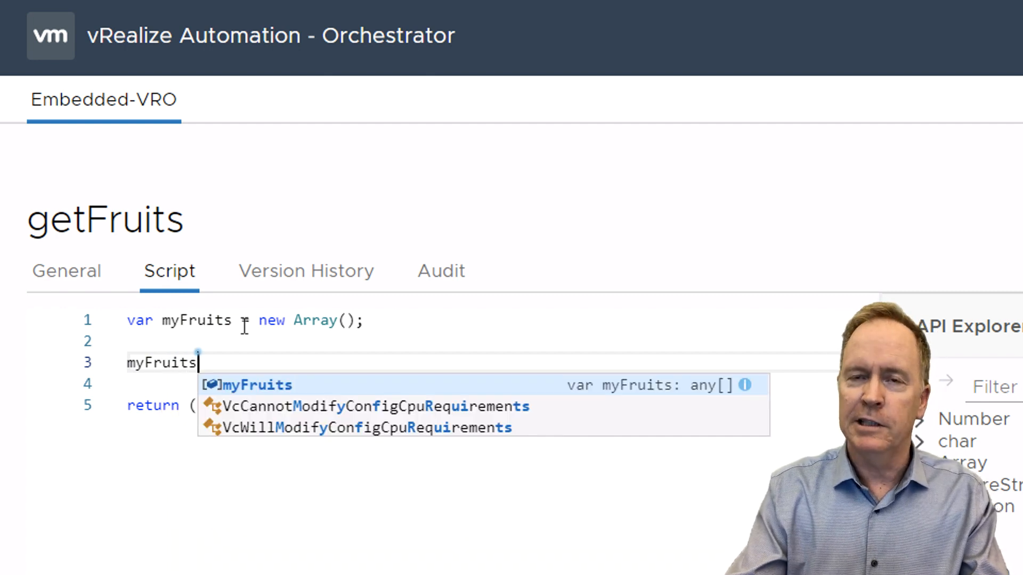
{"action": "type", "text": "."}
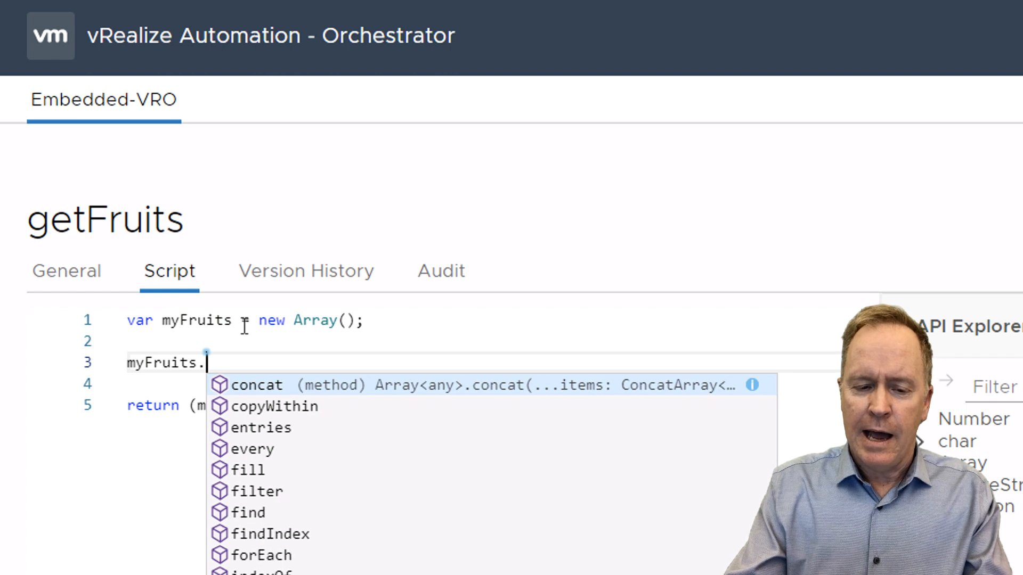
{"action": "type", "text": "push"}
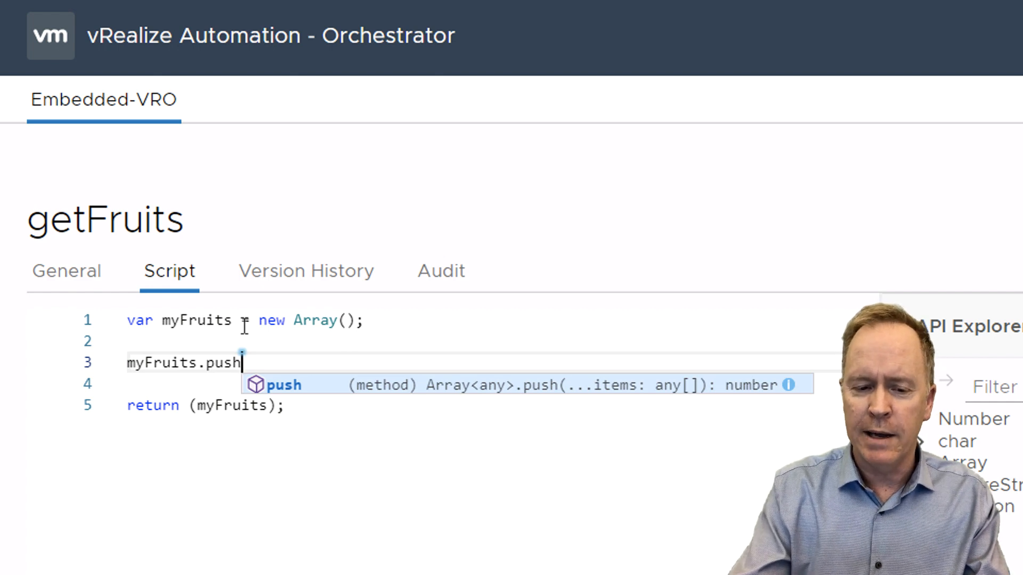
{"action": "type", "text": "(\"\")"}
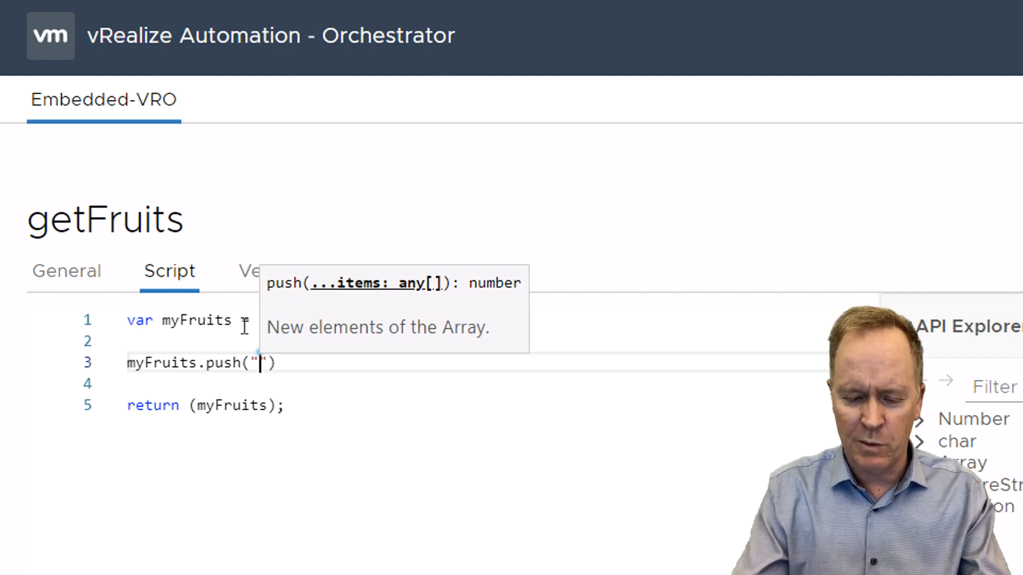
{"action": "type", "text": "date"}
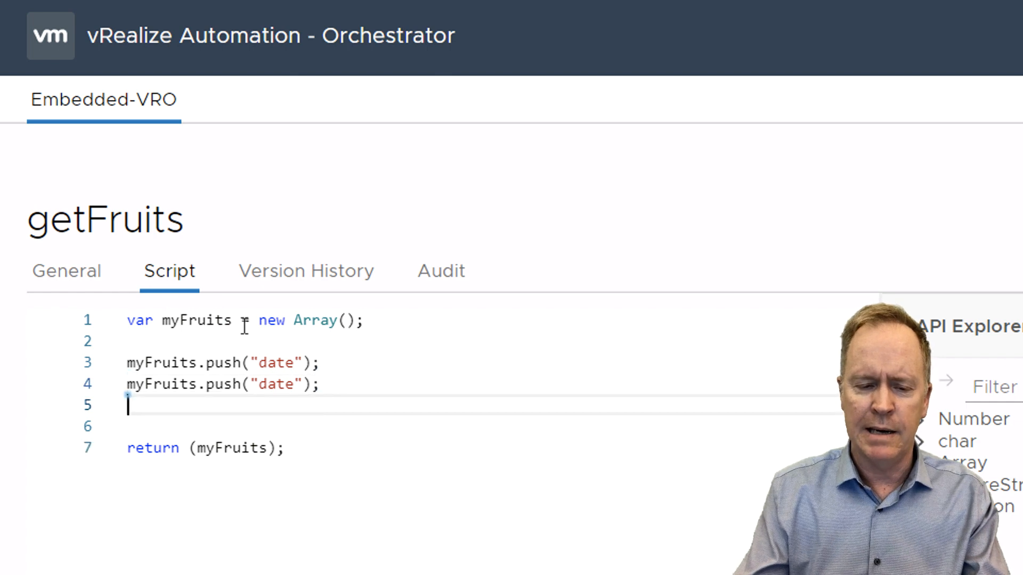
{"action": "type", "text": "myFruits.push(\"date\");"}
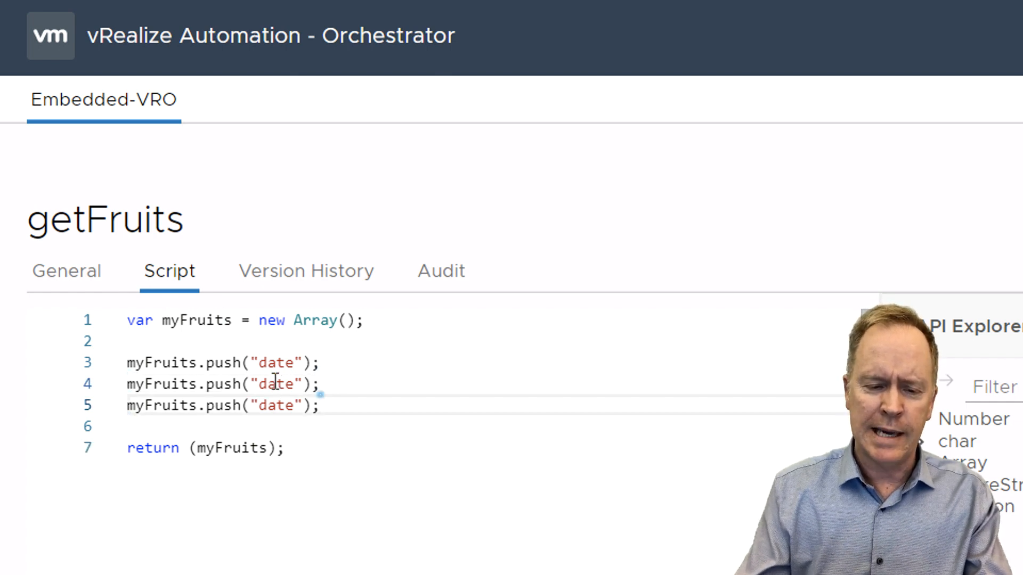
Step: Overwrite copied push values with eggplant, fig and apple
{"action": "double_click", "coordinate": [276, 385]}
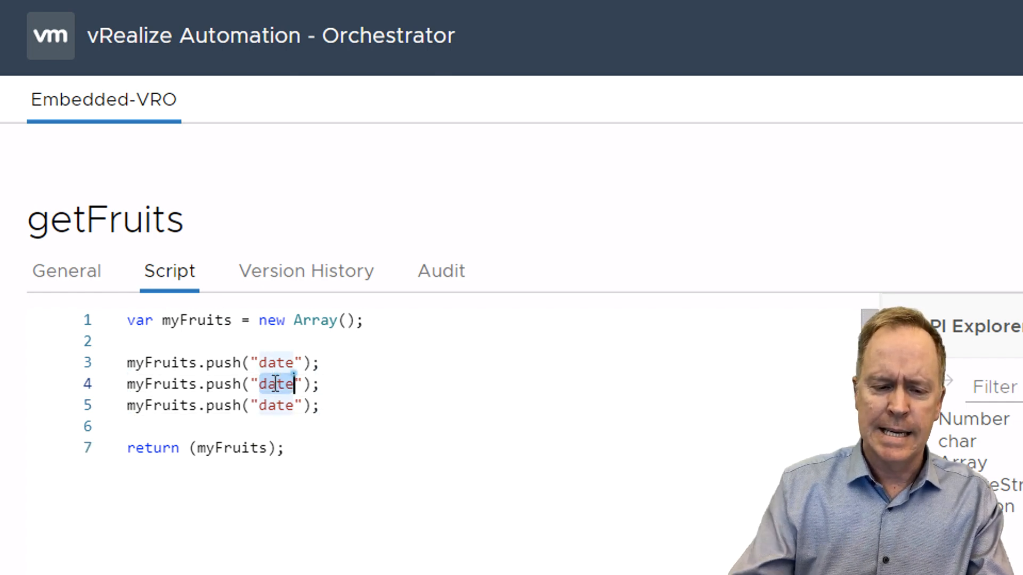
{"action": "type", "text": "egg"}
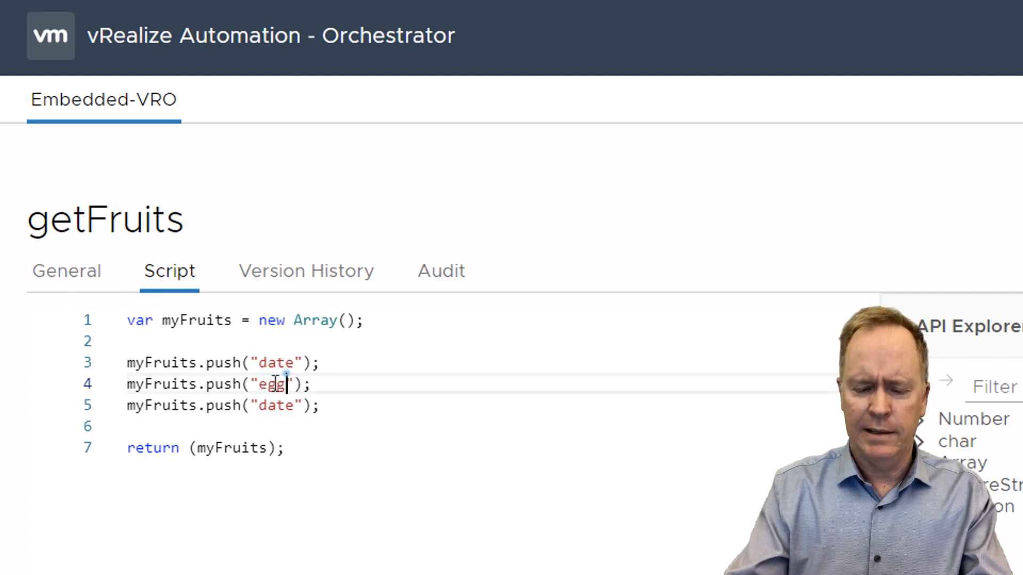
{"action": "type", "text": "plant"}
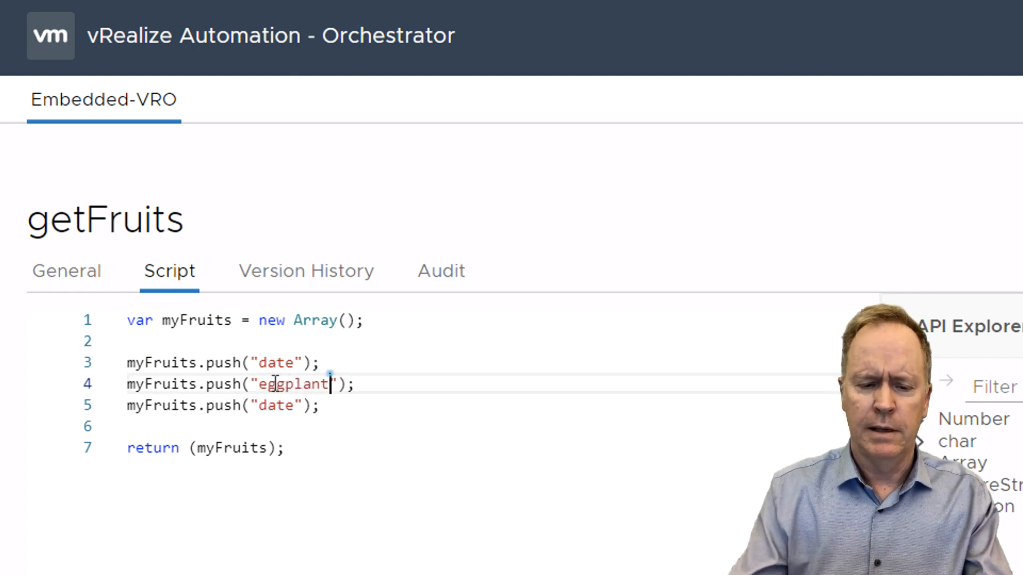
{"action": "type", "text": "fi"}
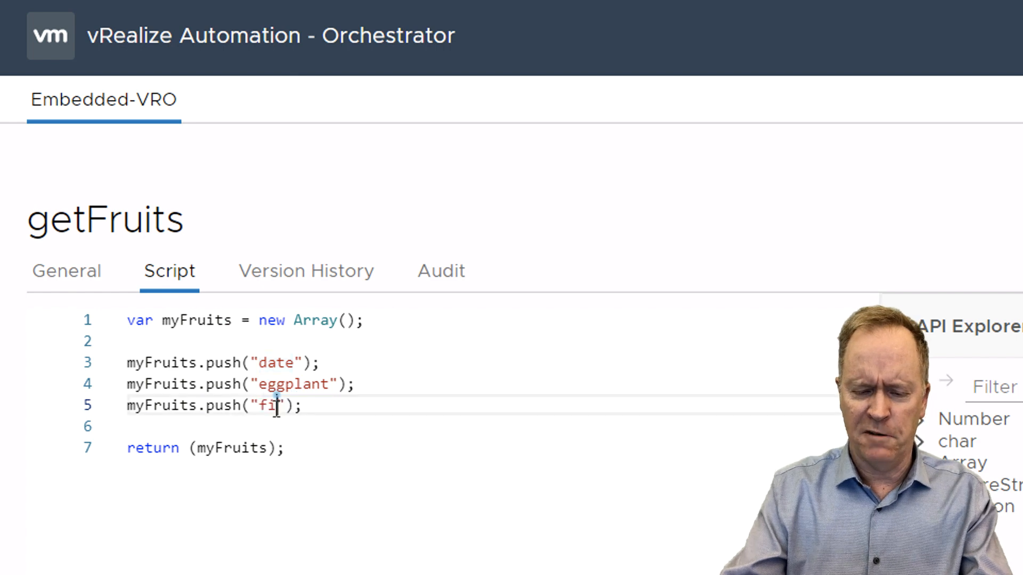
{"action": "type", "text": "g"}
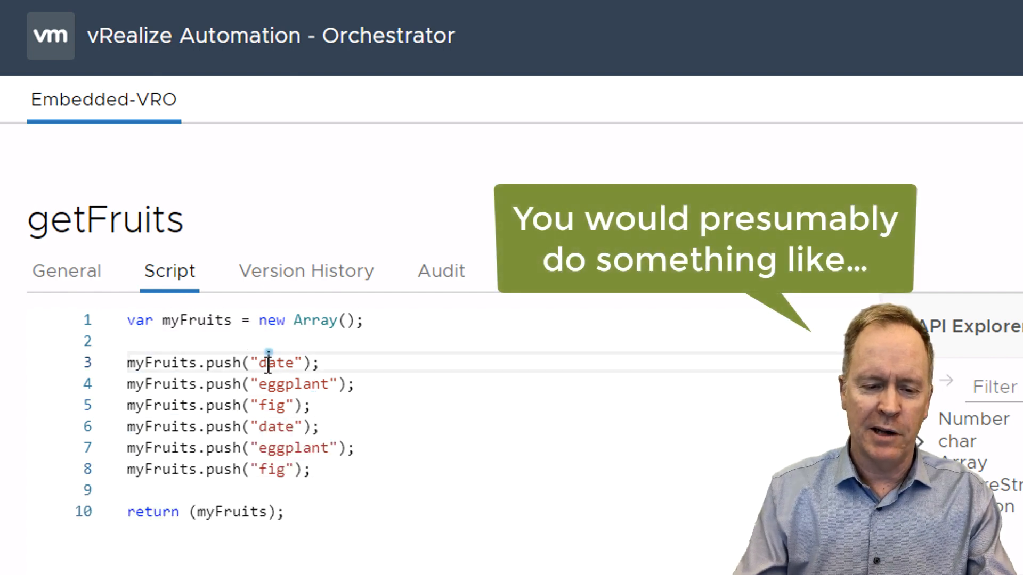
{"action": "type", "text": "apple"}
{"action": "left_click", "coordinate": [241, 383]}
{"action": "type", "text": "banana"}
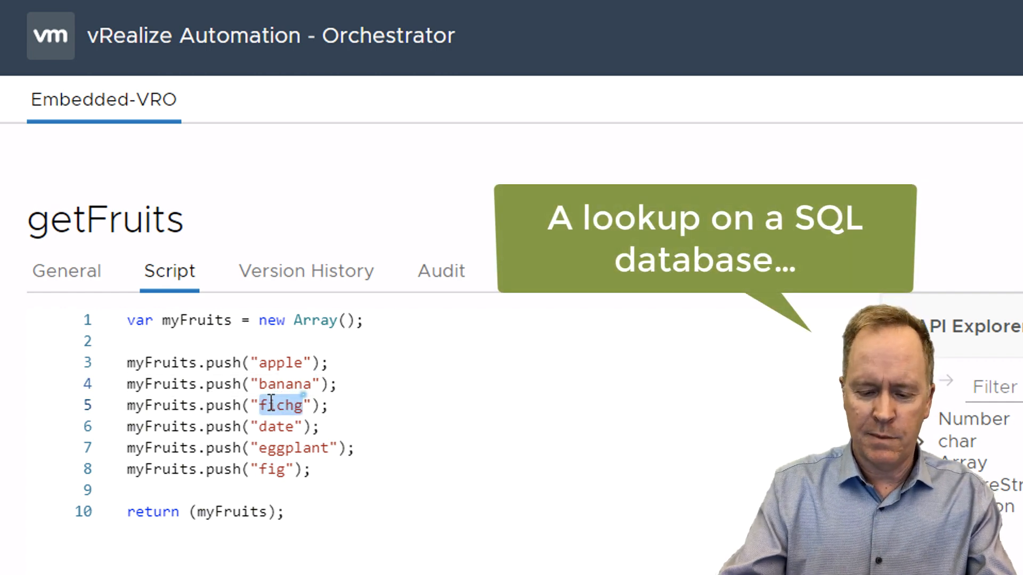
Step: Set the third push value to cherry, completing apple, banana, cherry, date, eggplant, fig
{"action": "type", "text": "cherry"}
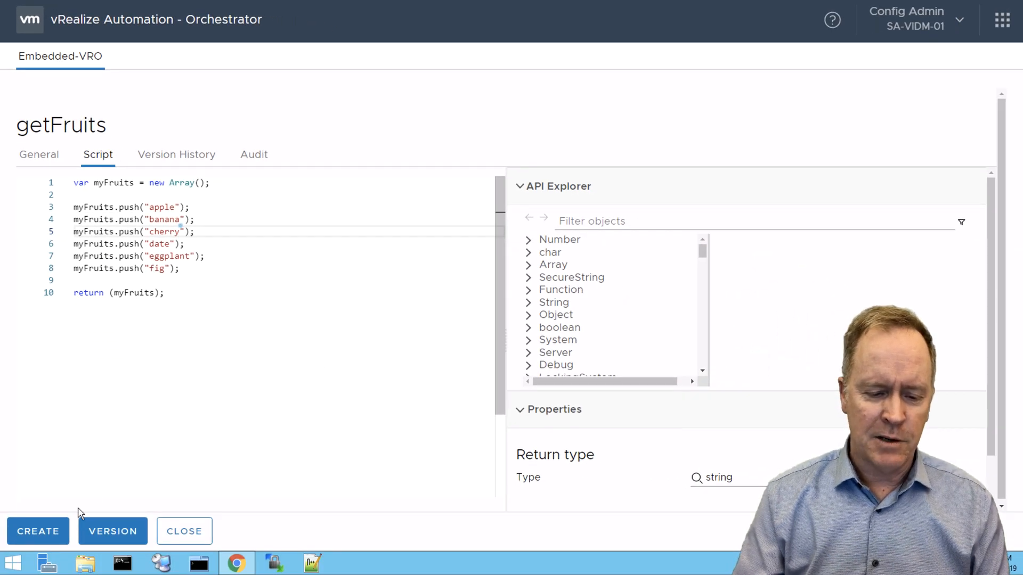
Step: Create the getFruits action and return to the Actions library listing getFruits and getVegetable
{"action": "left_click", "coordinate": [39, 531]}
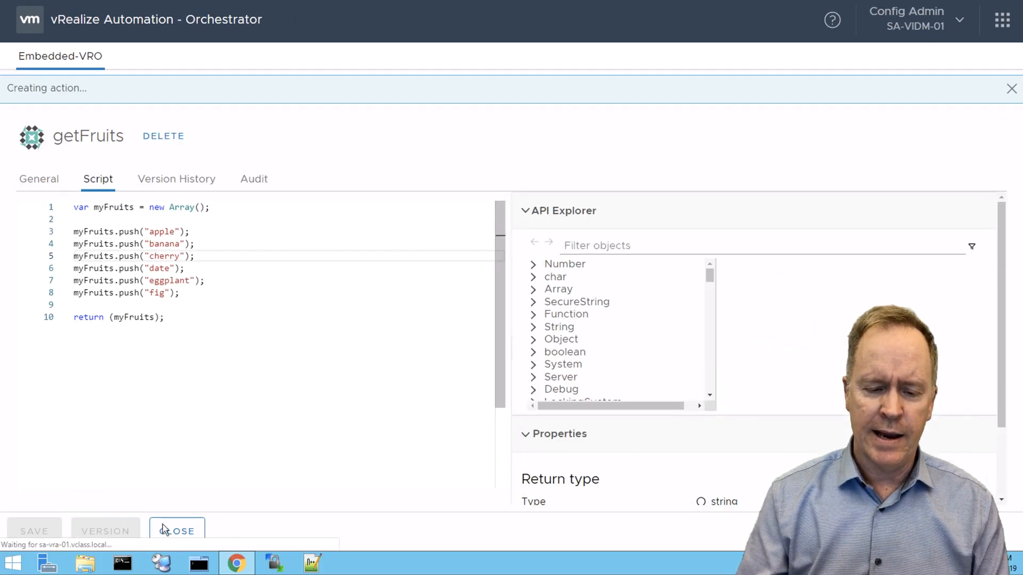
{"action": "left_click", "coordinate": [176, 530]}
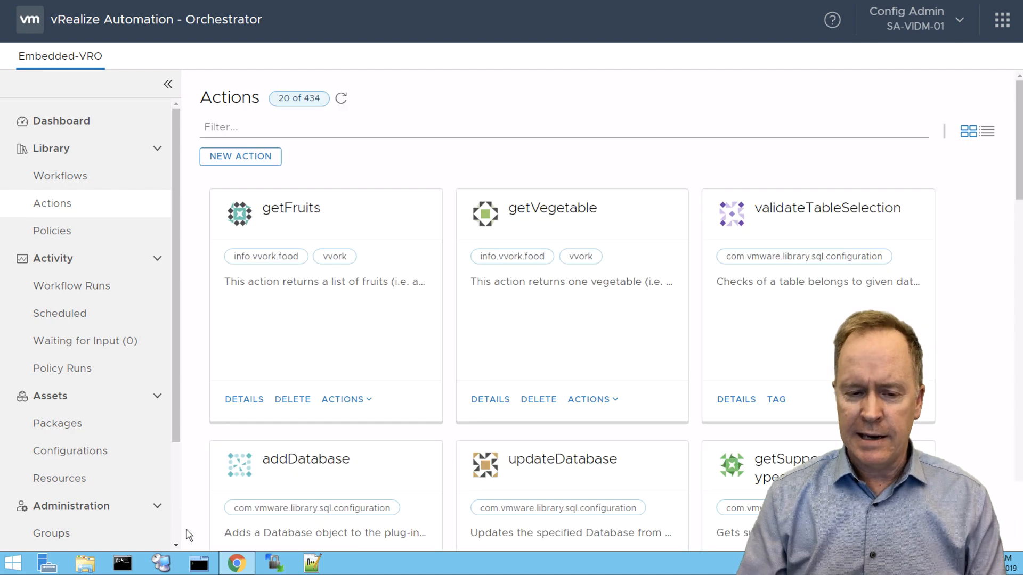